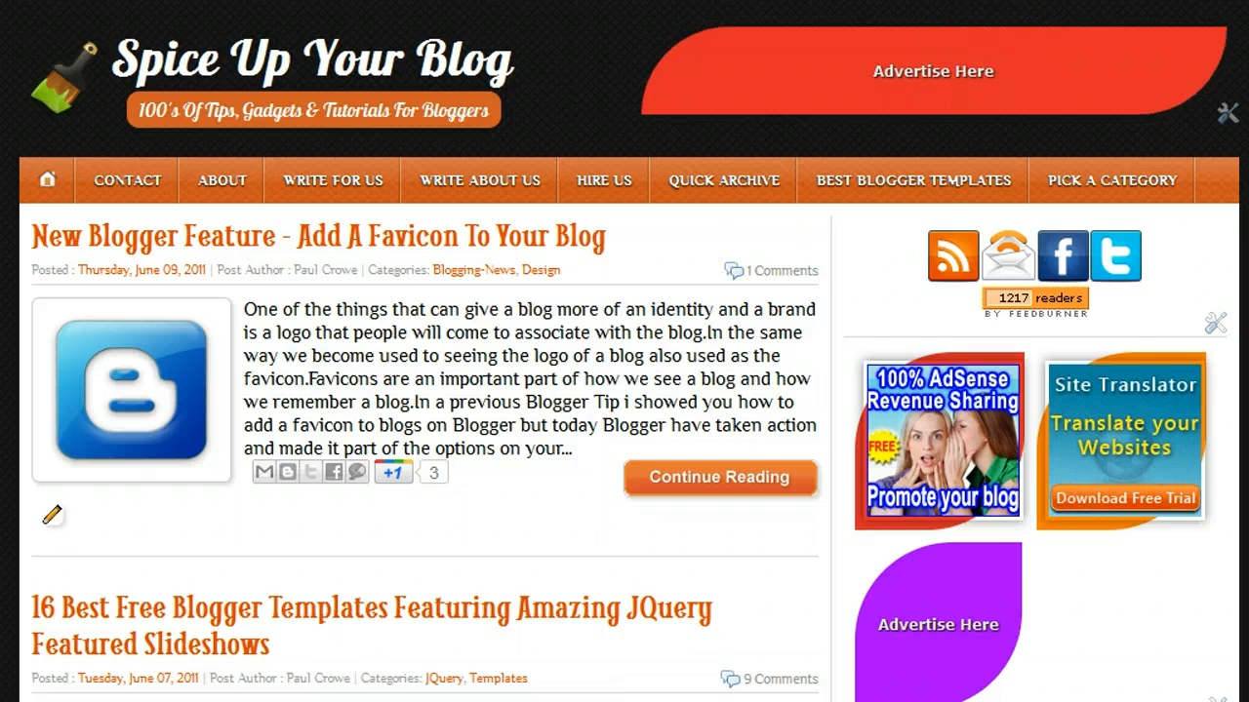
Scroll down the home page to the Favicon post and its ShareThis counter buttons
{"action": "scroll", "scroll_direction": "down", "scroll_amount": 3}
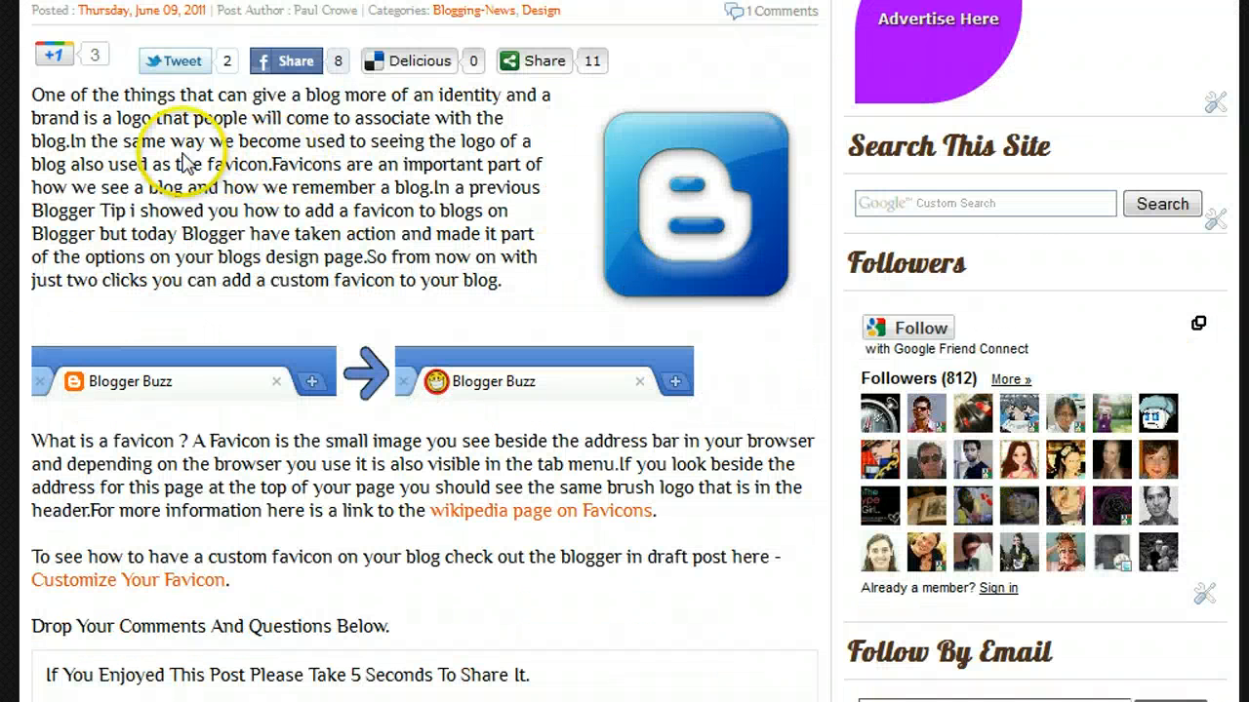
{"action": "mouse_move", "coordinate": [292, 60]}
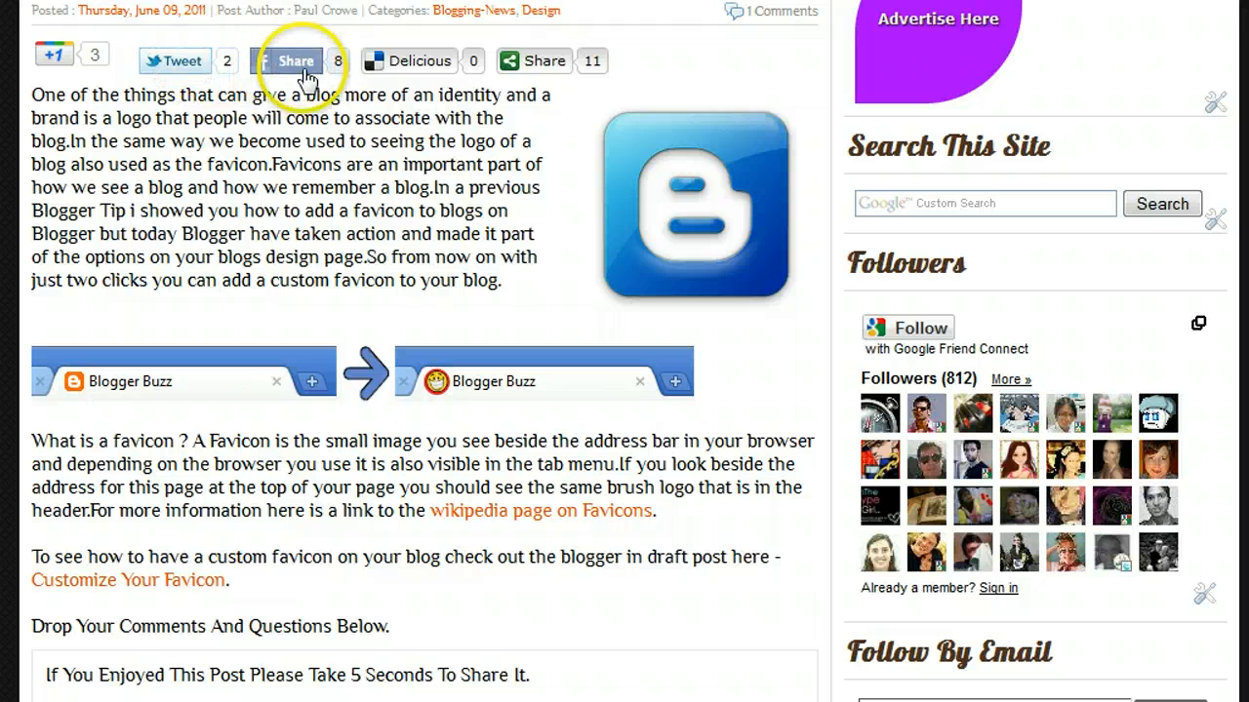
{"action": "mouse_move", "coordinate": [532, 60]}
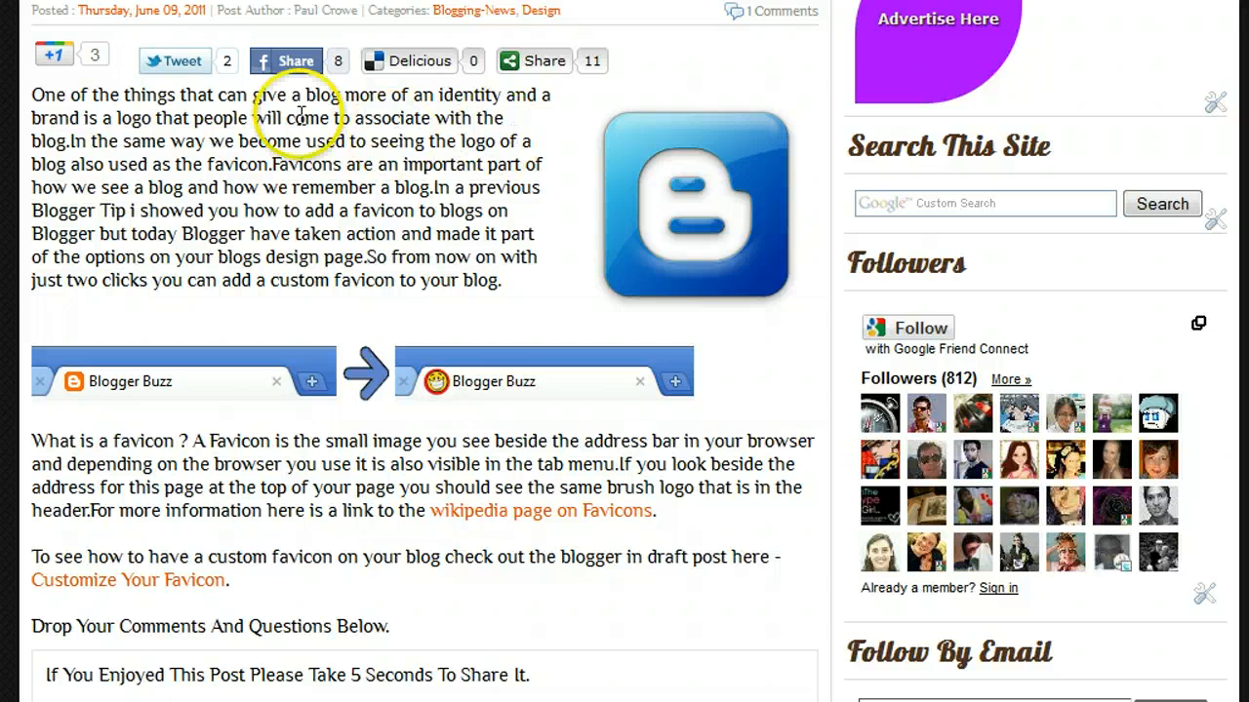
{"action": "mouse_move", "coordinate": [174, 61]}
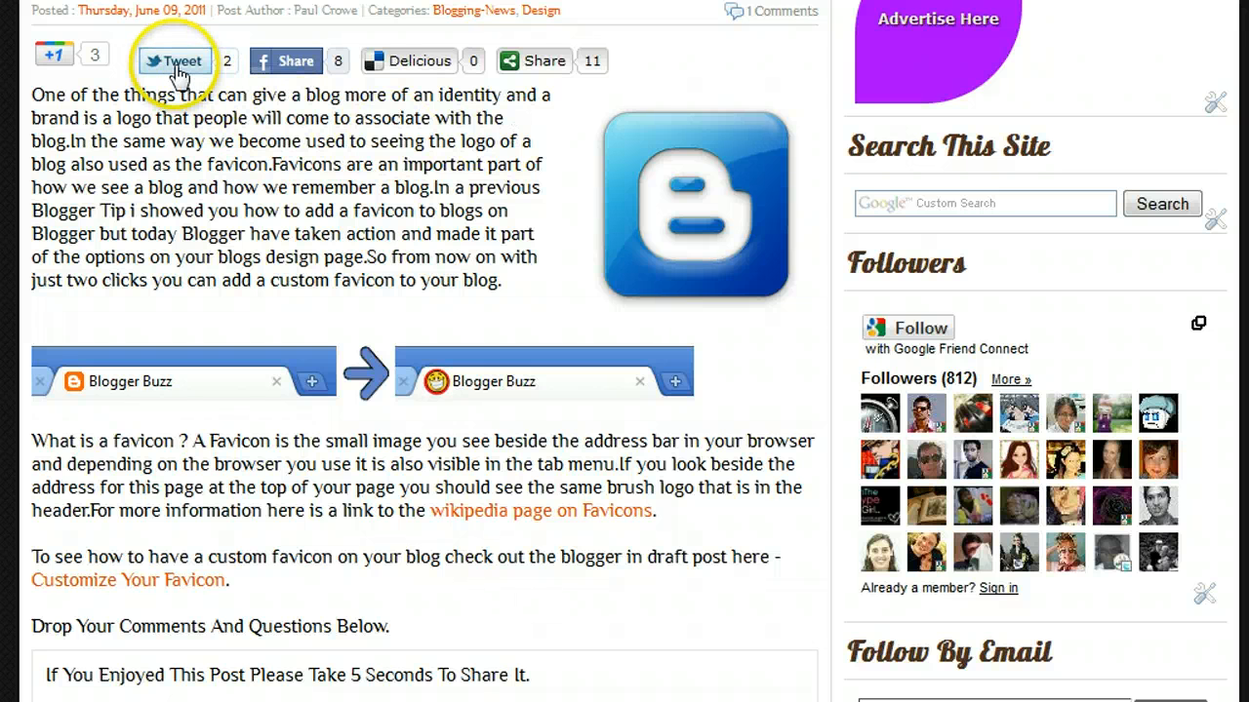
Open the favicon post's ShareThis window from the Tweet counter and browse all destinations via More
{"action": "left_click", "coordinate": [173, 61]}
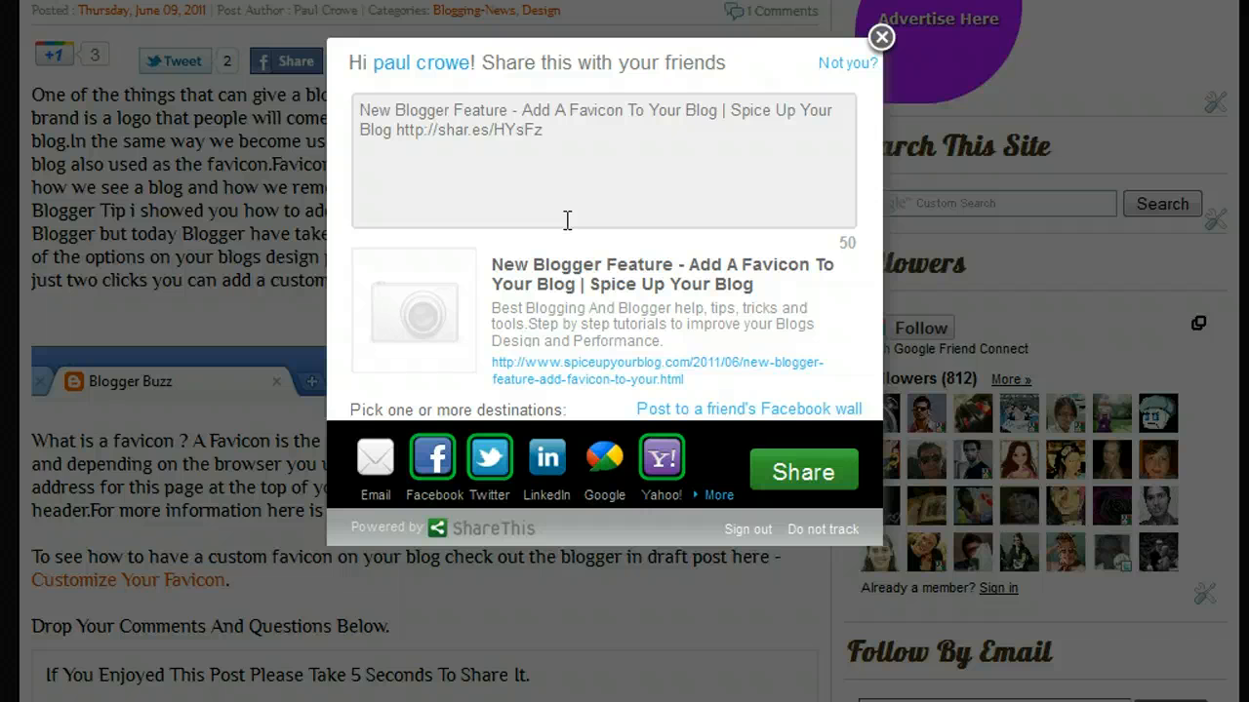
{"action": "mouse_move", "coordinate": [581, 293]}
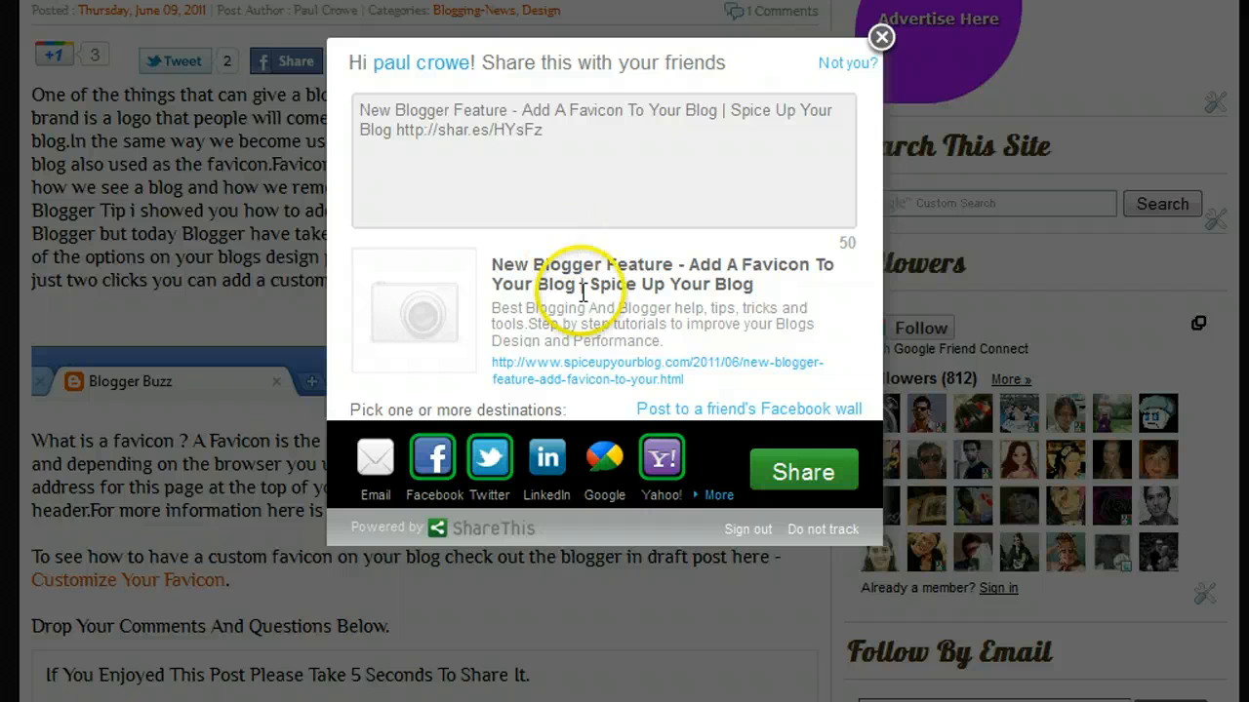
{"action": "mouse_move", "coordinate": [546, 459]}
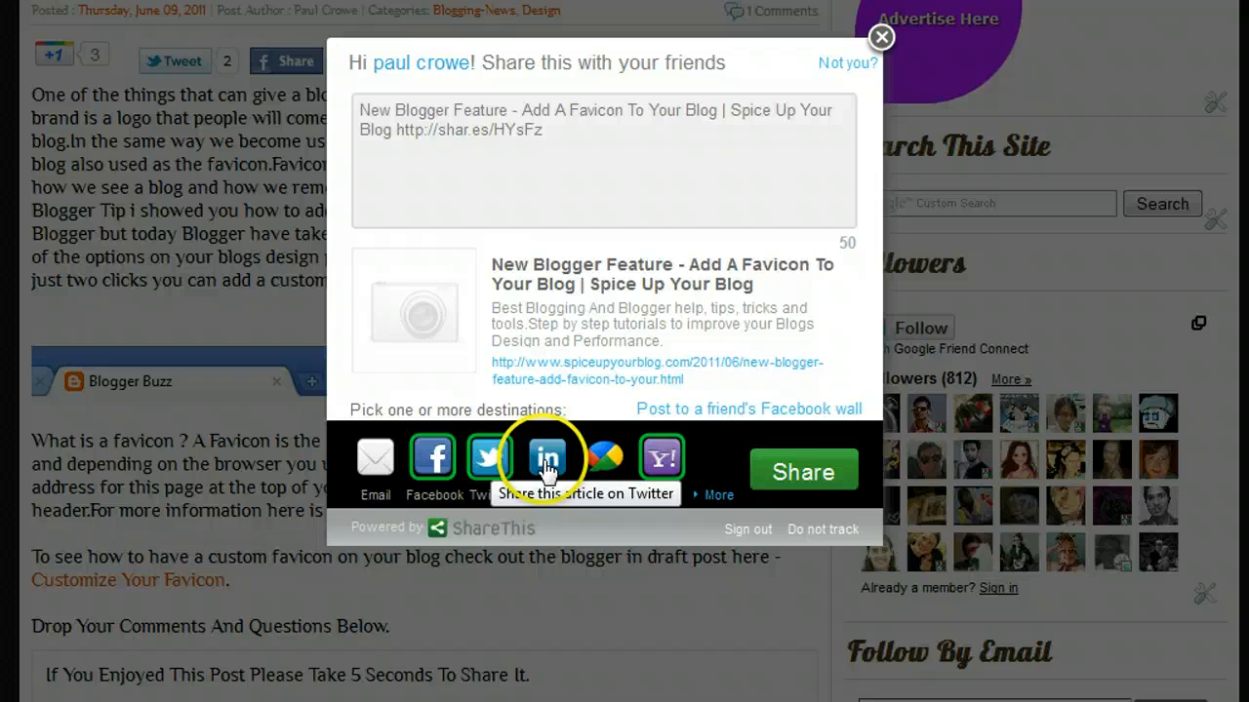
{"action": "mouse_move", "coordinate": [766, 509]}
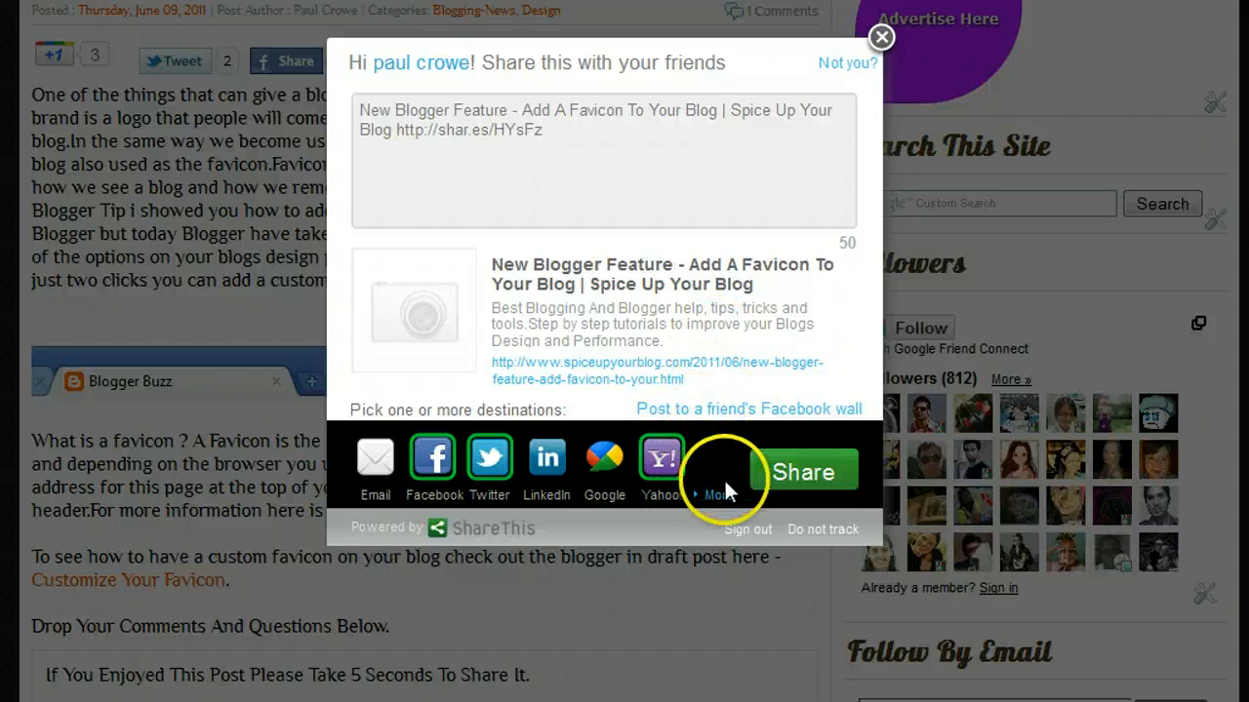
{"action": "left_click", "coordinate": [715, 473]}
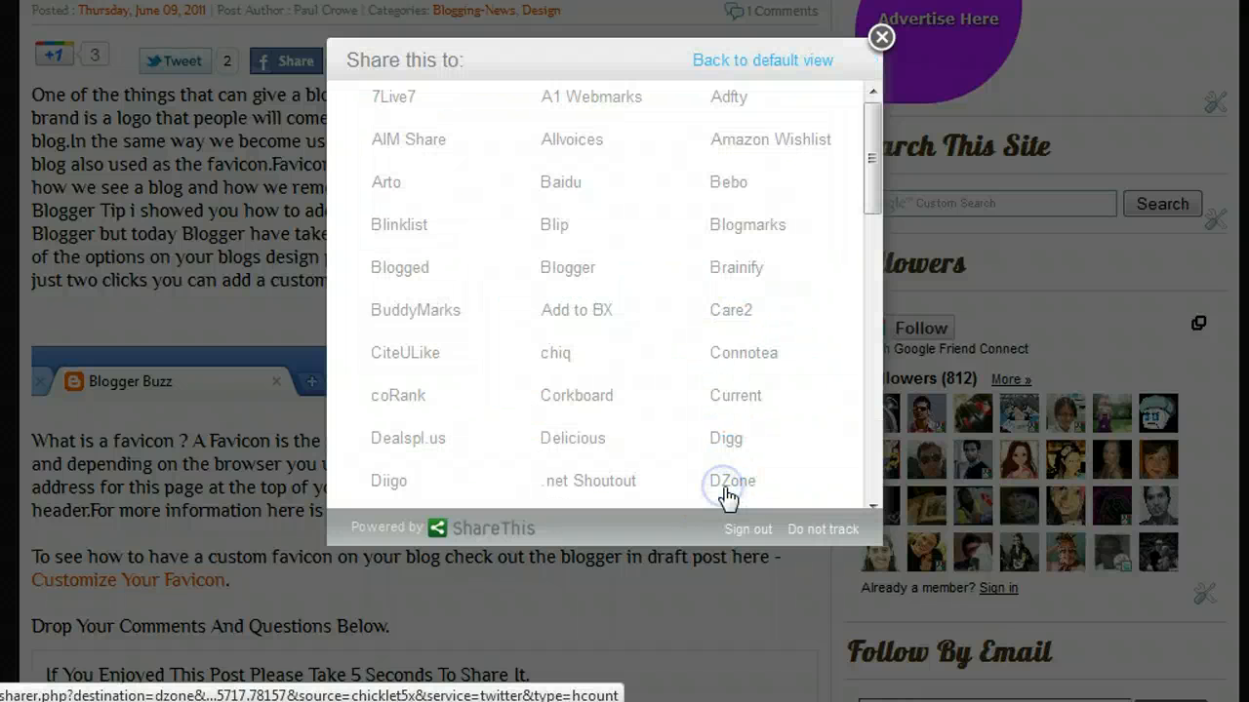
{"action": "scroll", "scroll_direction": "down", "scroll_amount": 3}
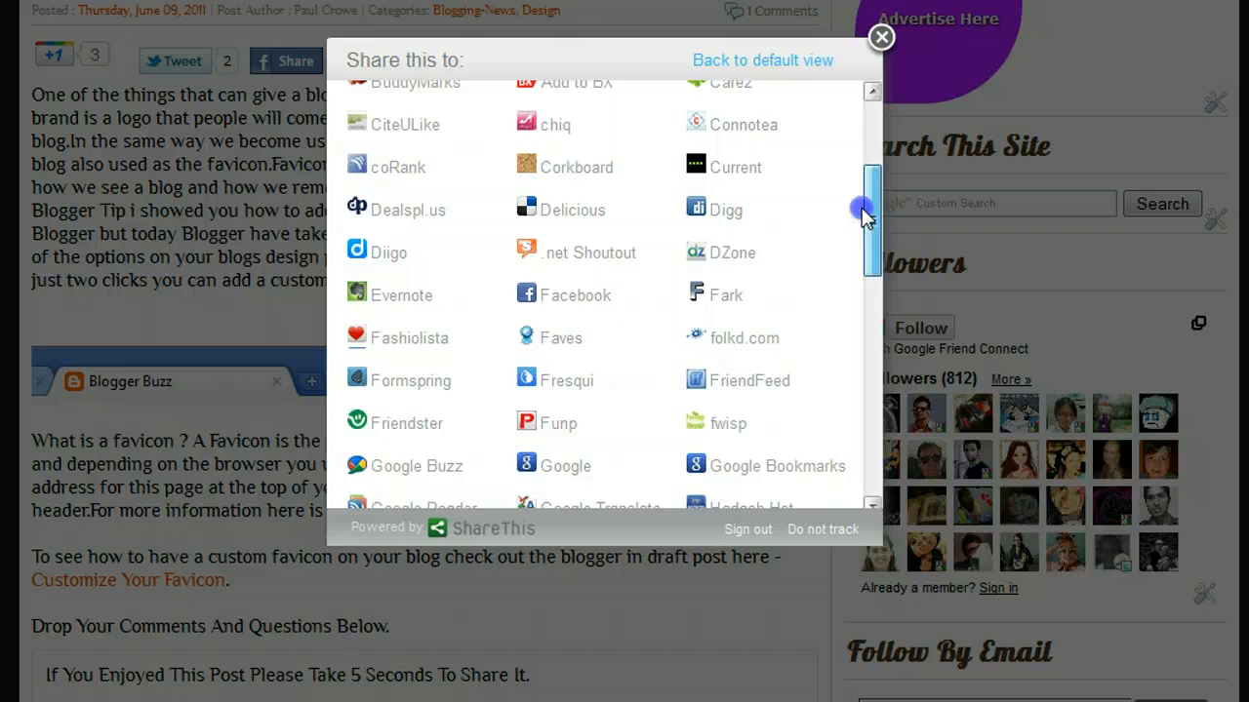
{"action": "scroll", "scroll_direction": "down", "scroll_amount": 3}
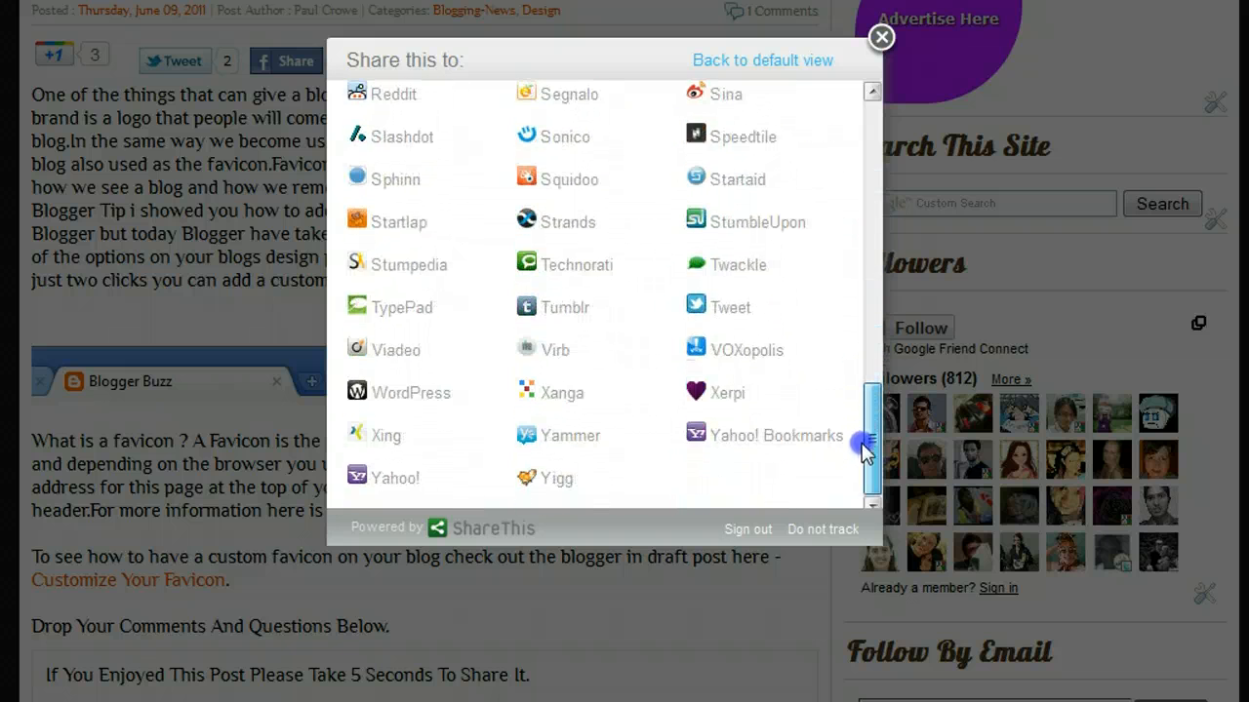
{"action": "scroll", "scroll_direction": "up", "scroll_amount": 3}
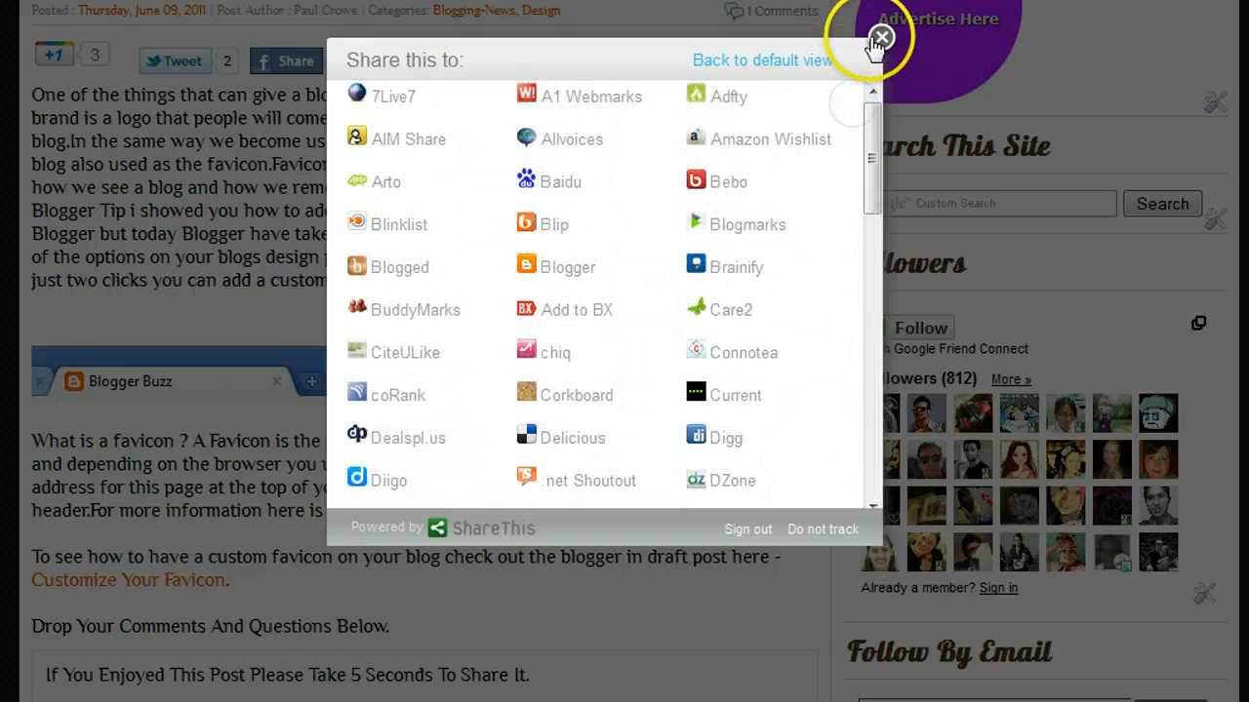
Close the ShareThis window with its X to return to the favicon post
{"action": "left_click", "coordinate": [881, 37]}
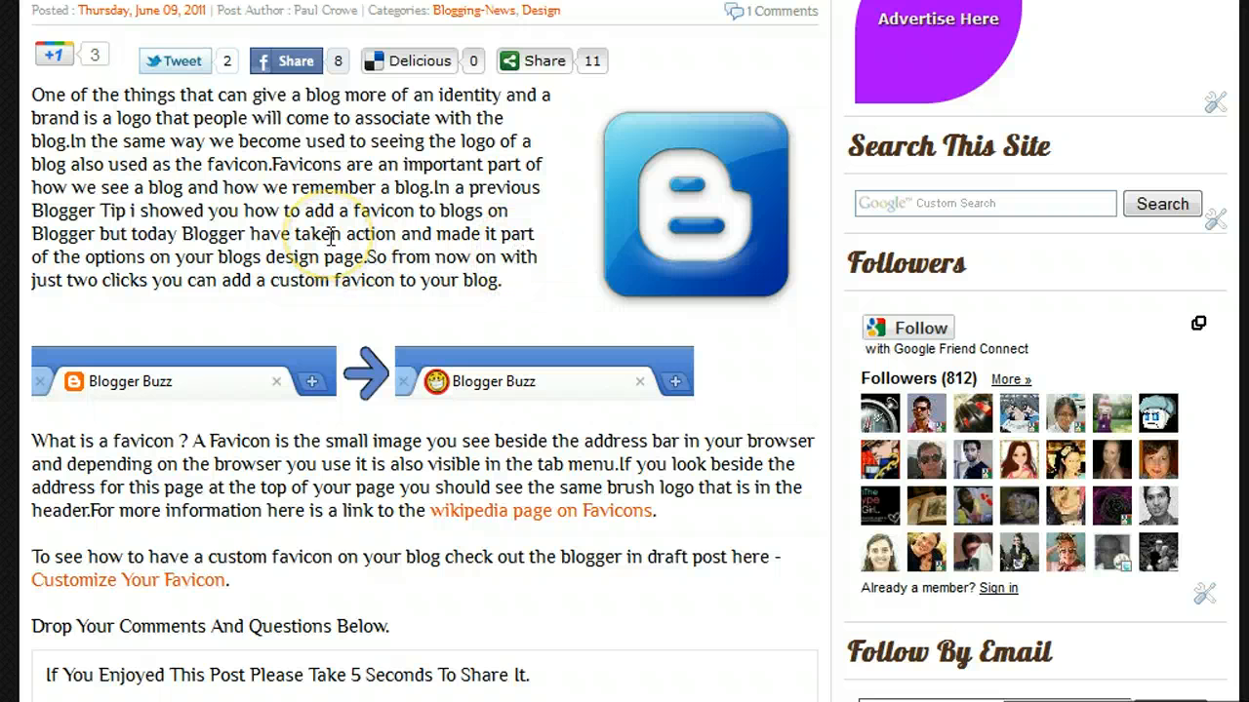
{"action": "mouse_move", "coordinate": [330, 234]}
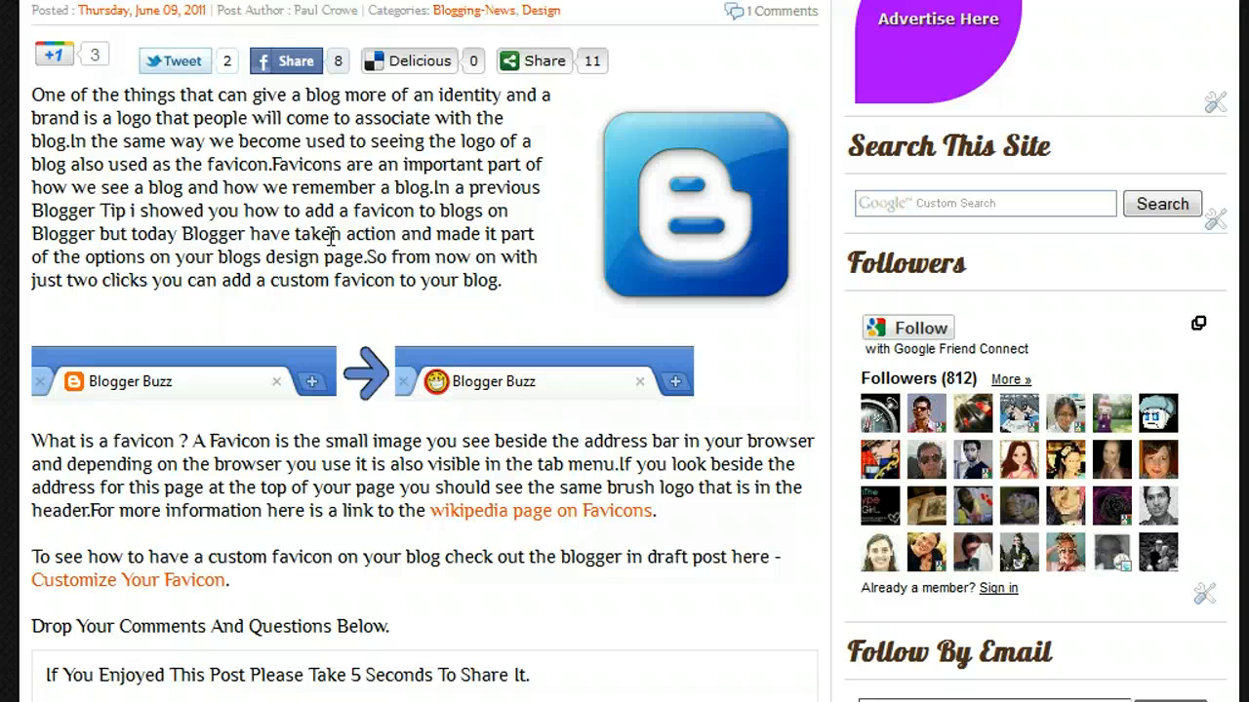
{"action": "mouse_move", "coordinate": [527, 130]}
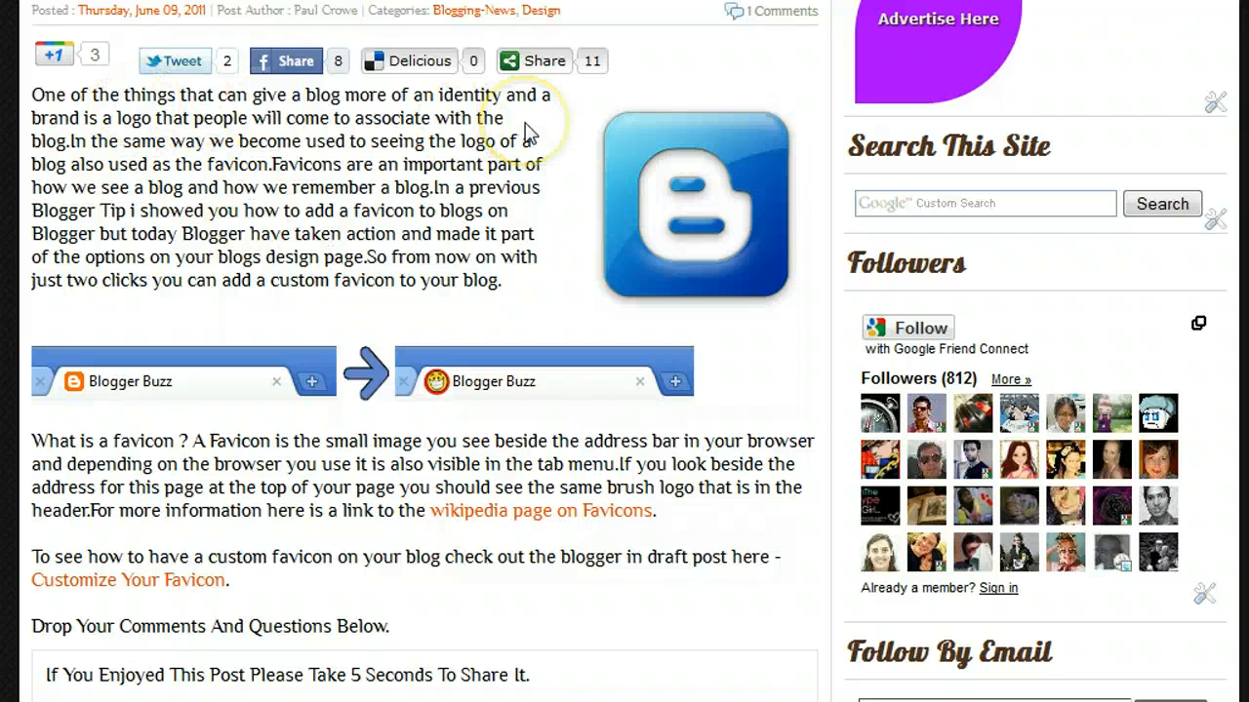
{"action": "mouse_move", "coordinate": [580, 110]}
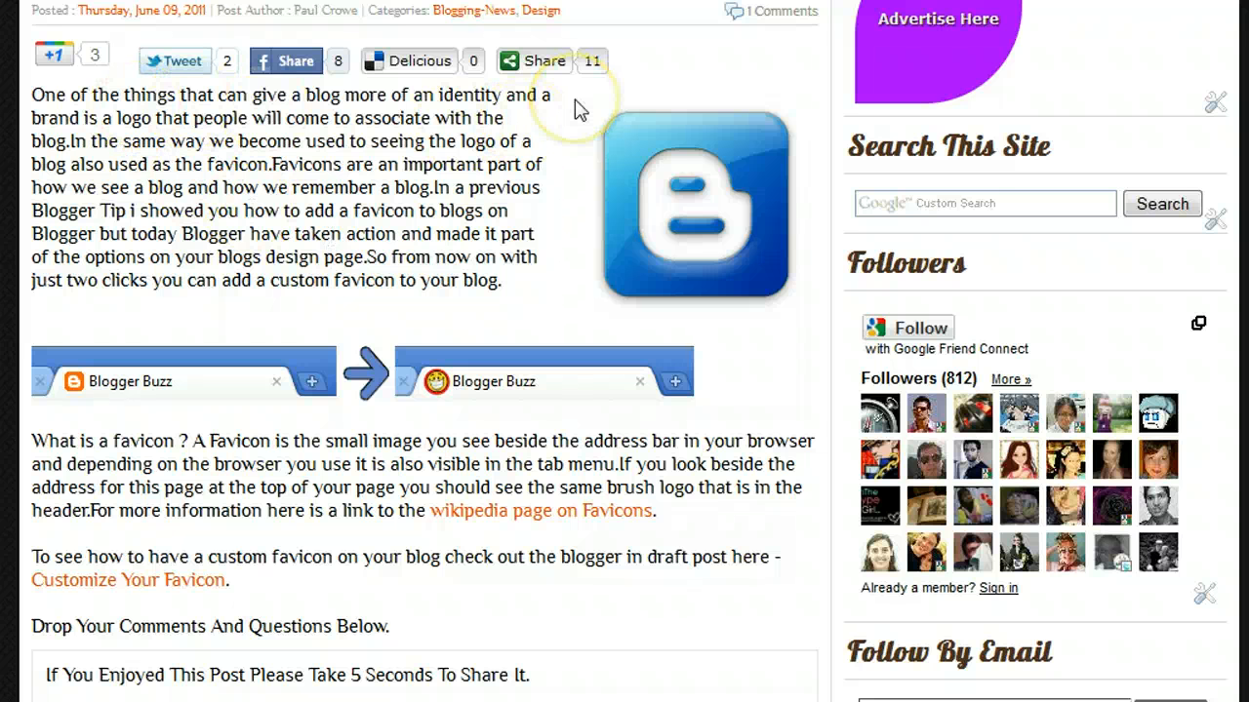
{"action": "mouse_move", "coordinate": [73, 181]}
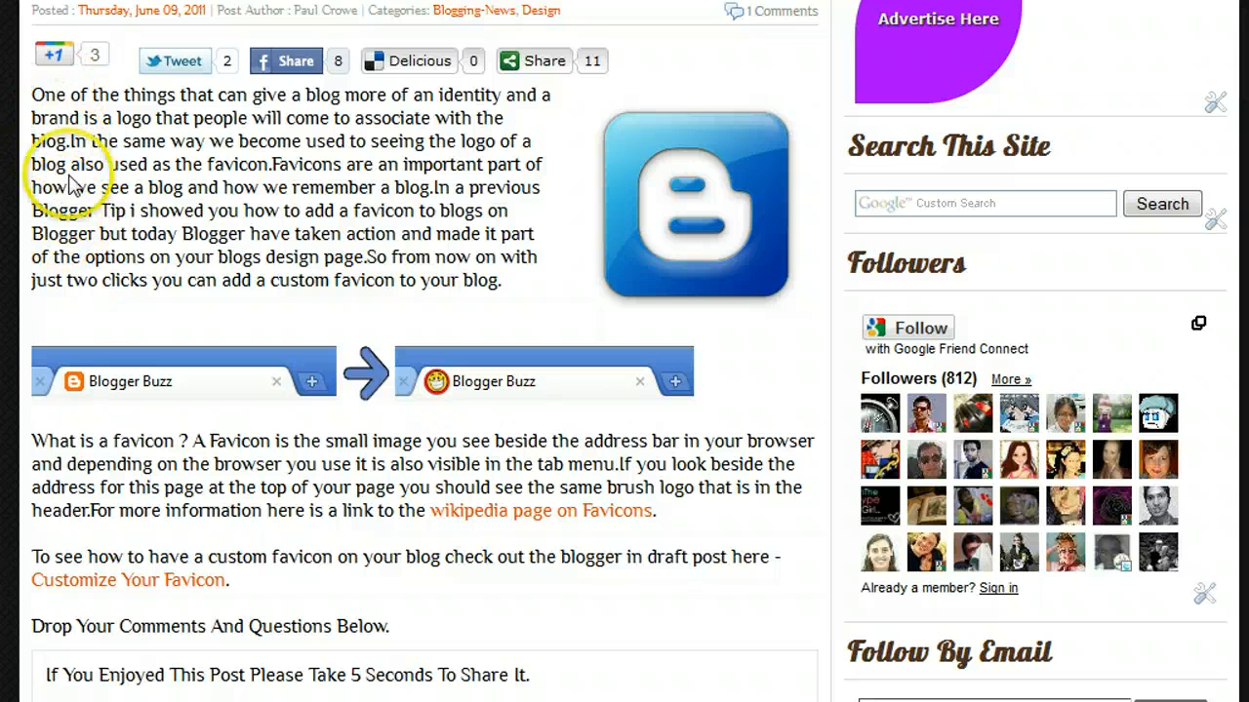
{"action": "mouse_move", "coordinate": [107, 241]}
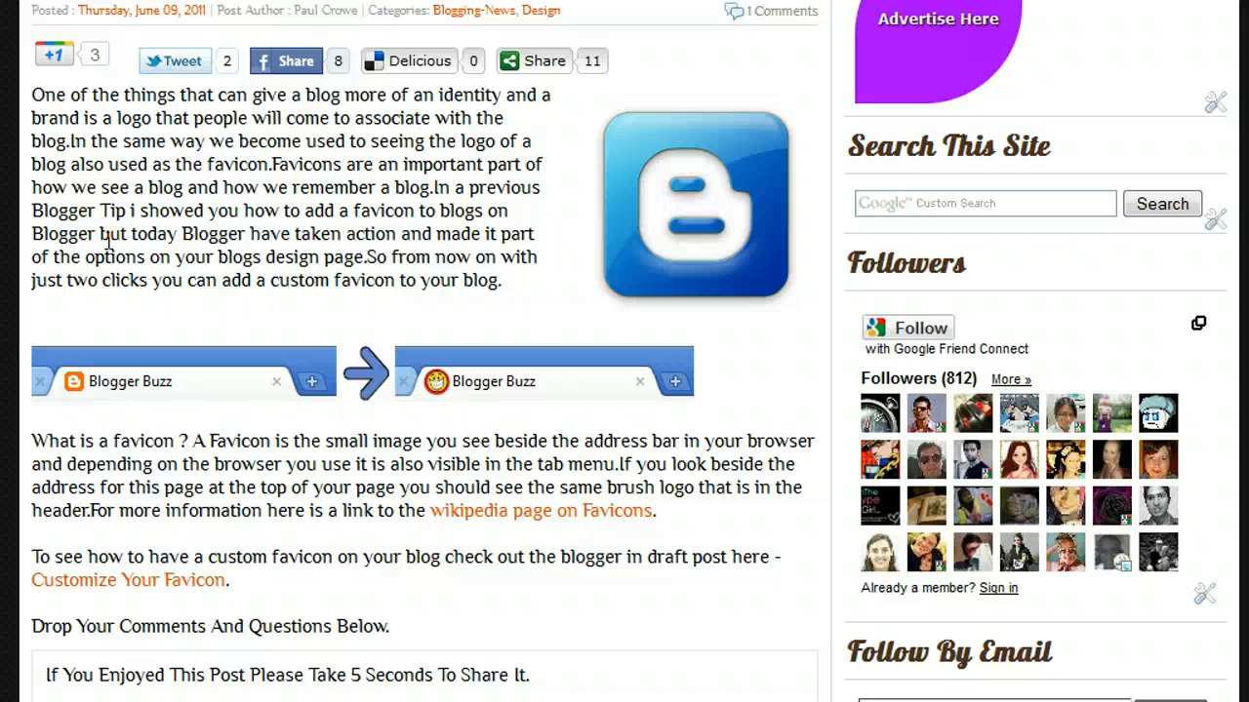
{"action": "mouse_move", "coordinate": [388, 123]}
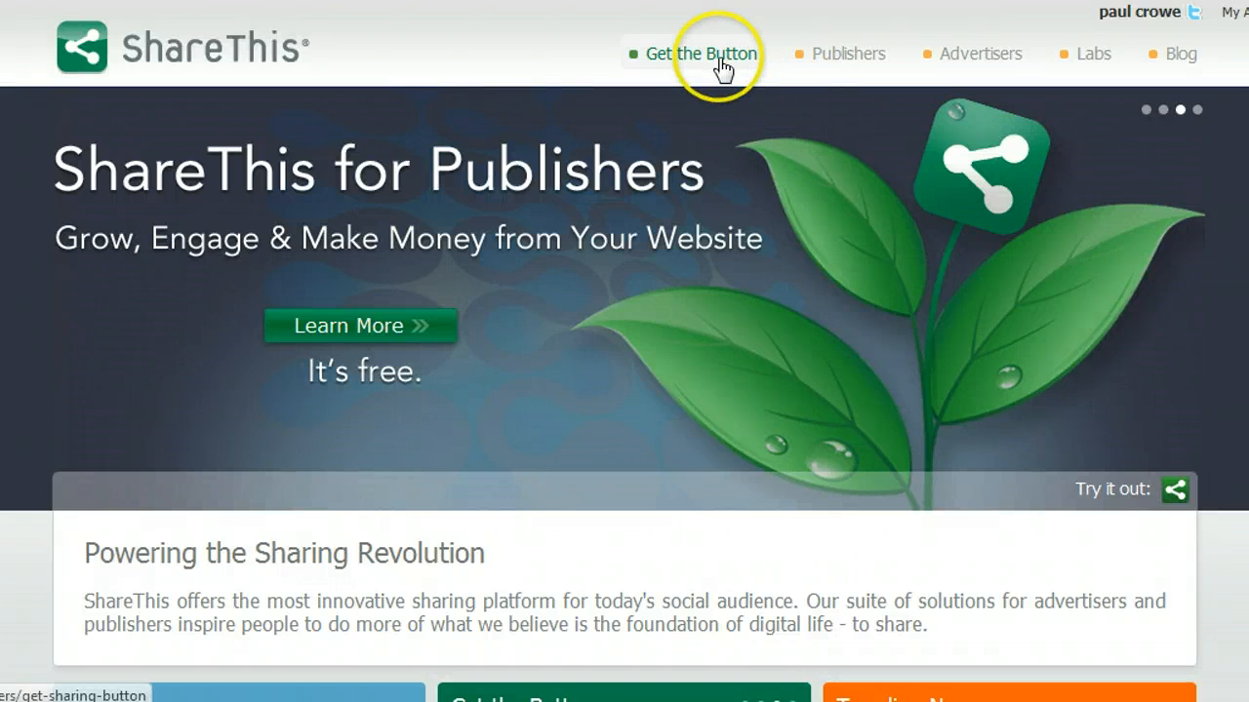
{"action": "mouse_move", "coordinate": [701, 53]}
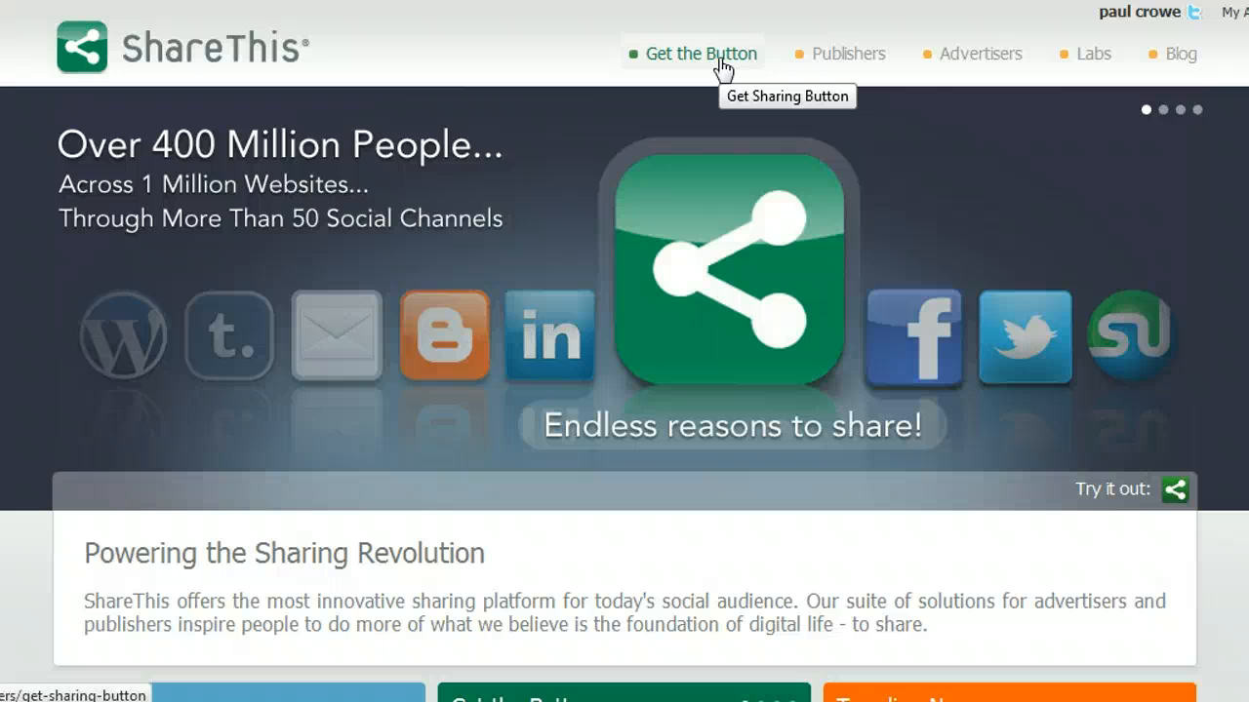
{"action": "mouse_move", "coordinate": [1117, 29]}
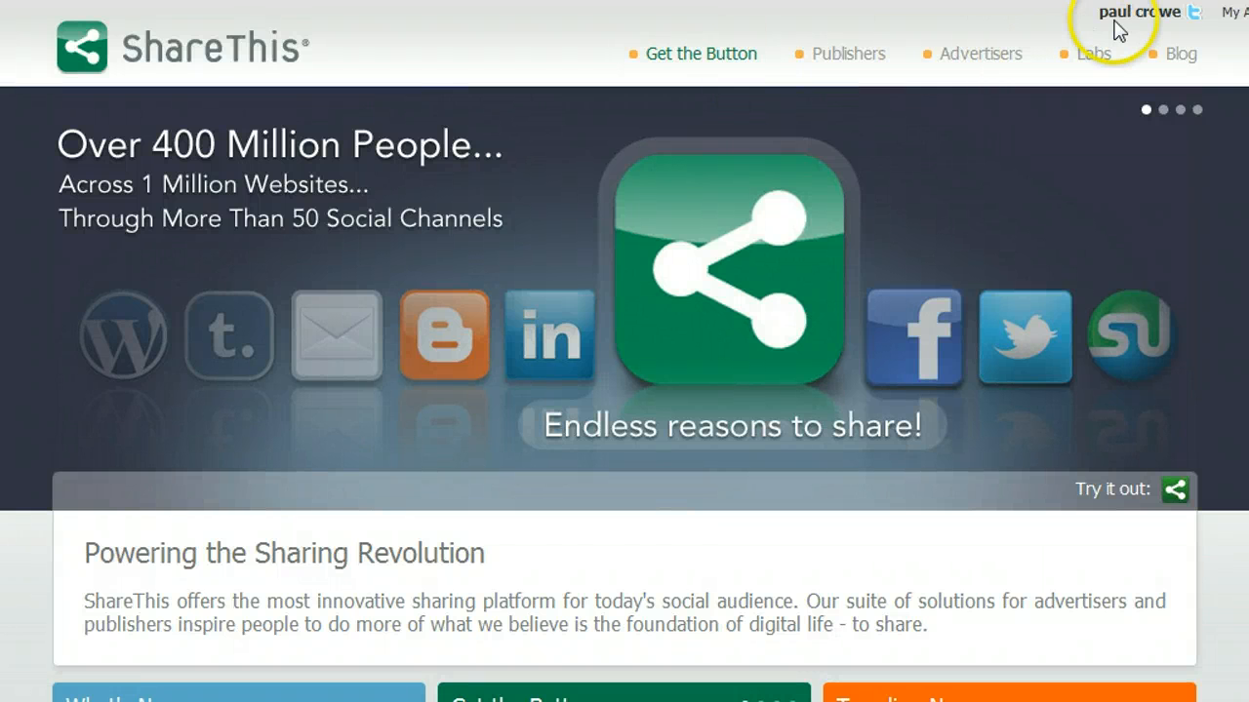
{"action": "mouse_move", "coordinate": [1210, 37]}
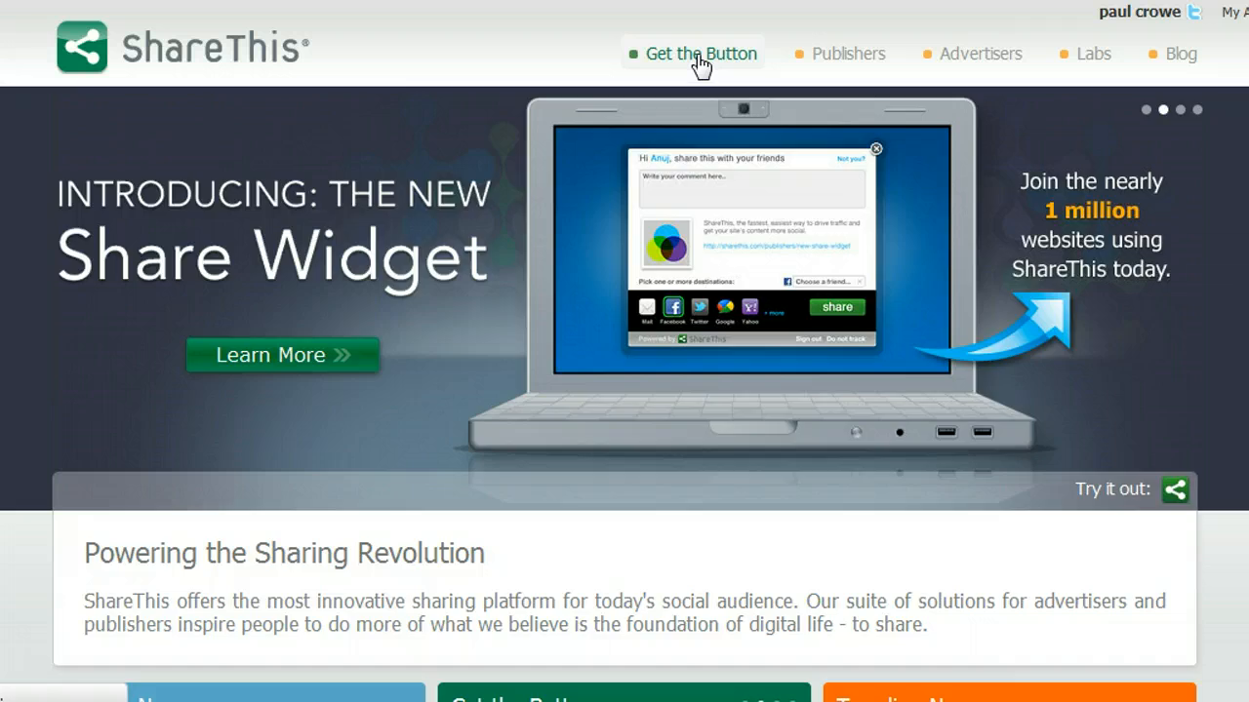
Go to 'Get the Button' on the ShareThis site
{"action": "left_click", "coordinate": [701, 54]}
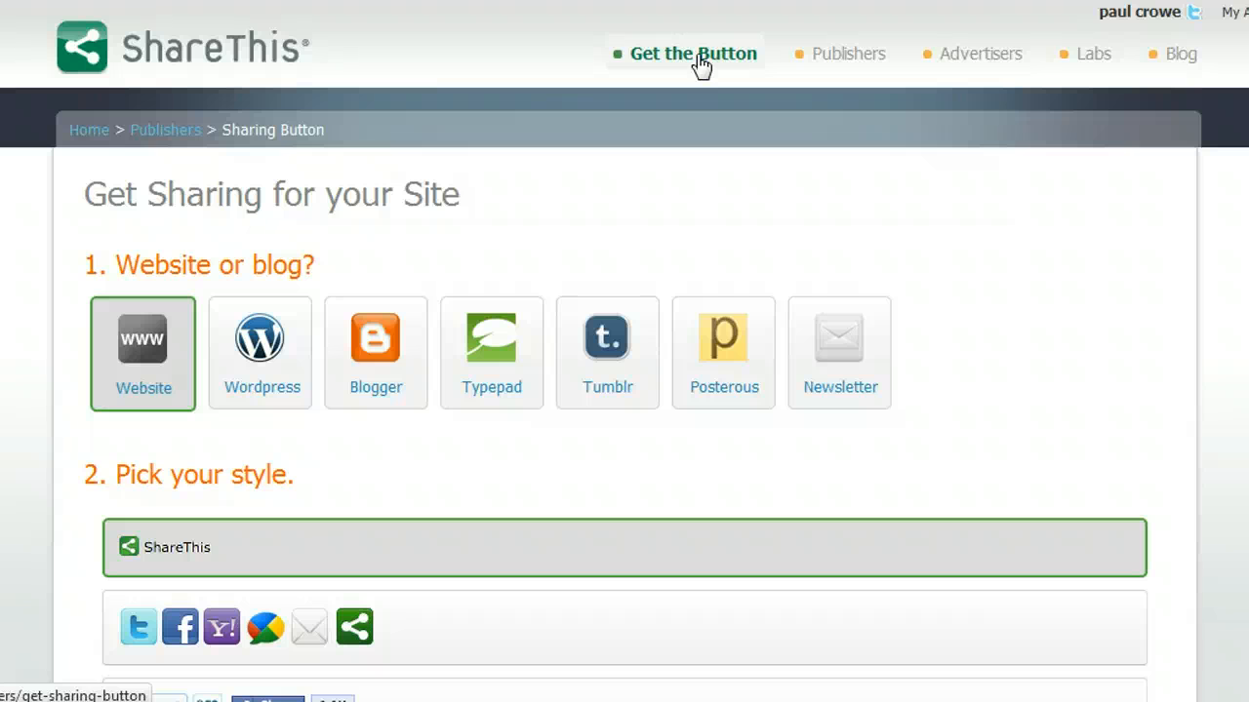
{"action": "mouse_move", "coordinate": [203, 257]}
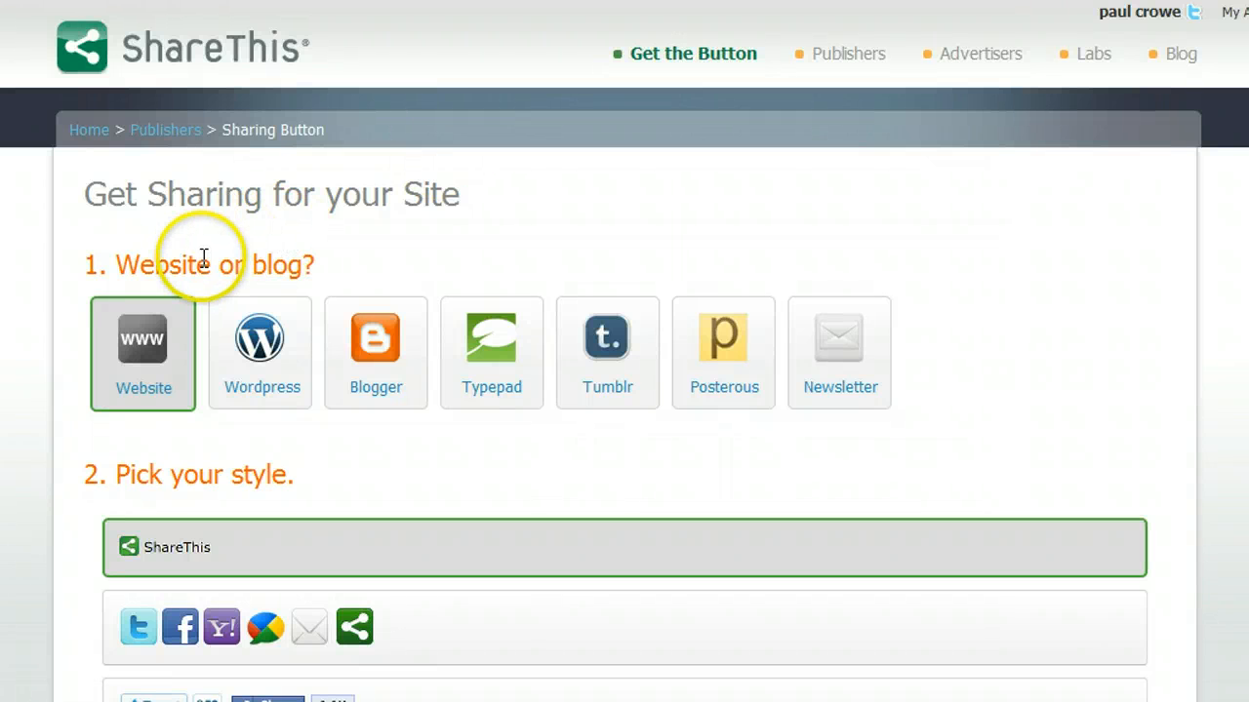
{"action": "mouse_move", "coordinate": [219, 263]}
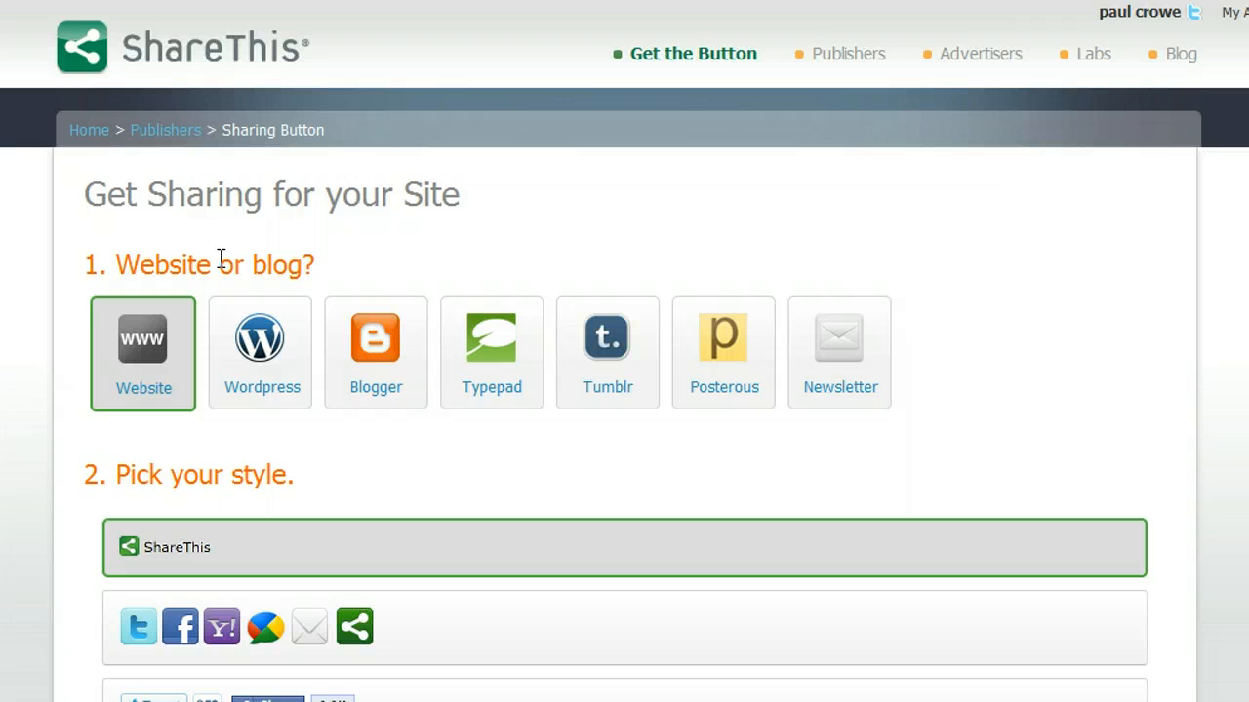
{"action": "mouse_move", "coordinate": [376, 387]}
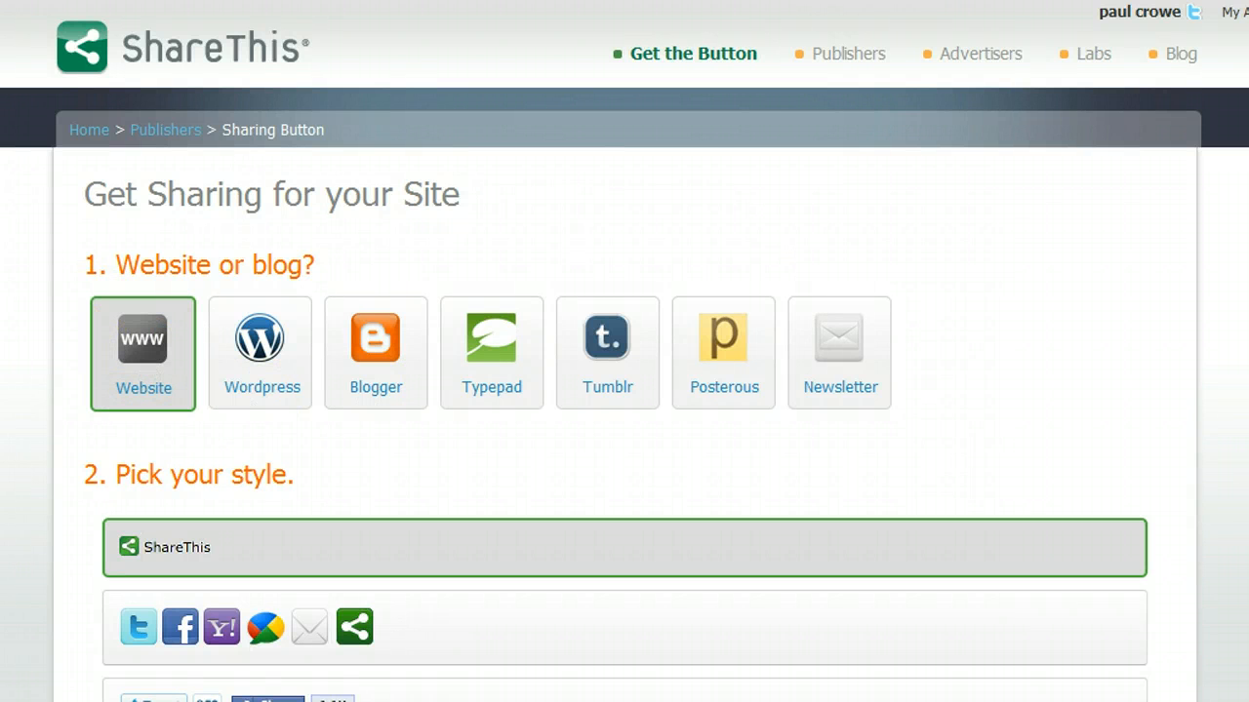
{"action": "scroll", "scroll_direction": "down", "scroll_amount": 3}
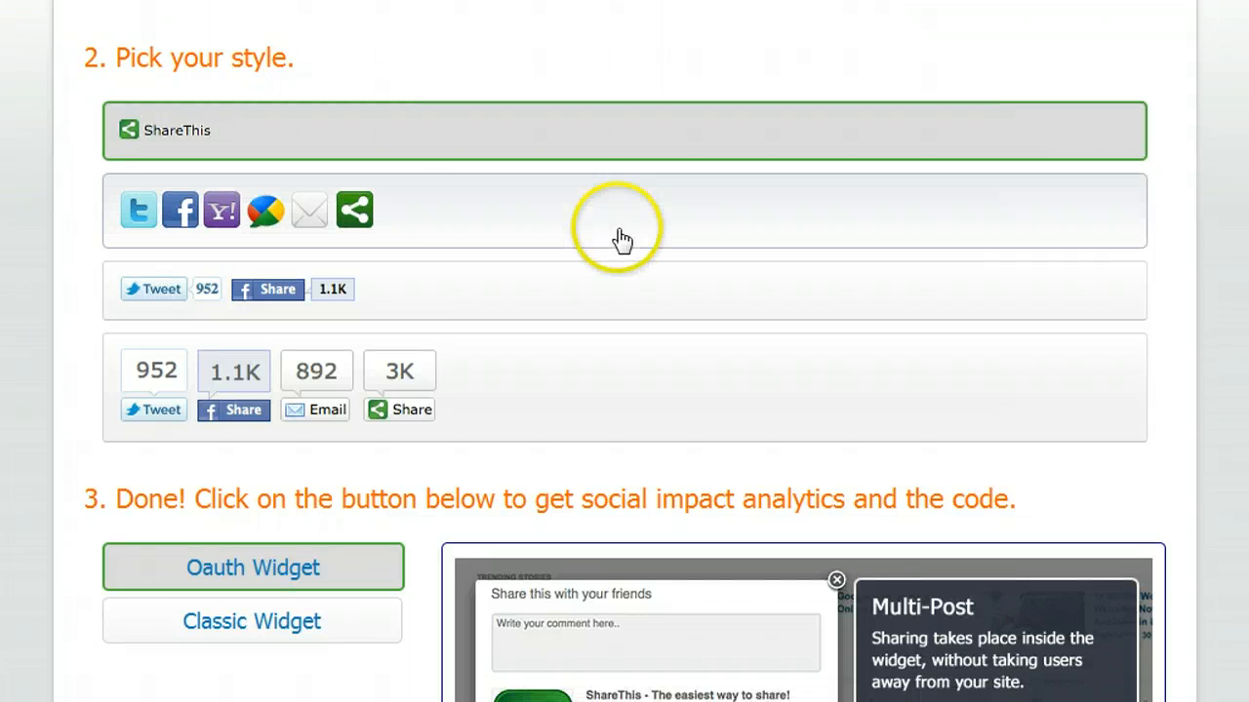
{"action": "mouse_move", "coordinate": [405, 212]}
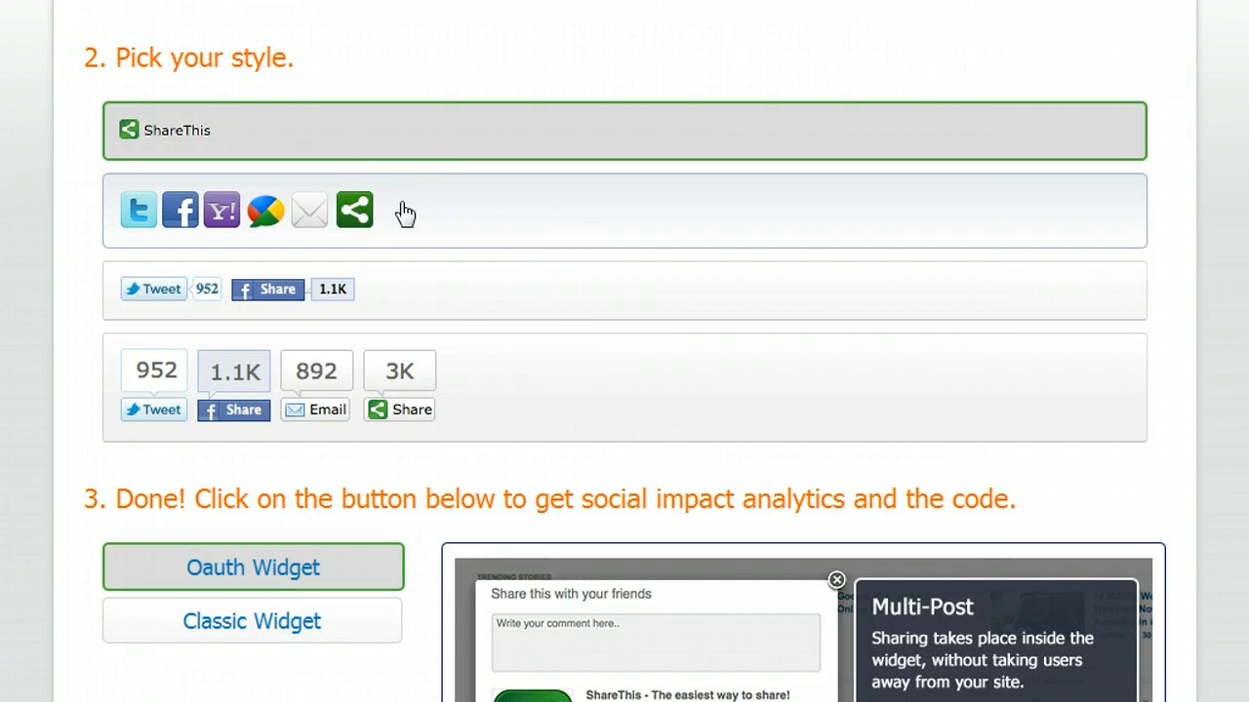
{"action": "mouse_move", "coordinate": [425, 297]}
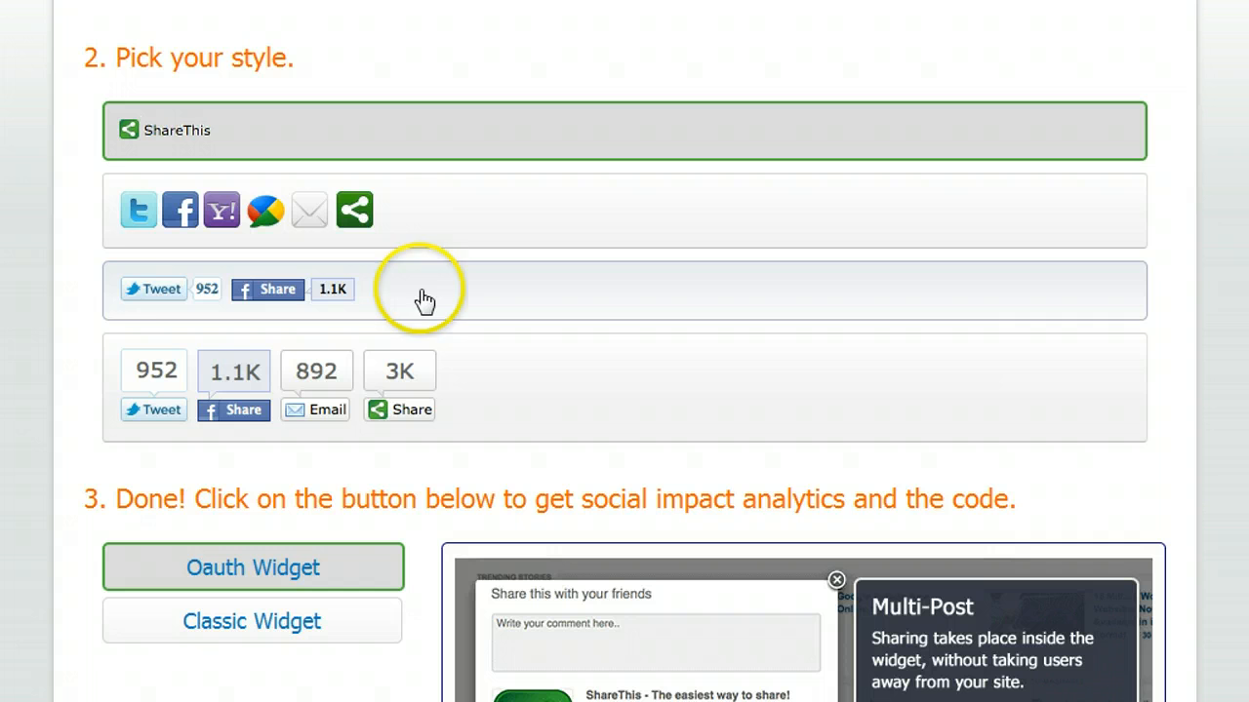
{"action": "mouse_move", "coordinate": [458, 378]}
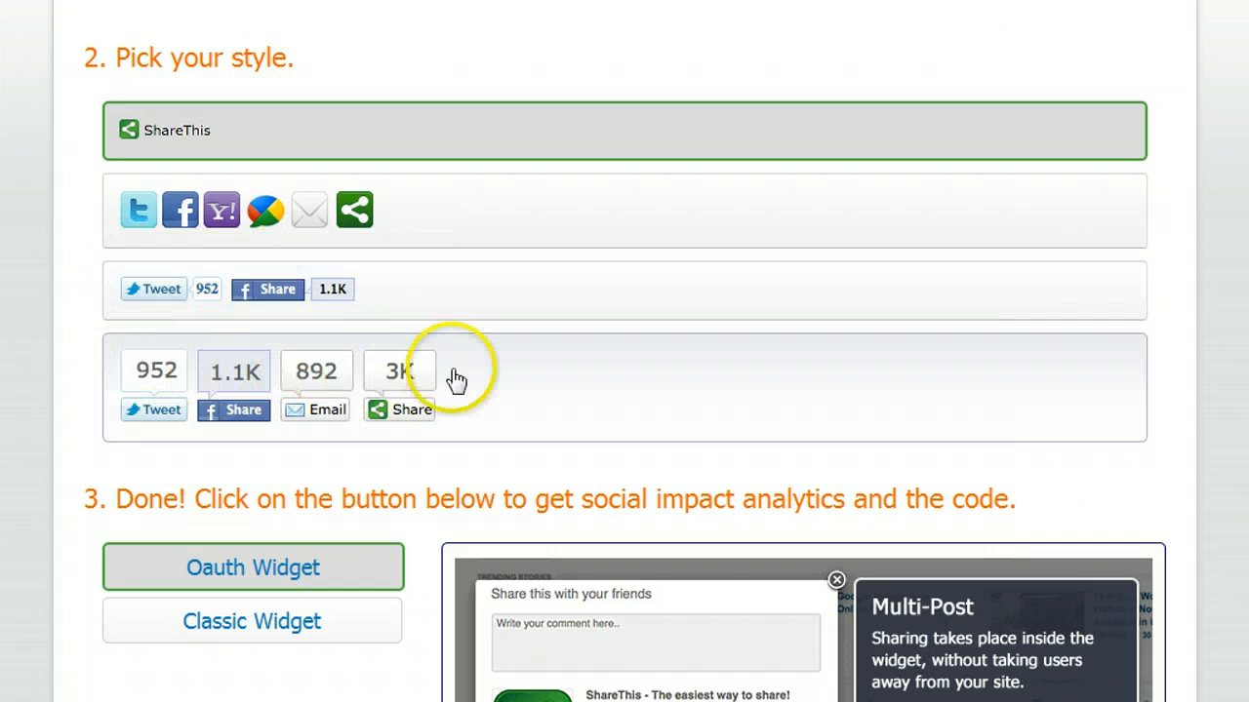
{"action": "mouse_move", "coordinate": [457, 366]}
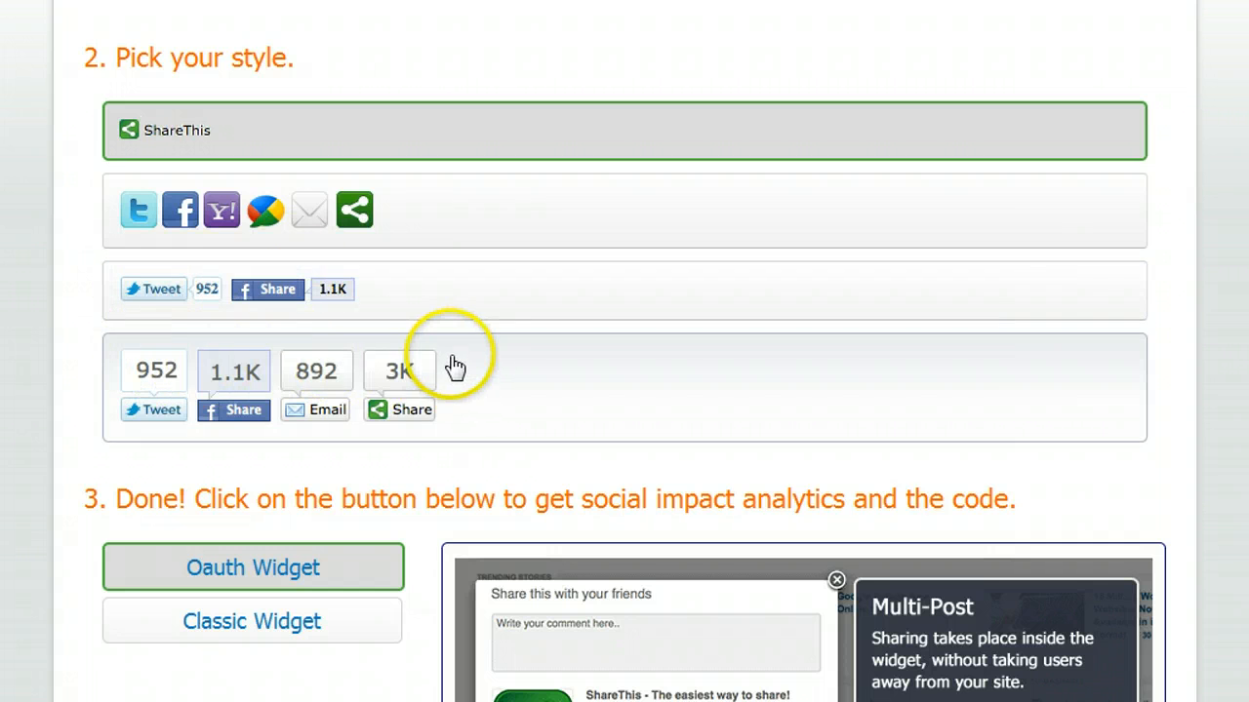
{"action": "mouse_move", "coordinate": [434, 307]}
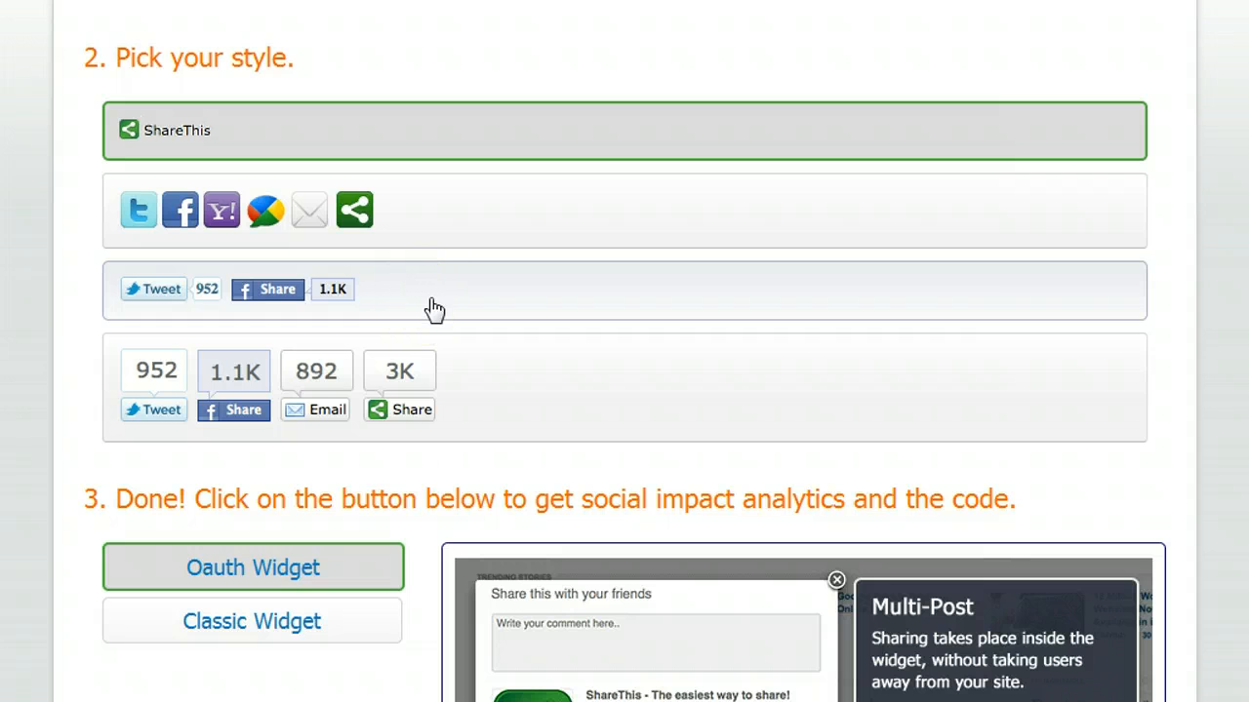
{"action": "mouse_move", "coordinate": [446, 280]}
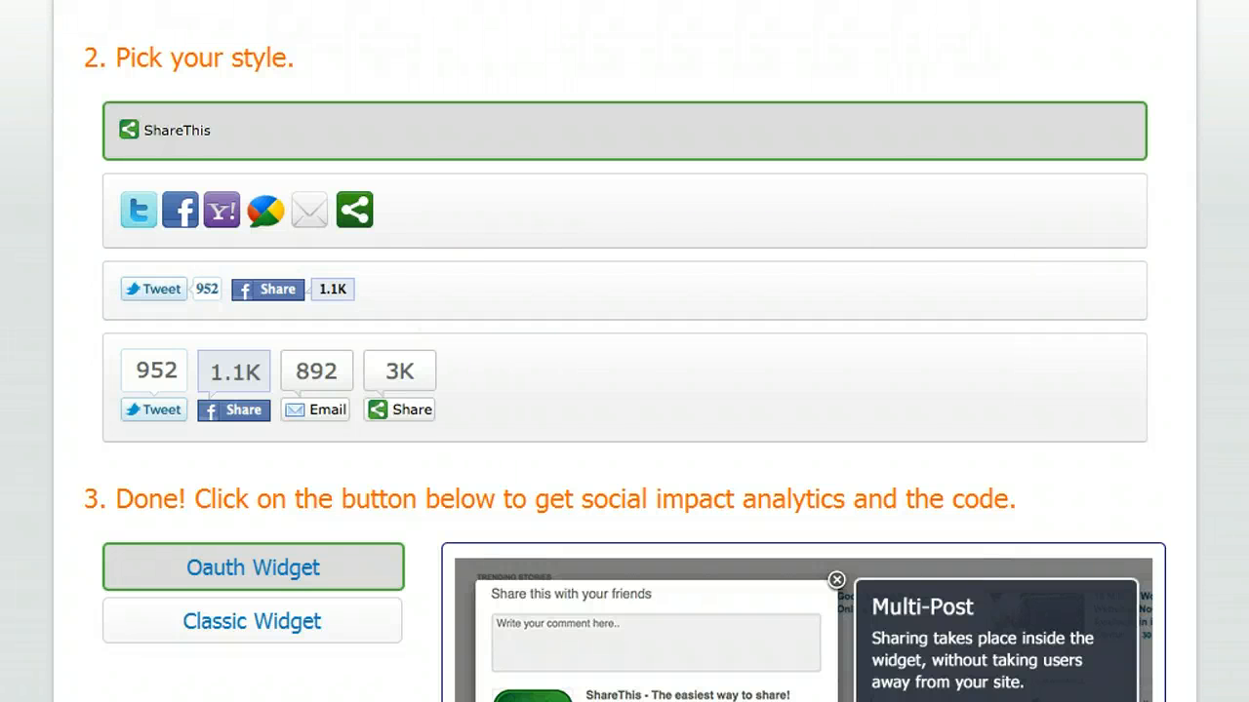
{"action": "scroll", "scroll_direction": "down", "scroll_amount": 3}
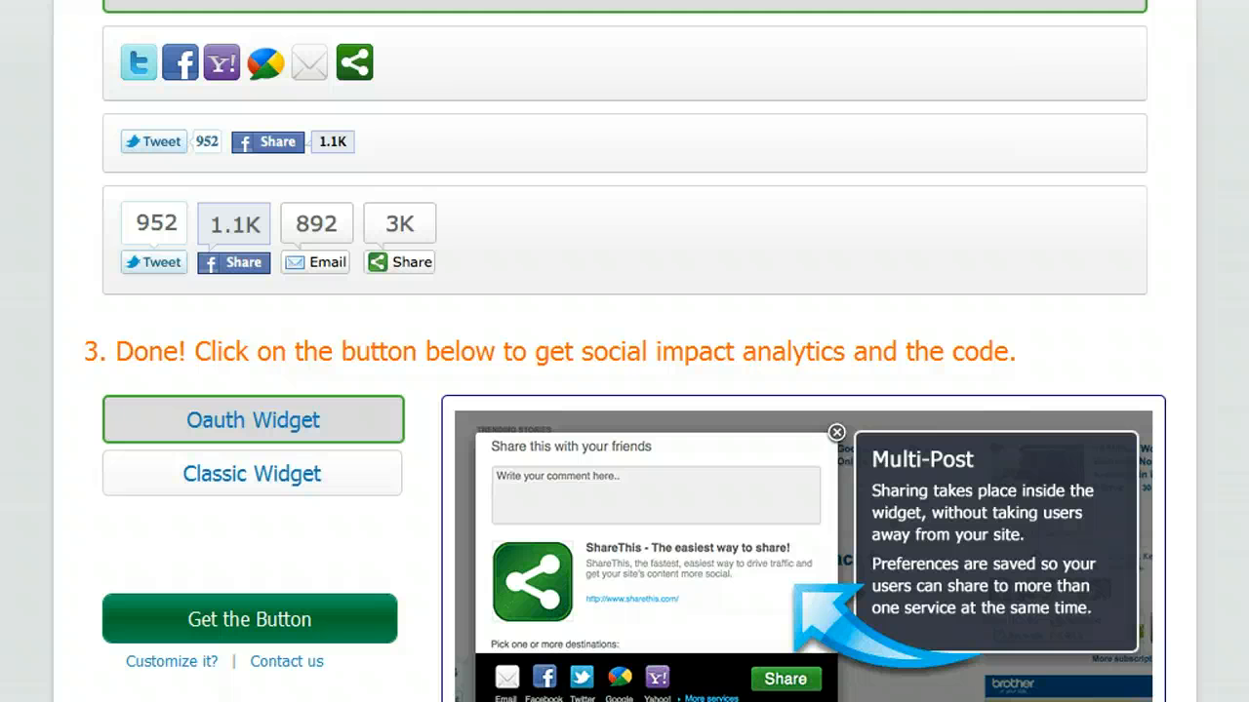
{"action": "mouse_move", "coordinate": [483, 154]}
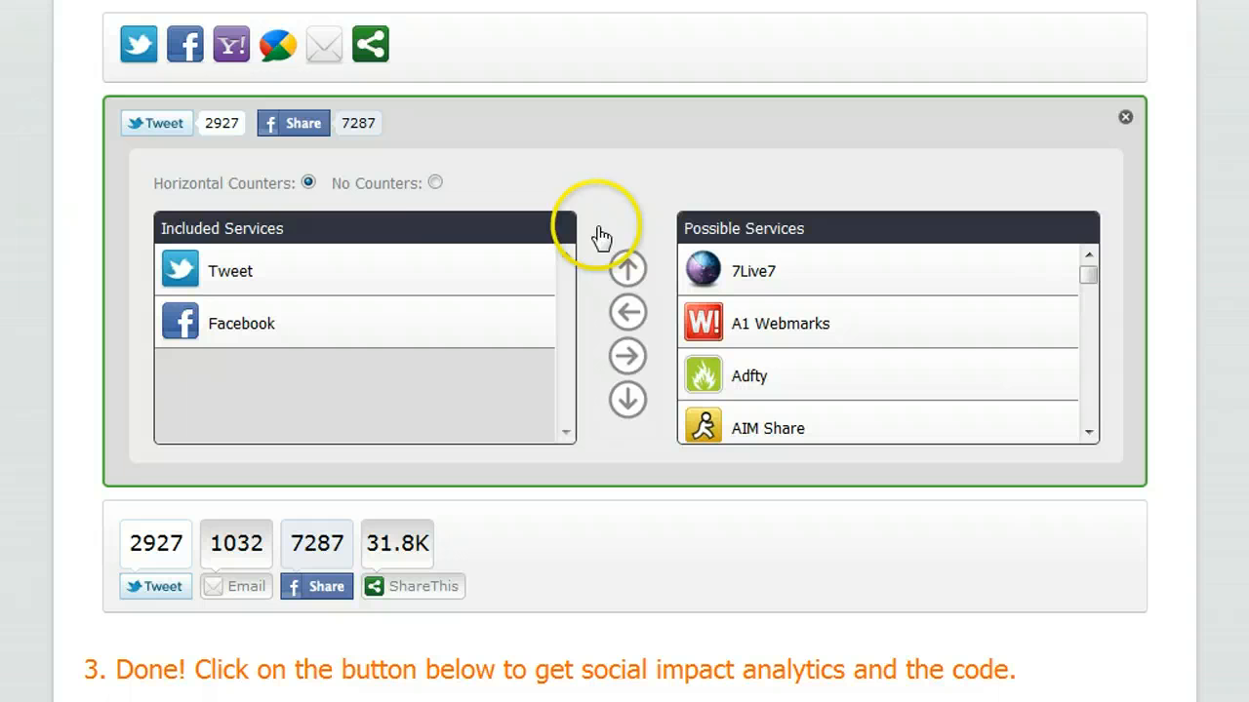
{"action": "mouse_move", "coordinate": [610, 151]}
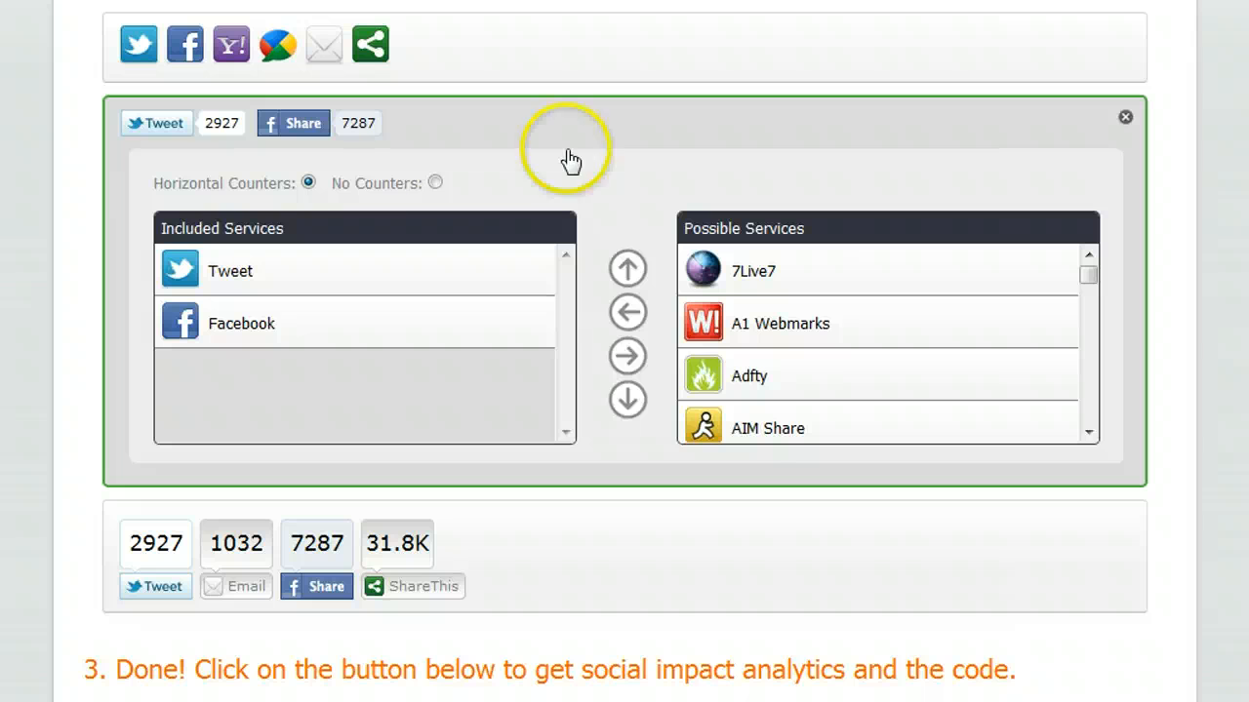
{"action": "mouse_move", "coordinate": [307, 317]}
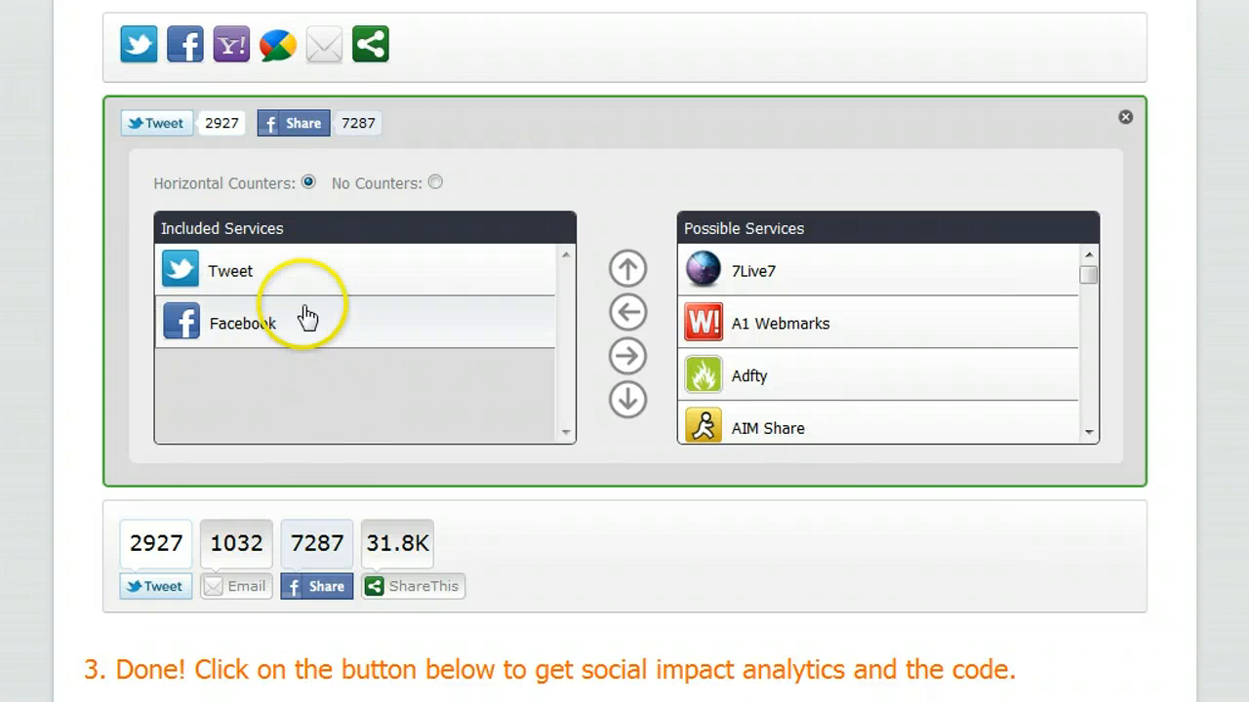
{"action": "mouse_move", "coordinate": [756, 190]}
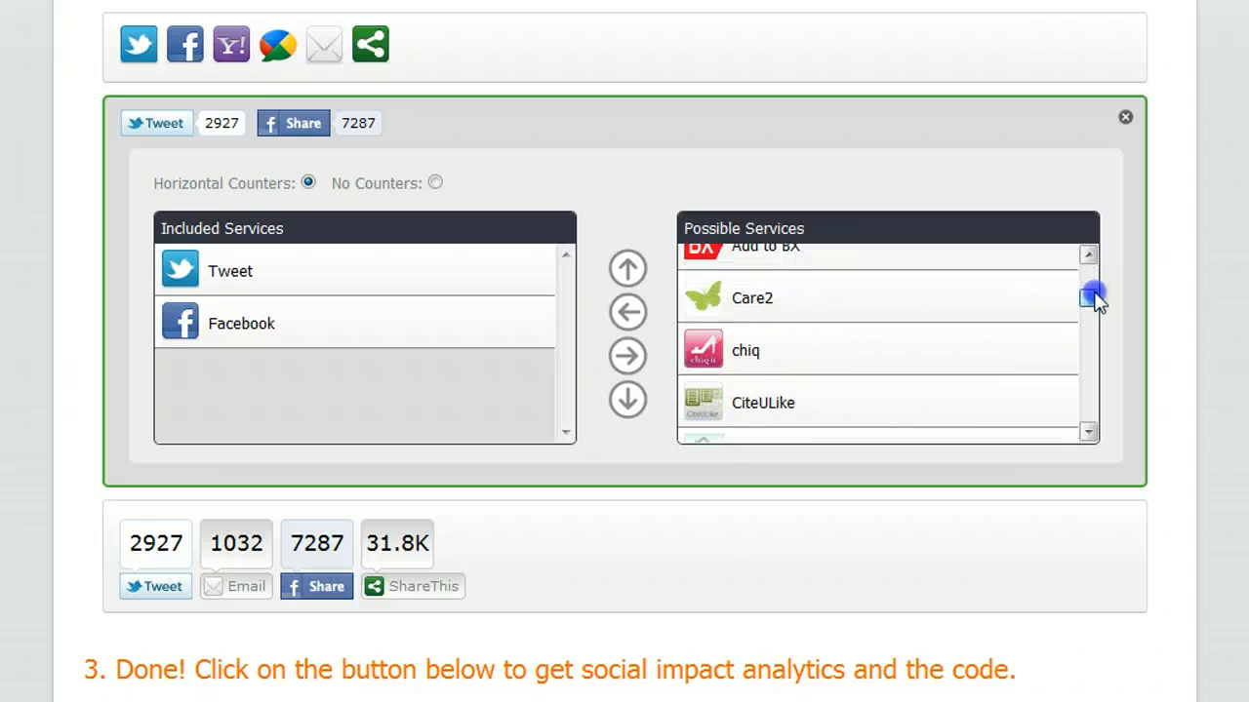
Add Delicious, Digg and ShareThis from Possible Services to the horizontal counter buttons
{"action": "scroll", "scroll_direction": "down", "scroll_amount": 3}
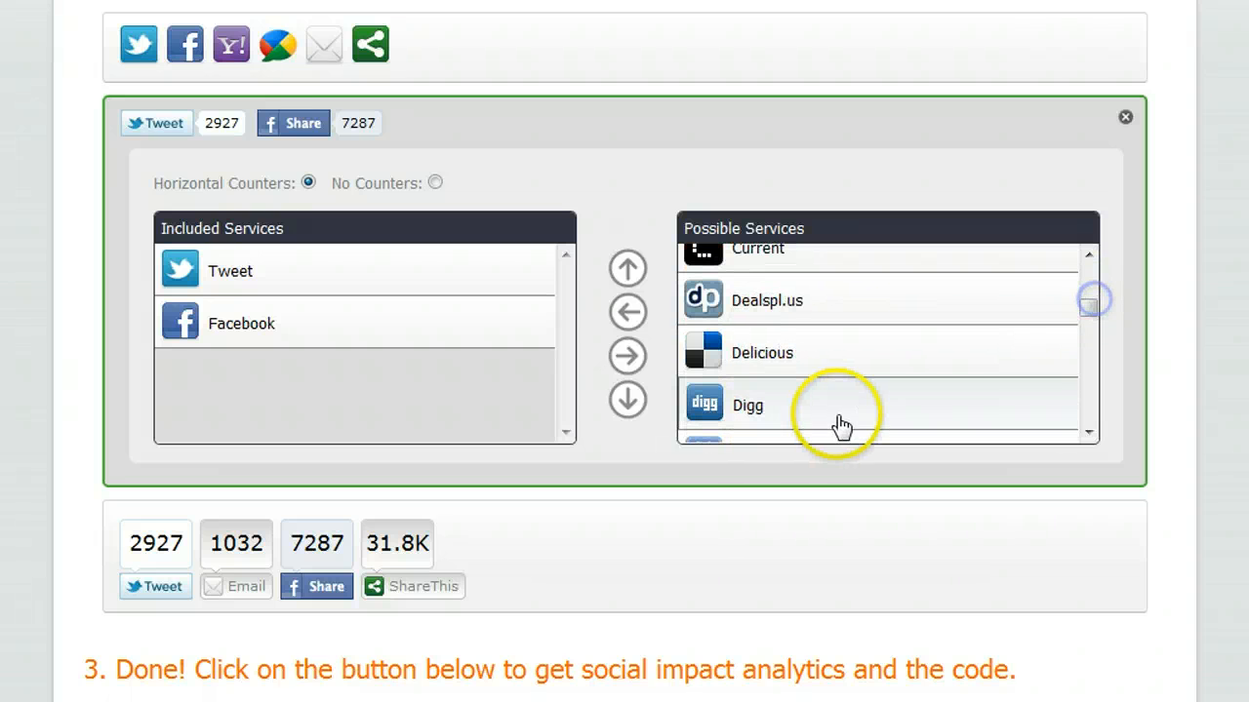
{"action": "left_click", "coordinate": [858, 352]}
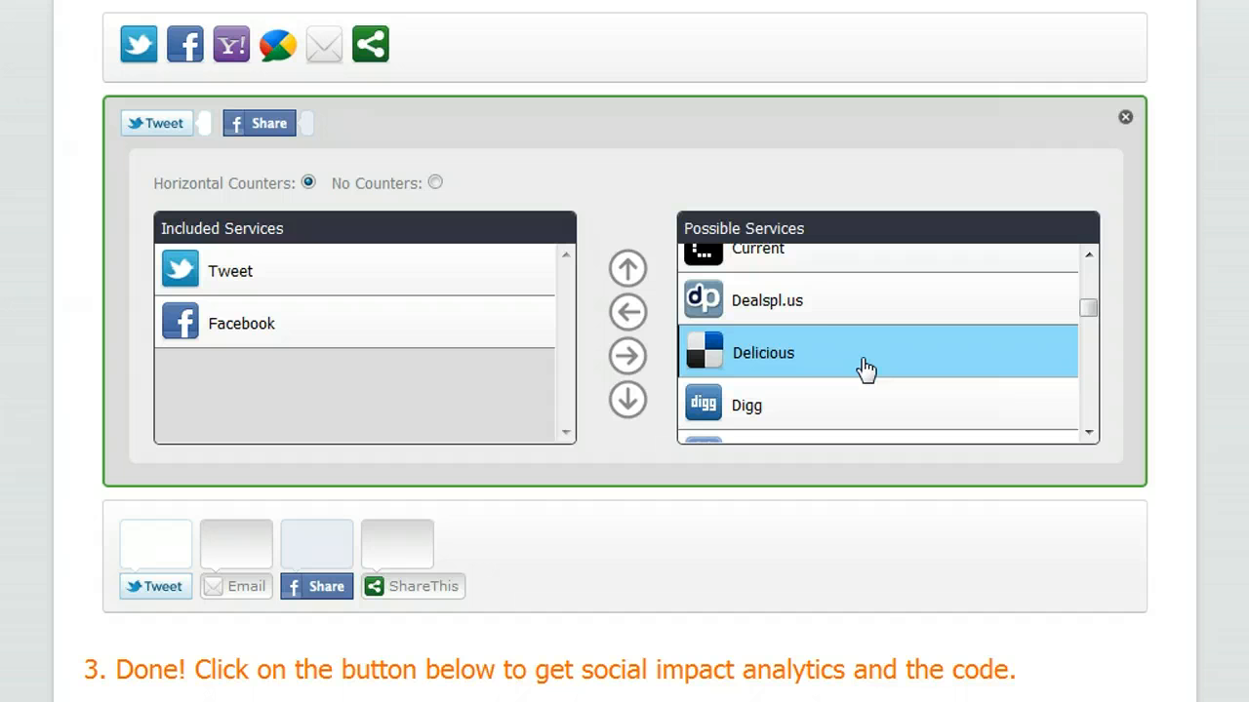
{"action": "mouse_move", "coordinate": [628, 313]}
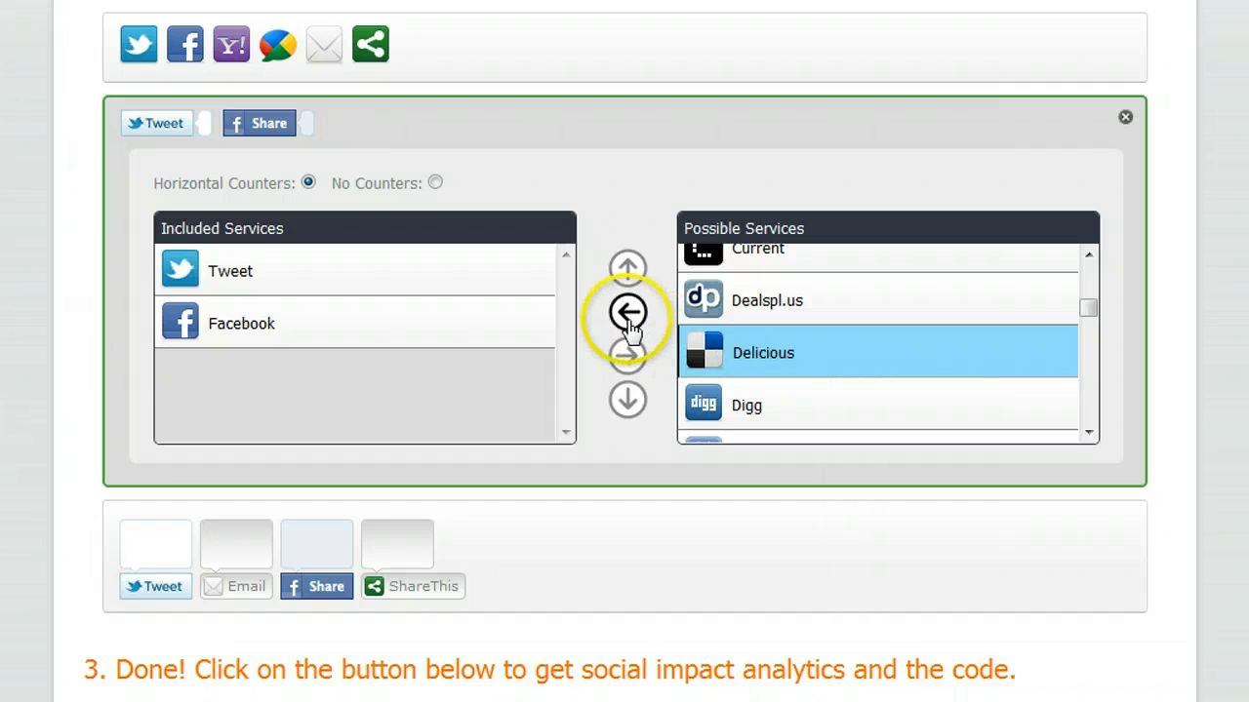
{"action": "left_click", "coordinate": [627, 312]}
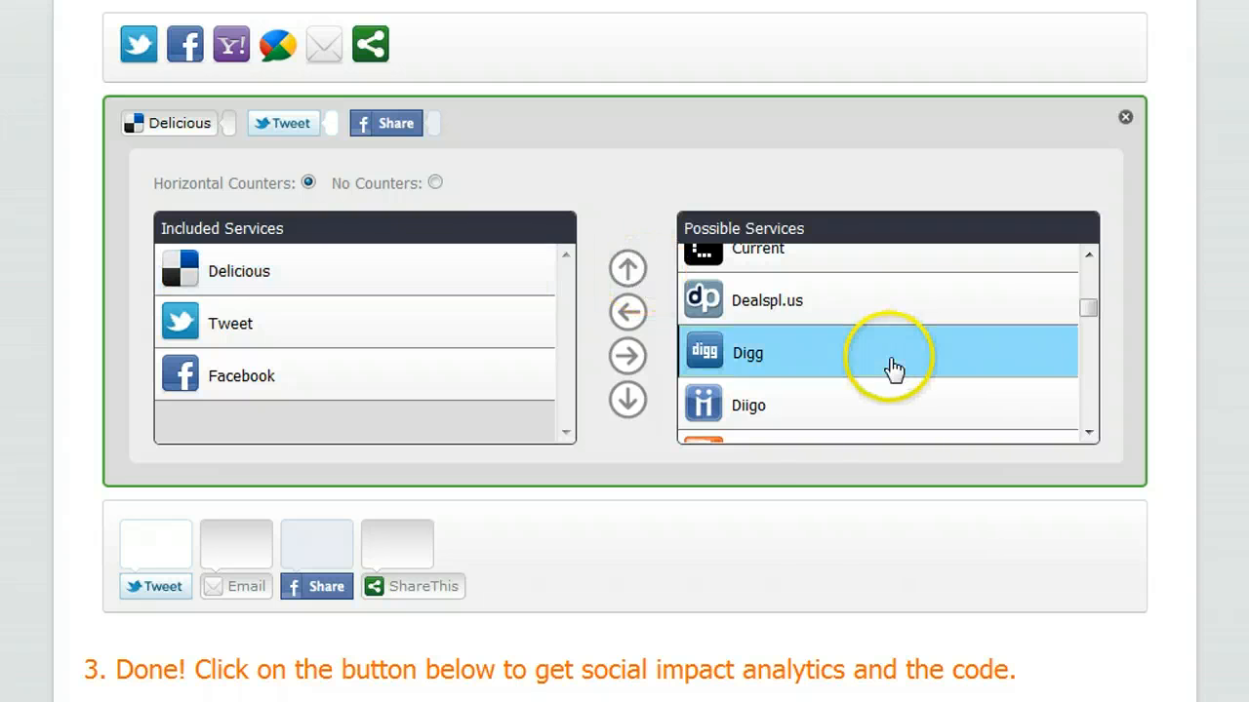
{"action": "left_click", "coordinate": [627, 312]}
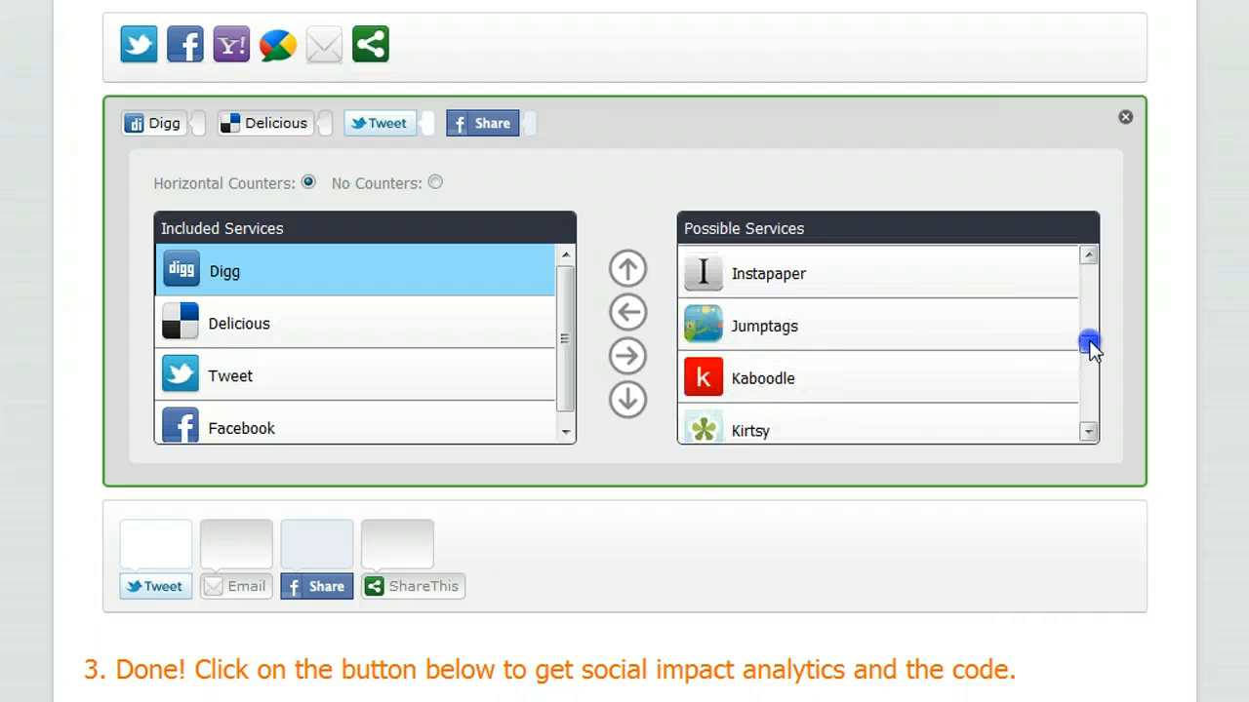
{"action": "scroll", "scroll_direction": "down", "scroll_amount": 3}
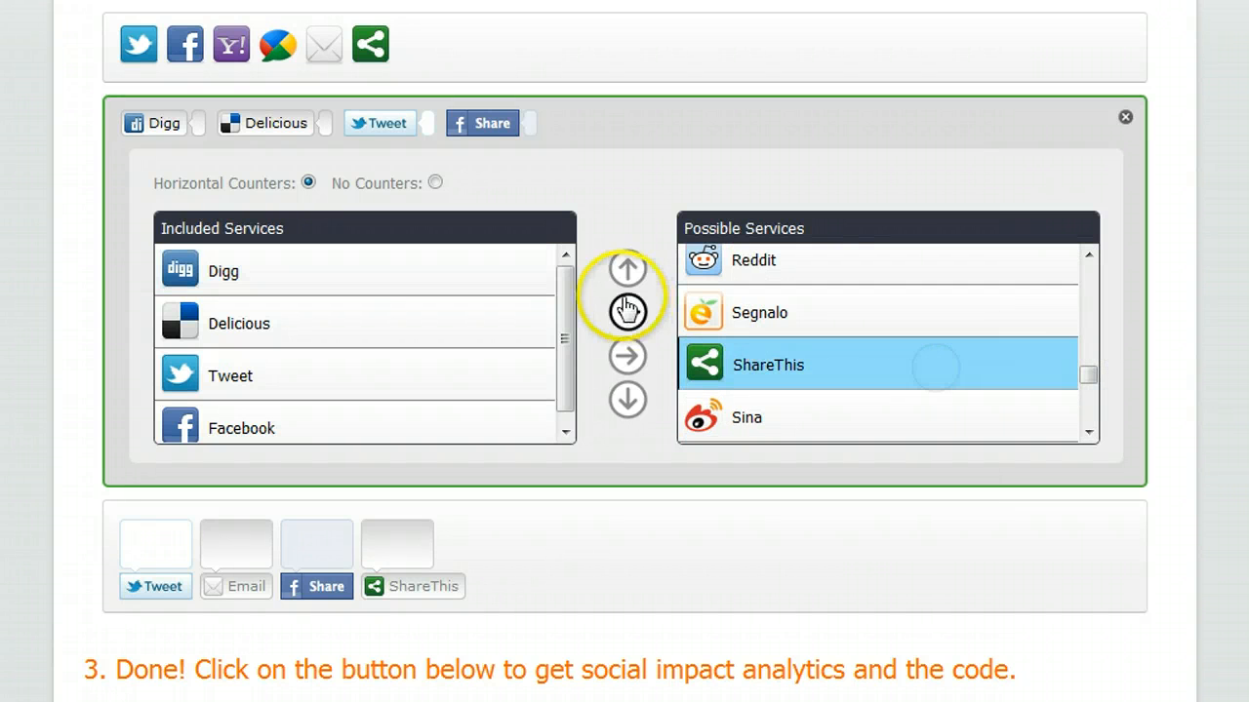
{"action": "left_click", "coordinate": [626, 312]}
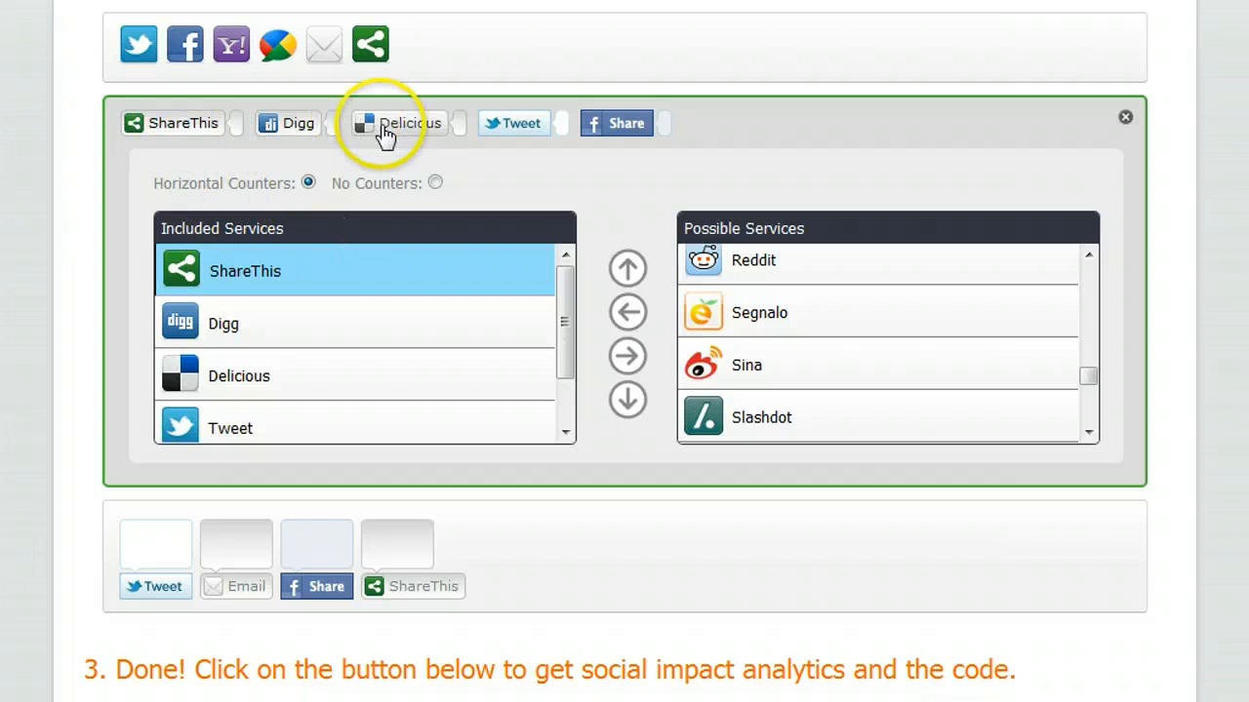
{"action": "mouse_move", "coordinate": [356, 200]}
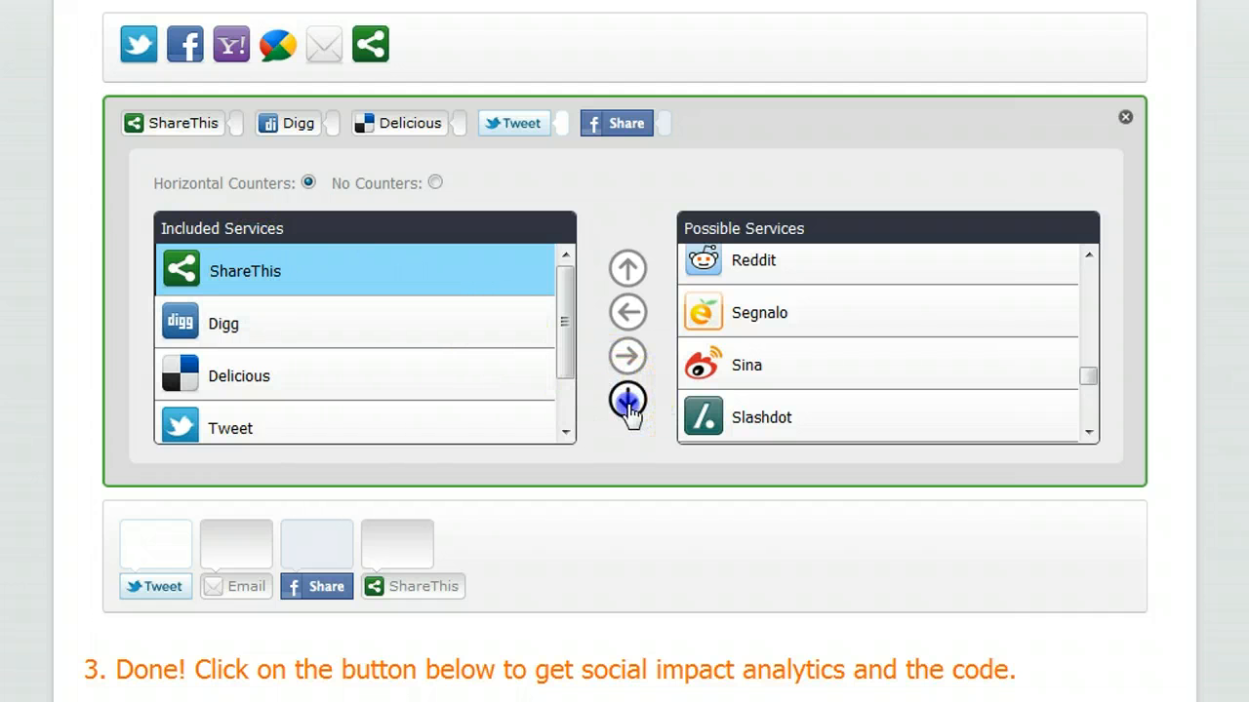
Move ShareThis, Digg and Delicious to the end, then add Reddit below Digg
{"action": "left_click", "coordinate": [628, 401]}
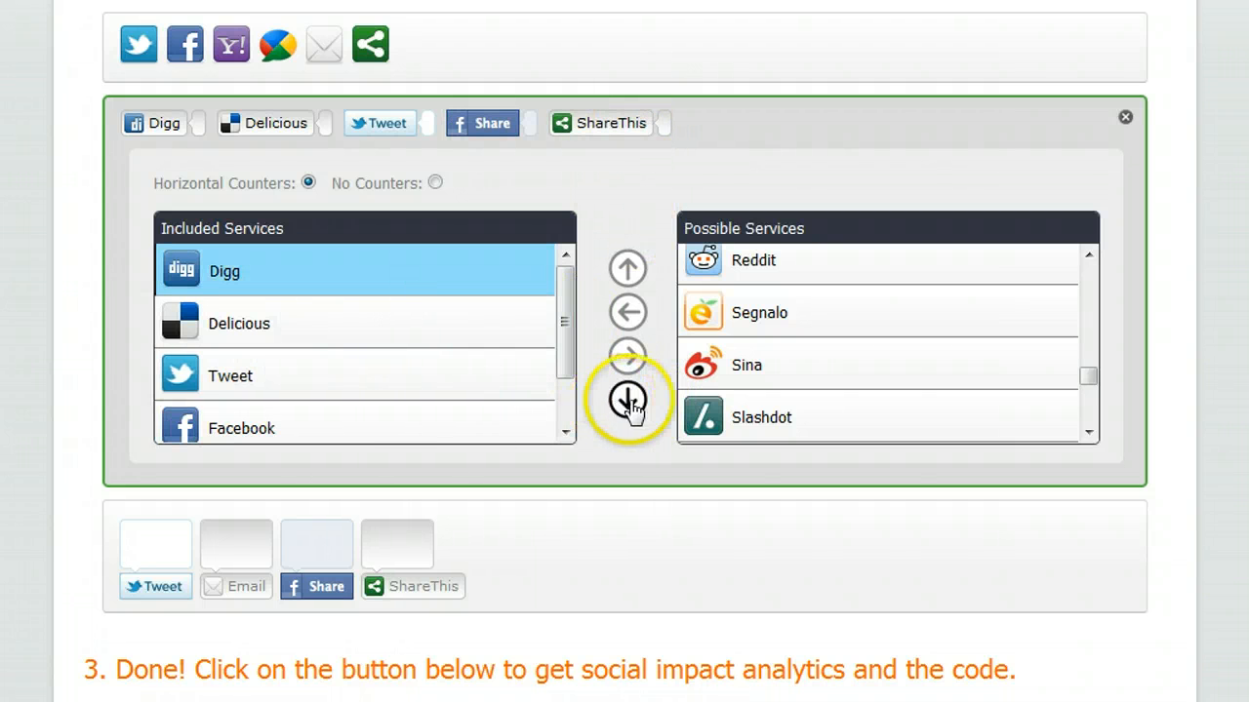
{"action": "left_click", "coordinate": [626, 400]}
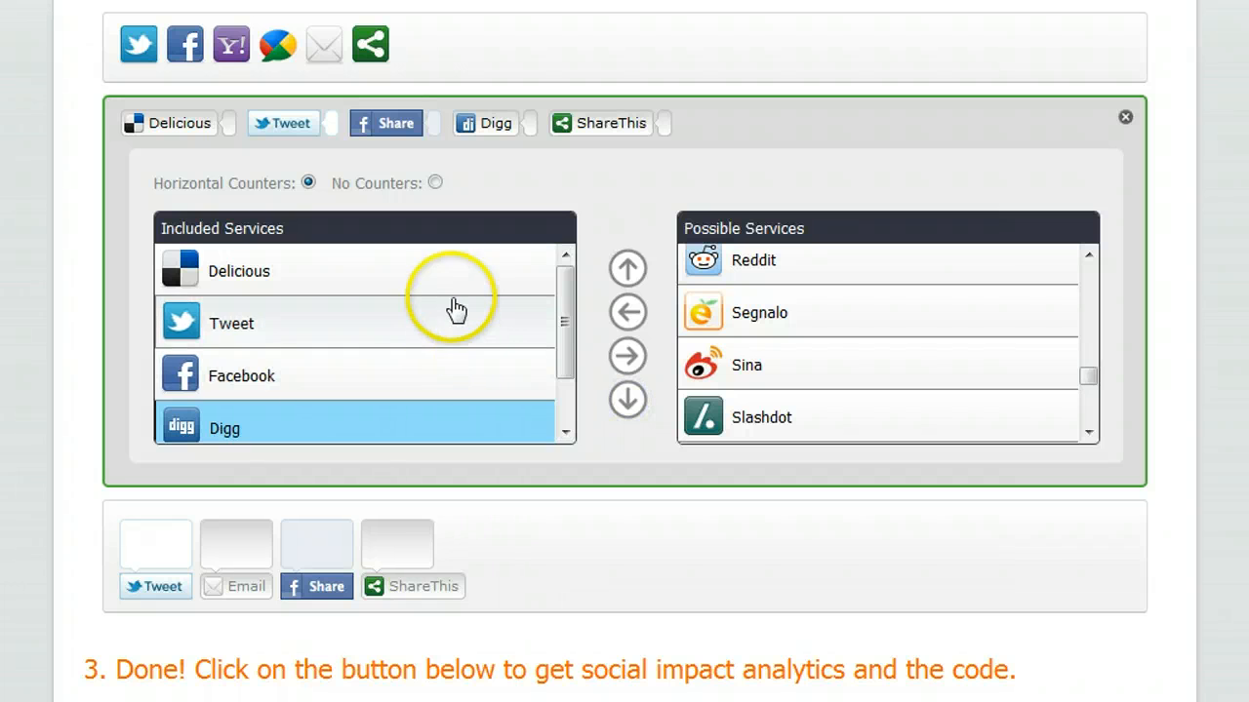
{"action": "left_click", "coordinate": [626, 401]}
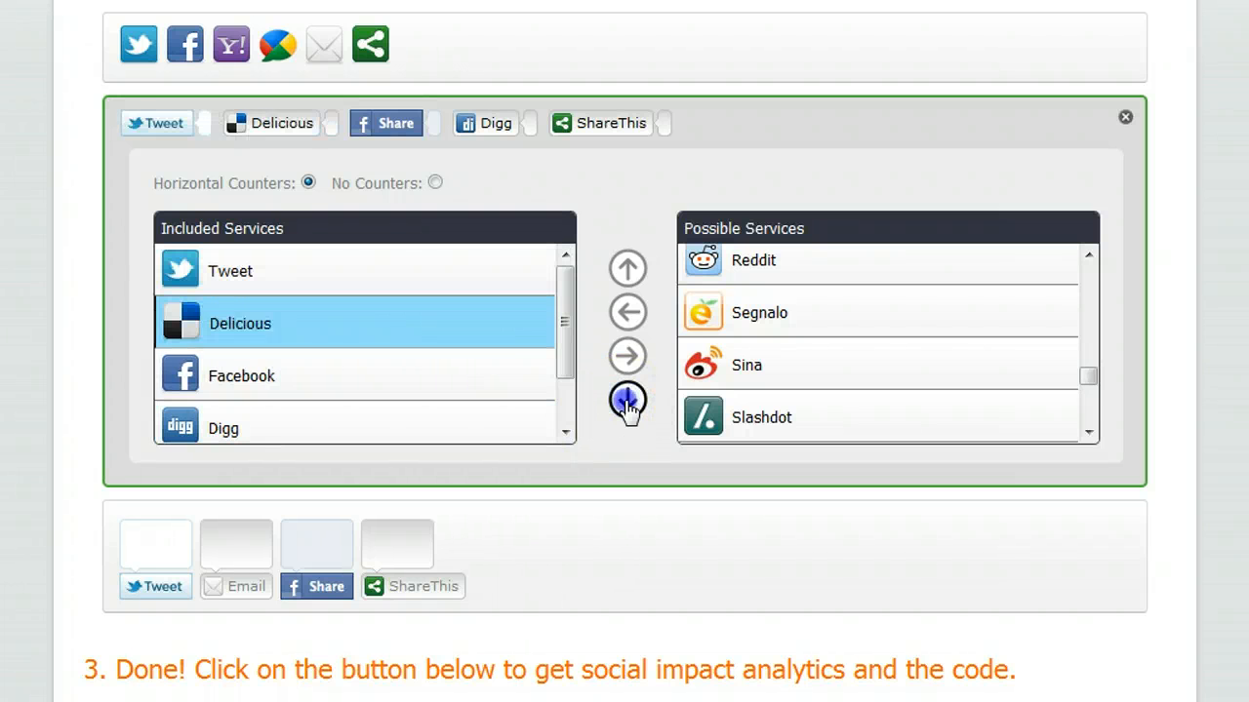
{"action": "left_click", "coordinate": [626, 400]}
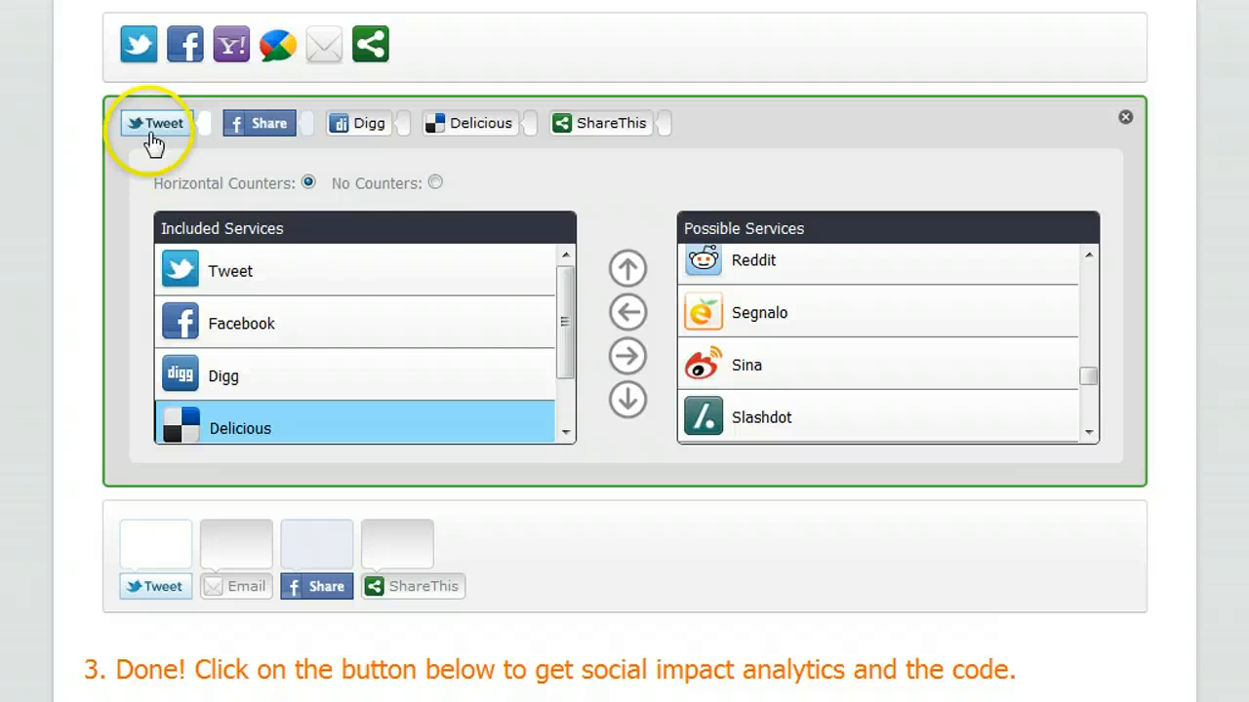
{"action": "mouse_move", "coordinate": [473, 147]}
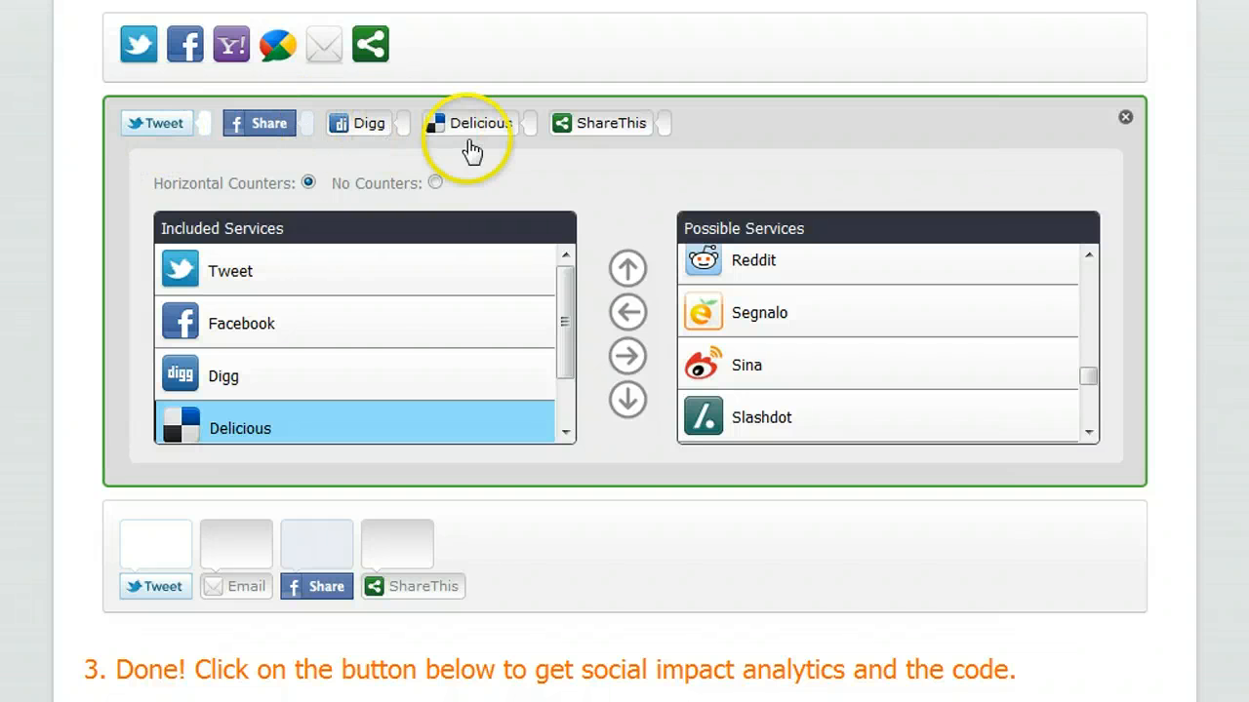
{"action": "mouse_move", "coordinate": [629, 142]}
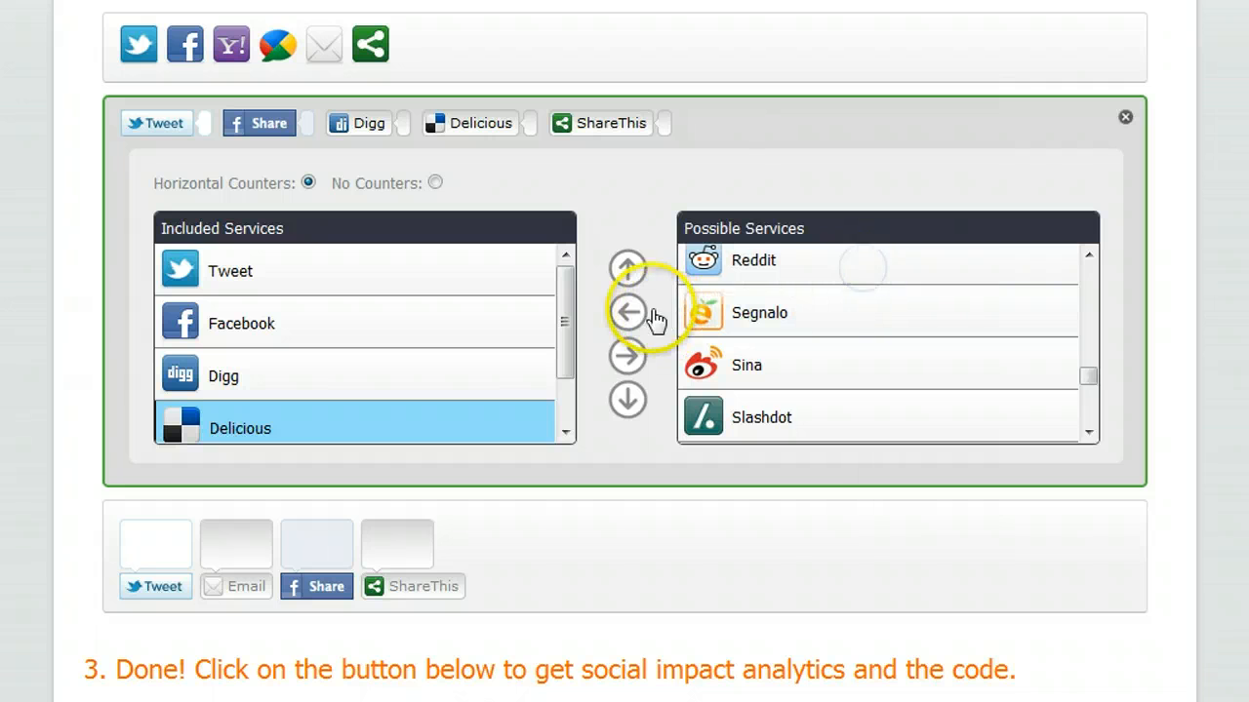
{"action": "left_click", "coordinate": [627, 312]}
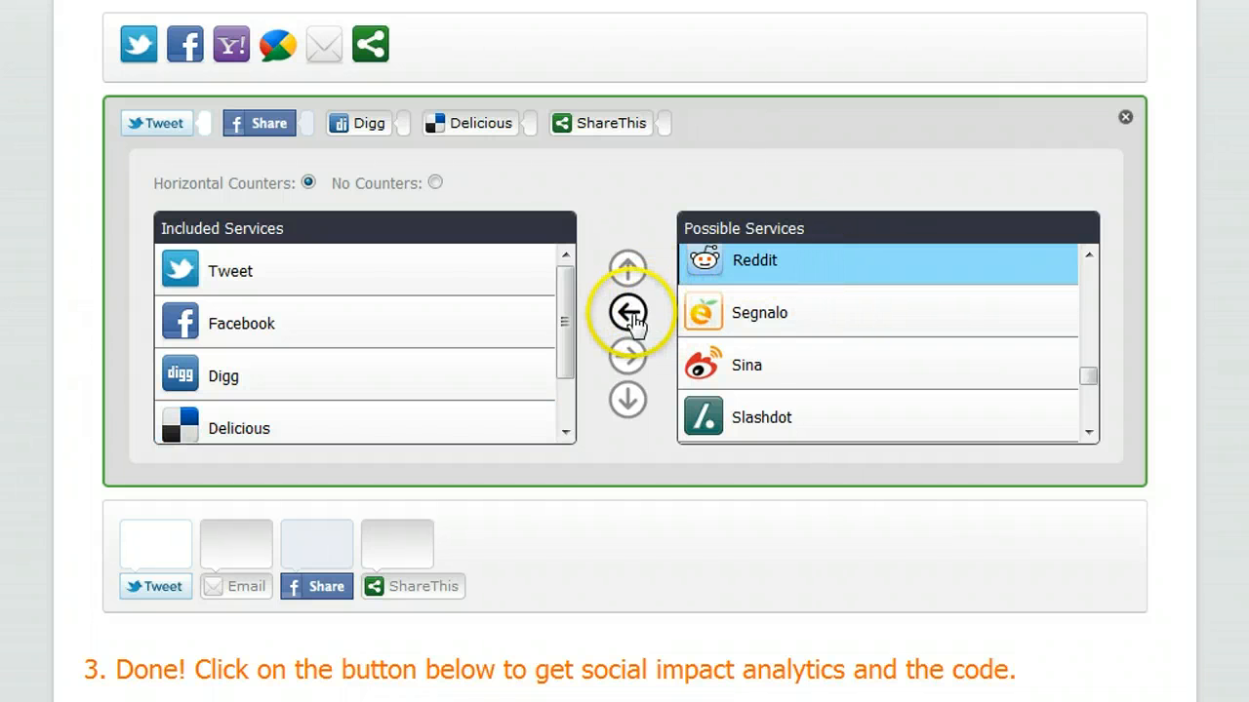
{"action": "left_click", "coordinate": [628, 312]}
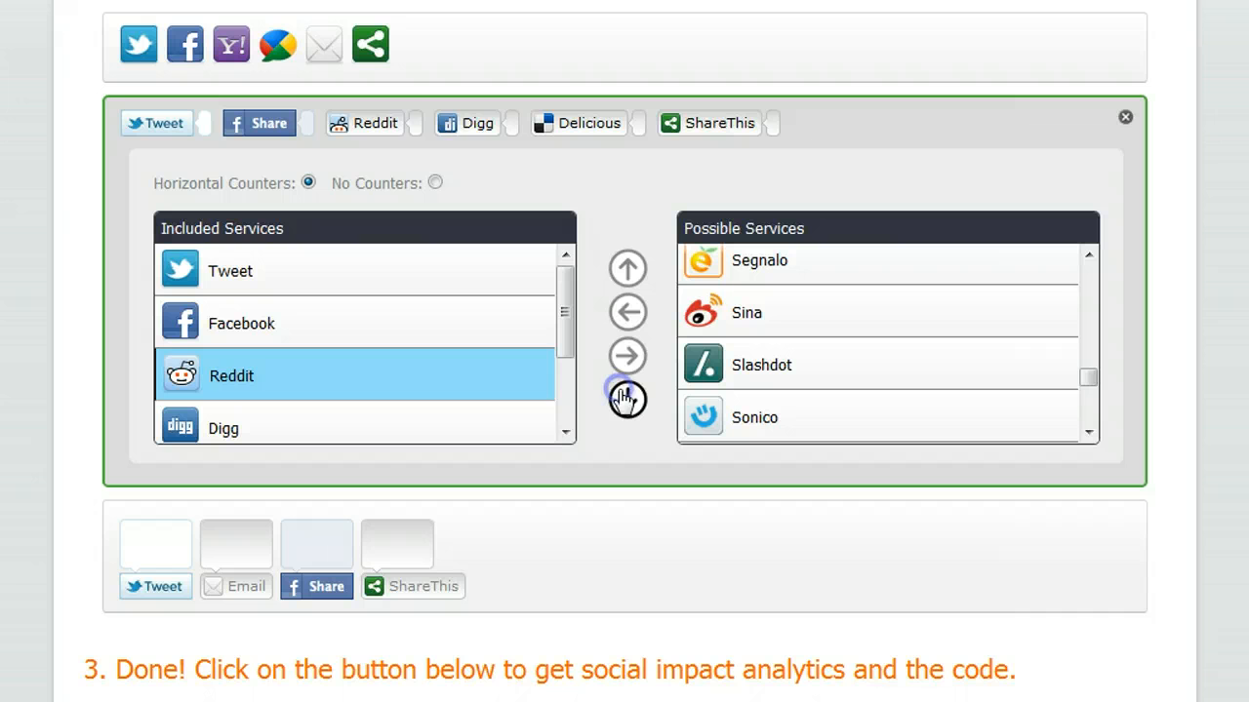
{"action": "left_click", "coordinate": [626, 400]}
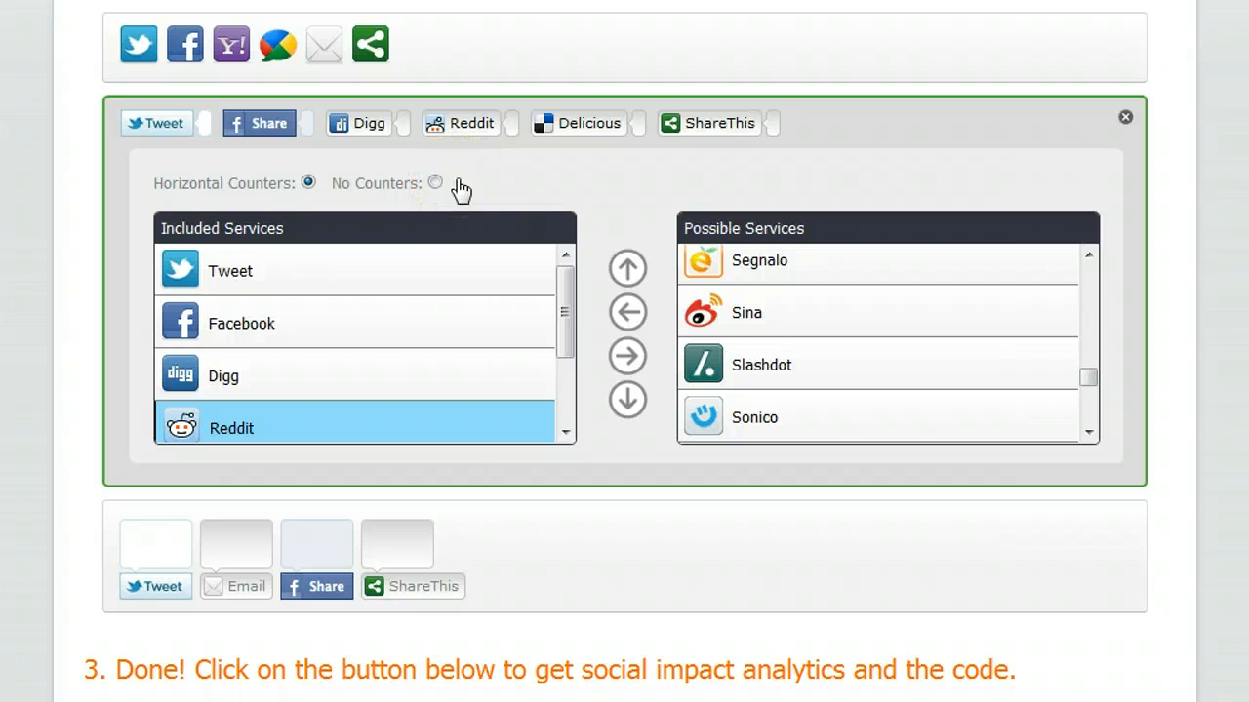
{"action": "mouse_move", "coordinate": [518, 242]}
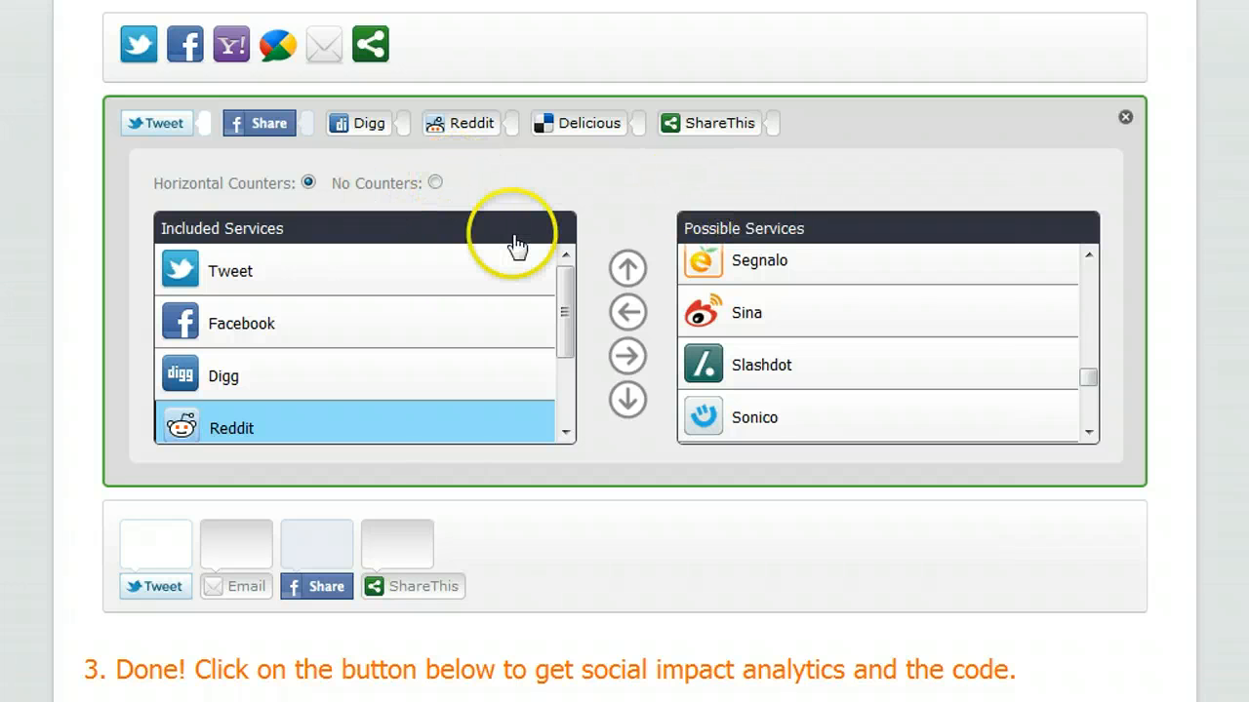
Generate the code for the chosen counter buttons with 'Get the Button'
{"action": "scroll", "scroll_direction": "down", "scroll_amount": 3}
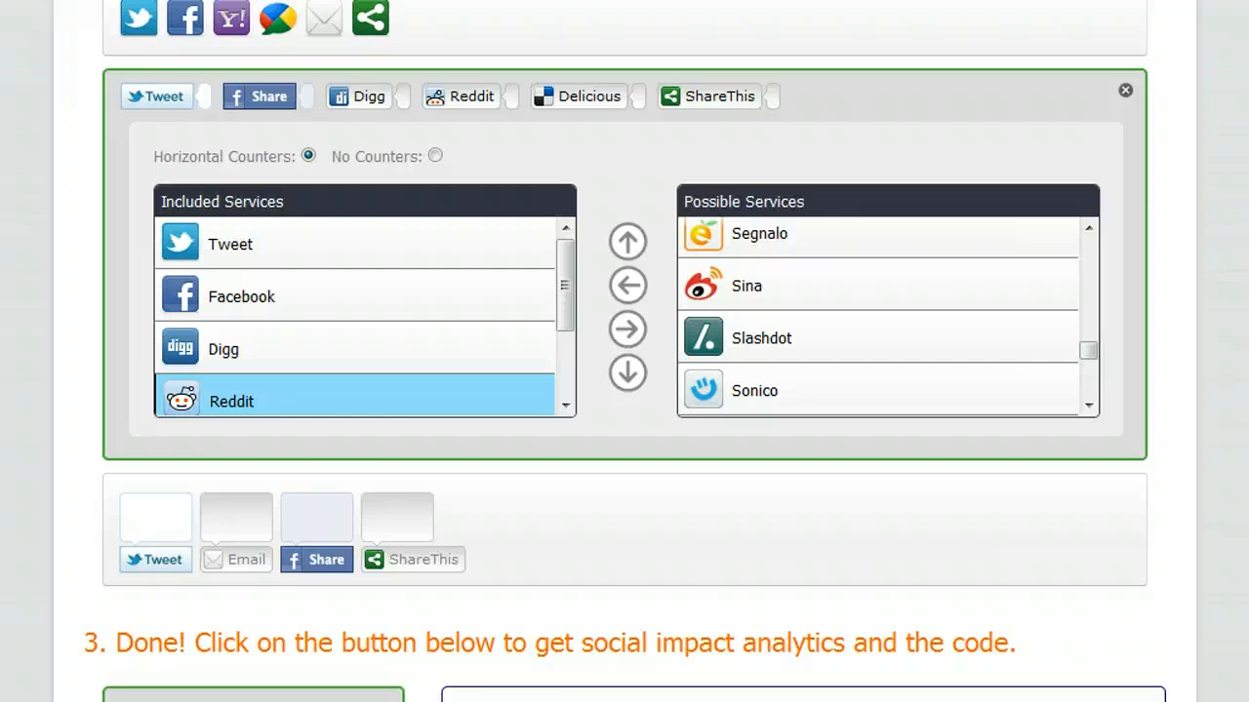
{"action": "scroll", "scroll_direction": "down", "scroll_amount": 3}
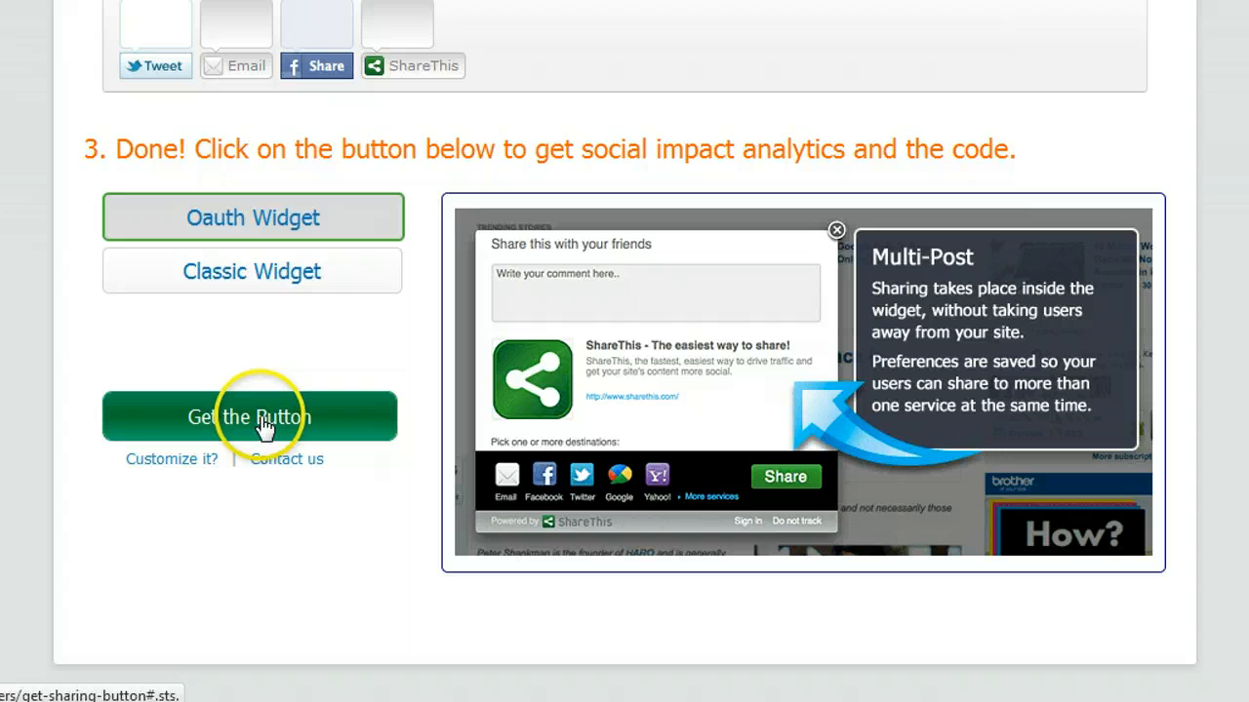
{"action": "mouse_move", "coordinate": [260, 426]}
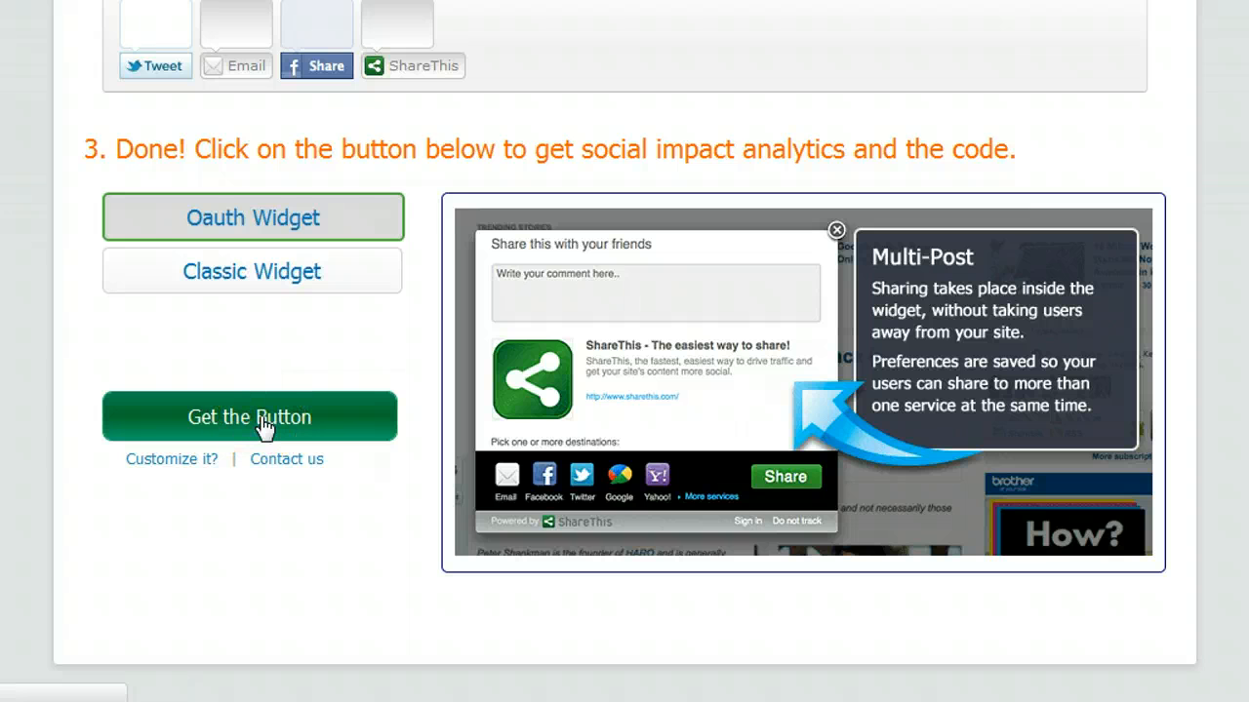
{"action": "left_click", "coordinate": [250, 416]}
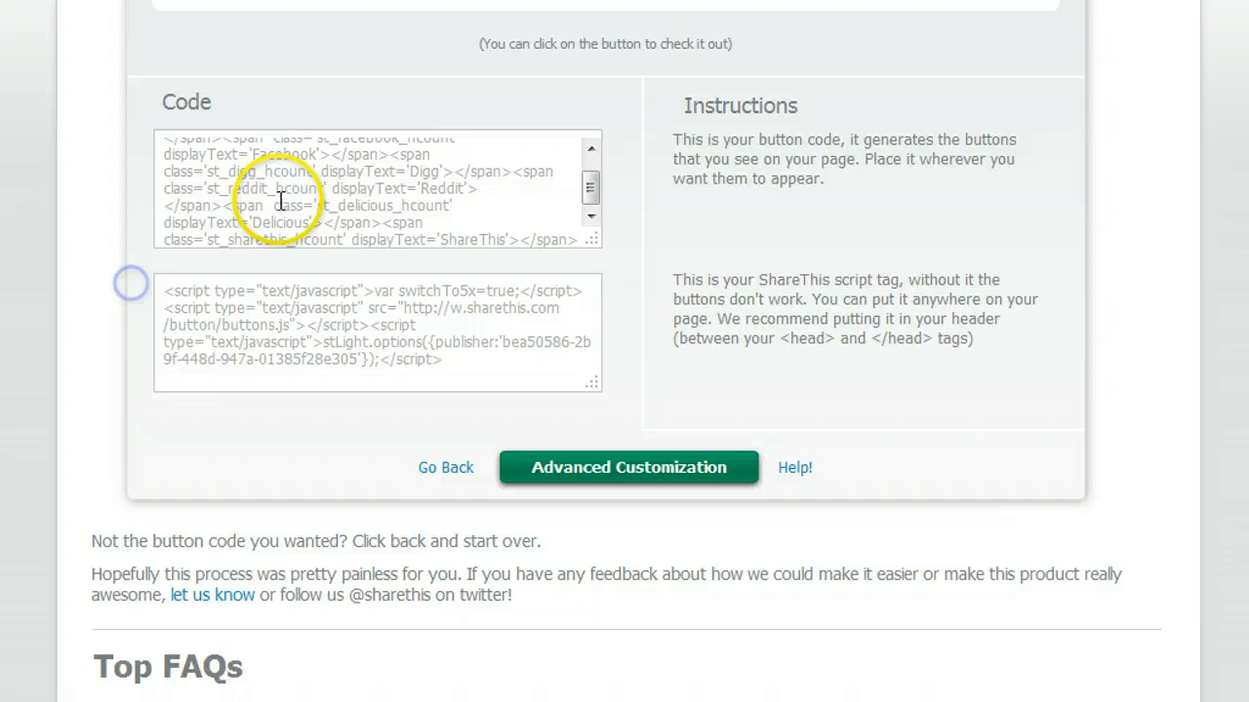
Select the whole button code snippet in the top Code box
{"action": "triple_click", "coordinate": [377, 188]}
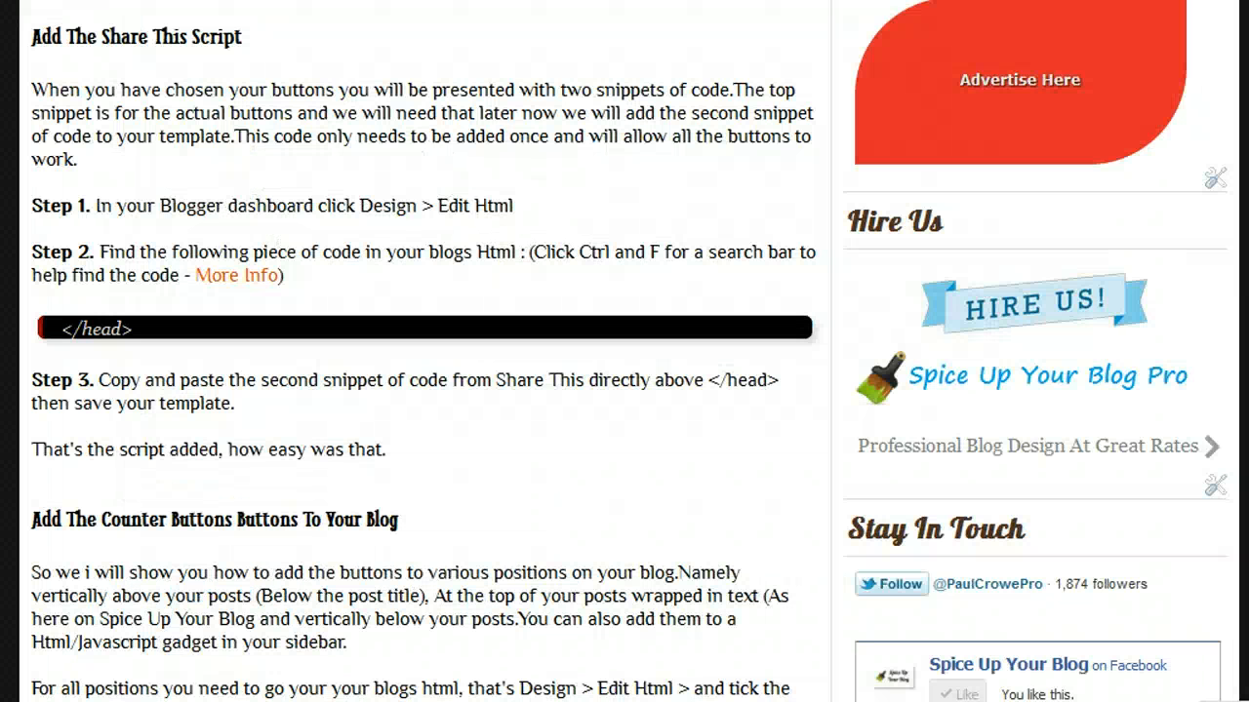
{"action": "mouse_move", "coordinate": [195, 78]}
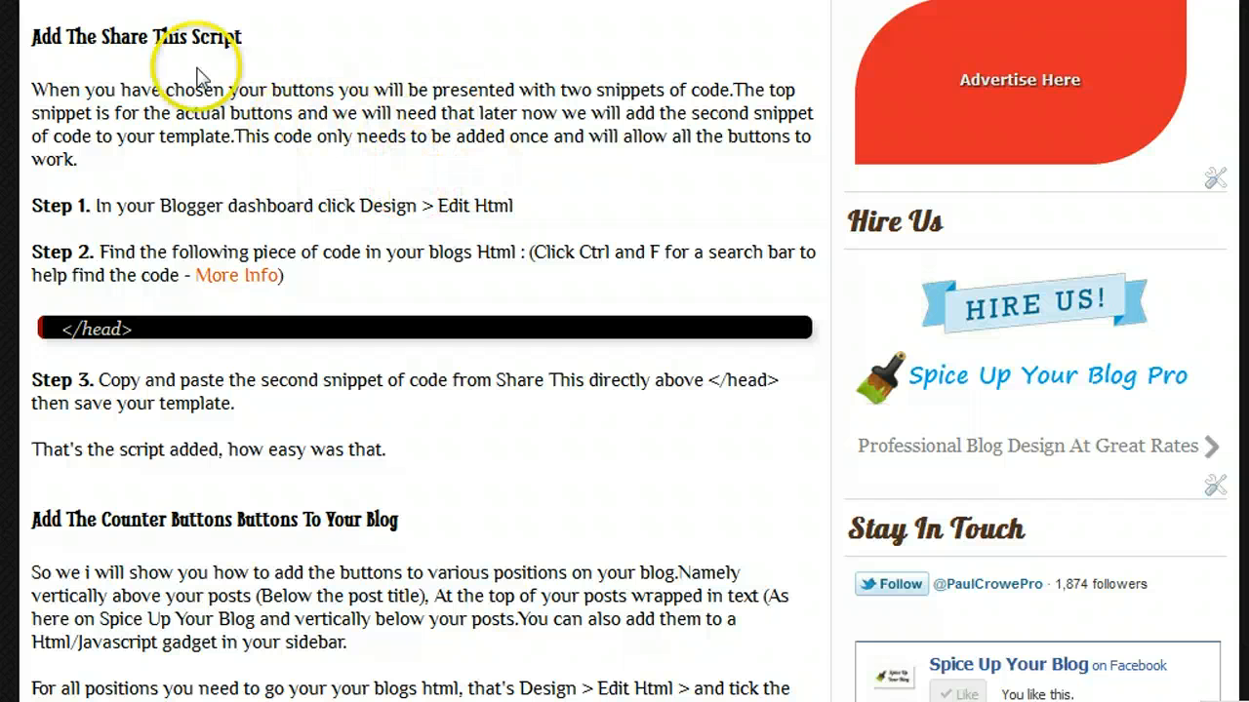
{"action": "mouse_move", "coordinate": [200, 92]}
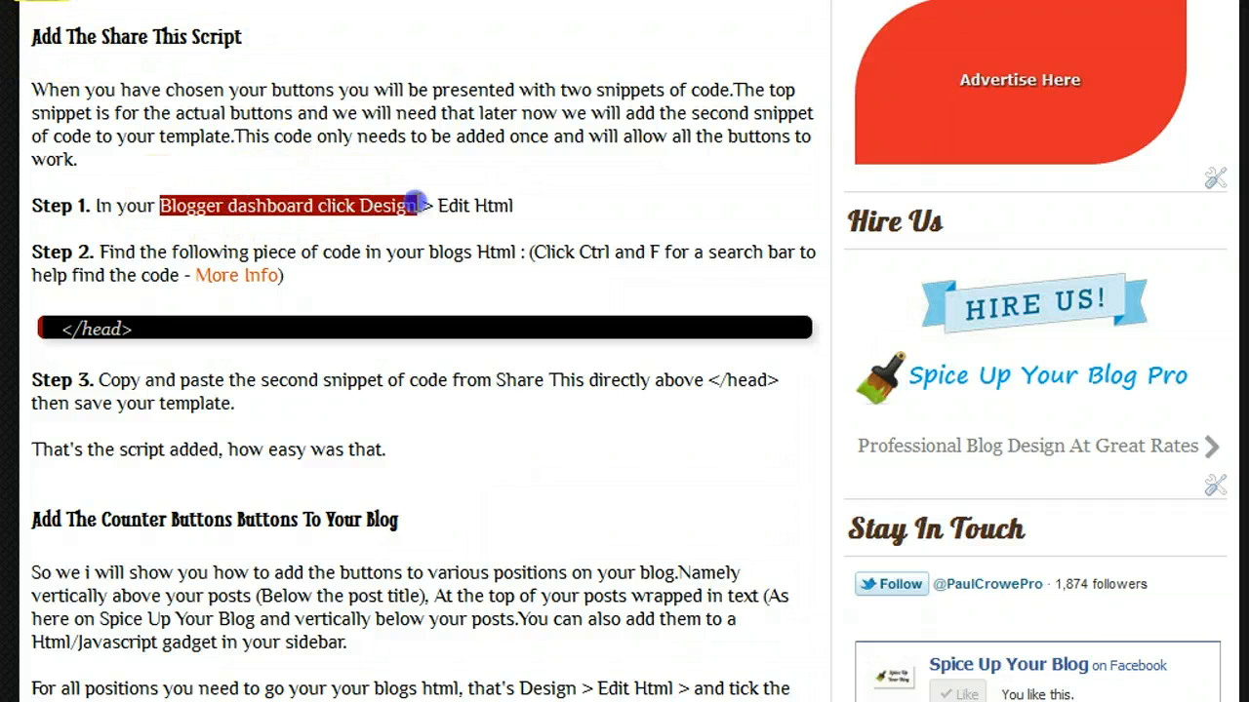
{"action": "mouse_move", "coordinate": [146, 343]}
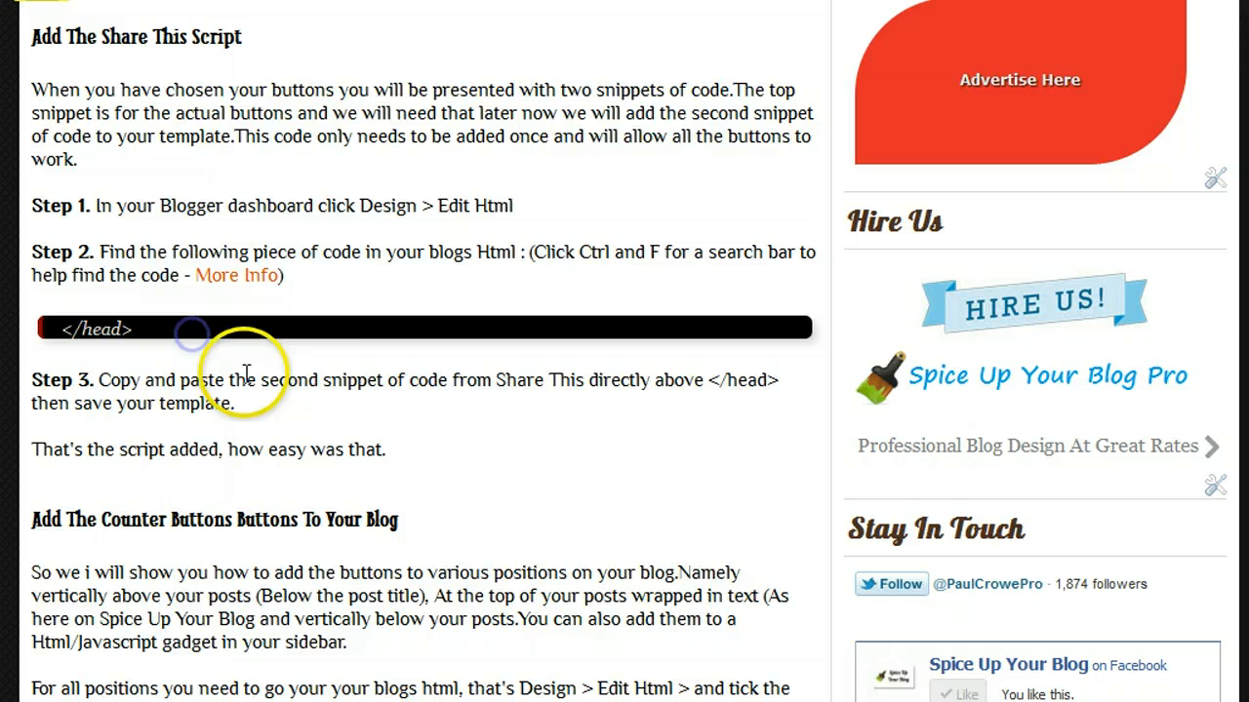
{"action": "mouse_move", "coordinate": [585, 375]}
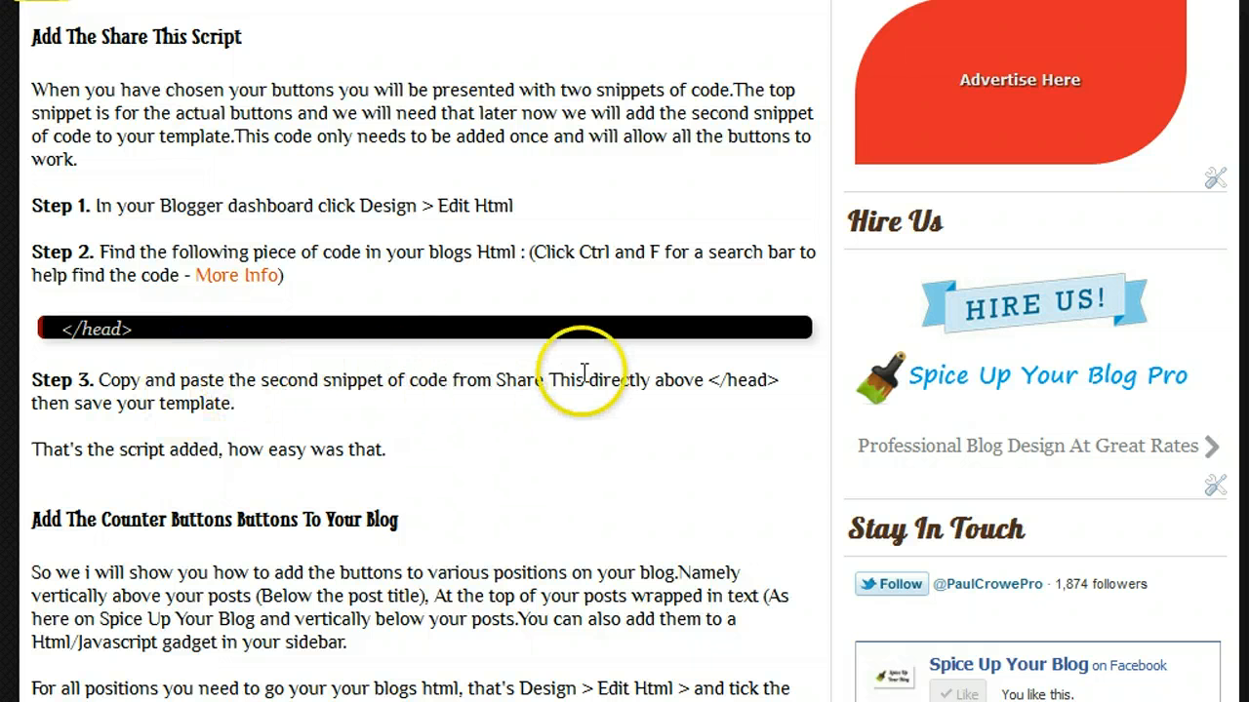
{"action": "mouse_move", "coordinate": [580, 373]}
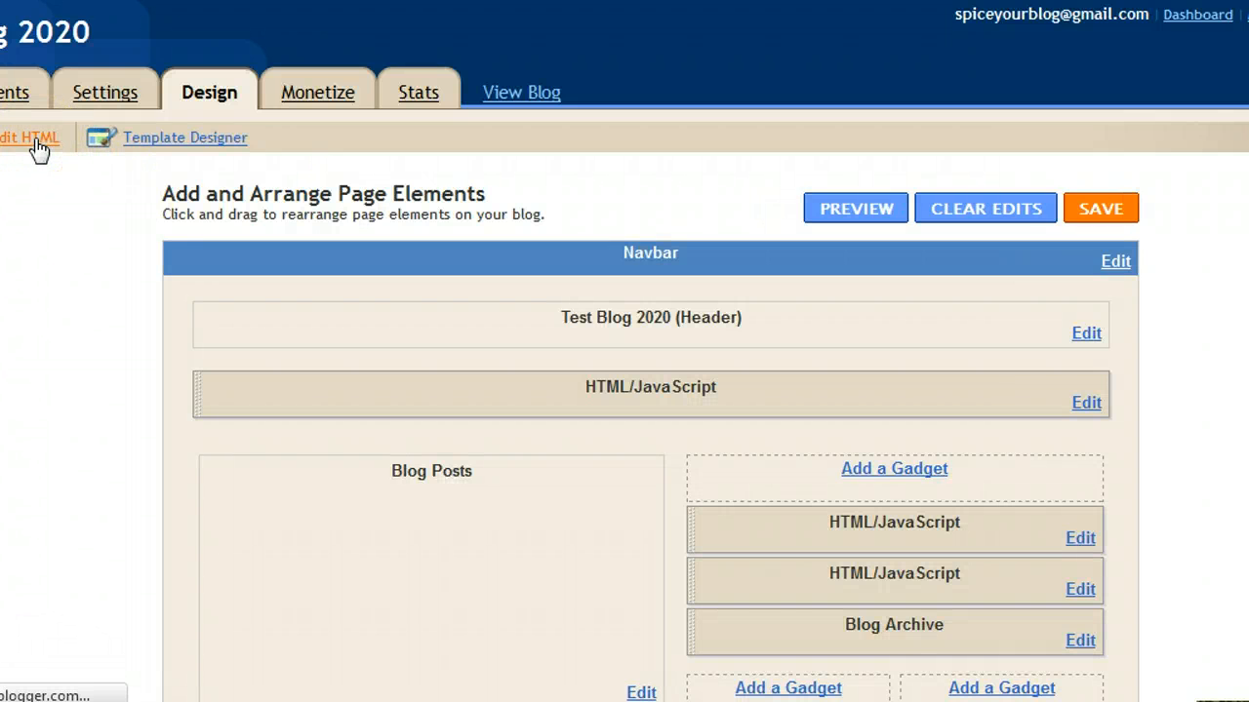
Open the template in Edit HTML and search the page for </head>
{"action": "left_click", "coordinate": [30, 137]}
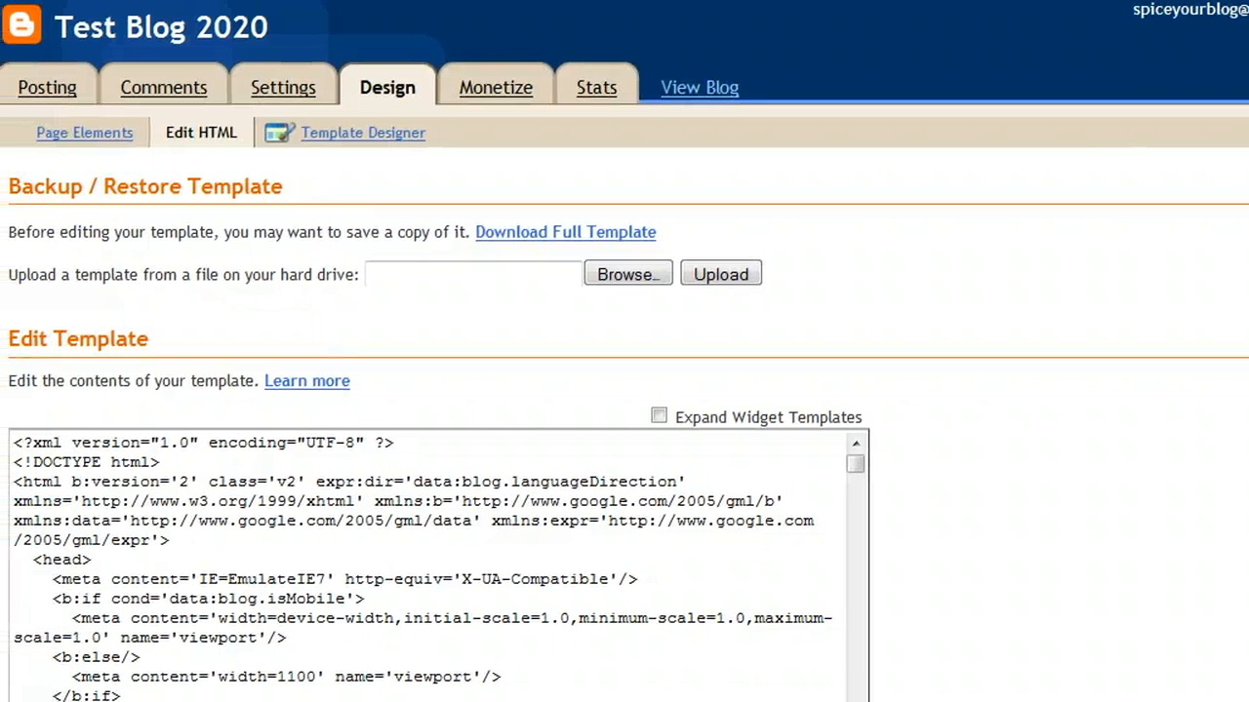
{"action": "key", "text": "ctrl+f"}
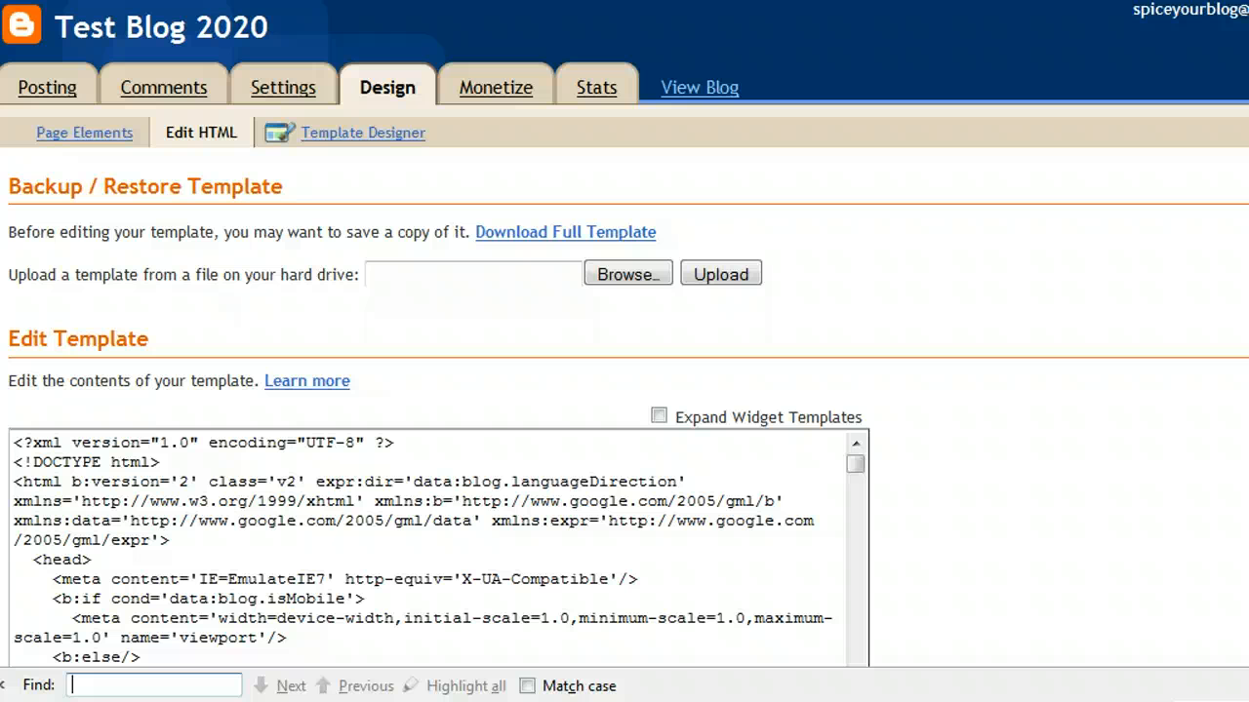
{"action": "type", "text": "<"}
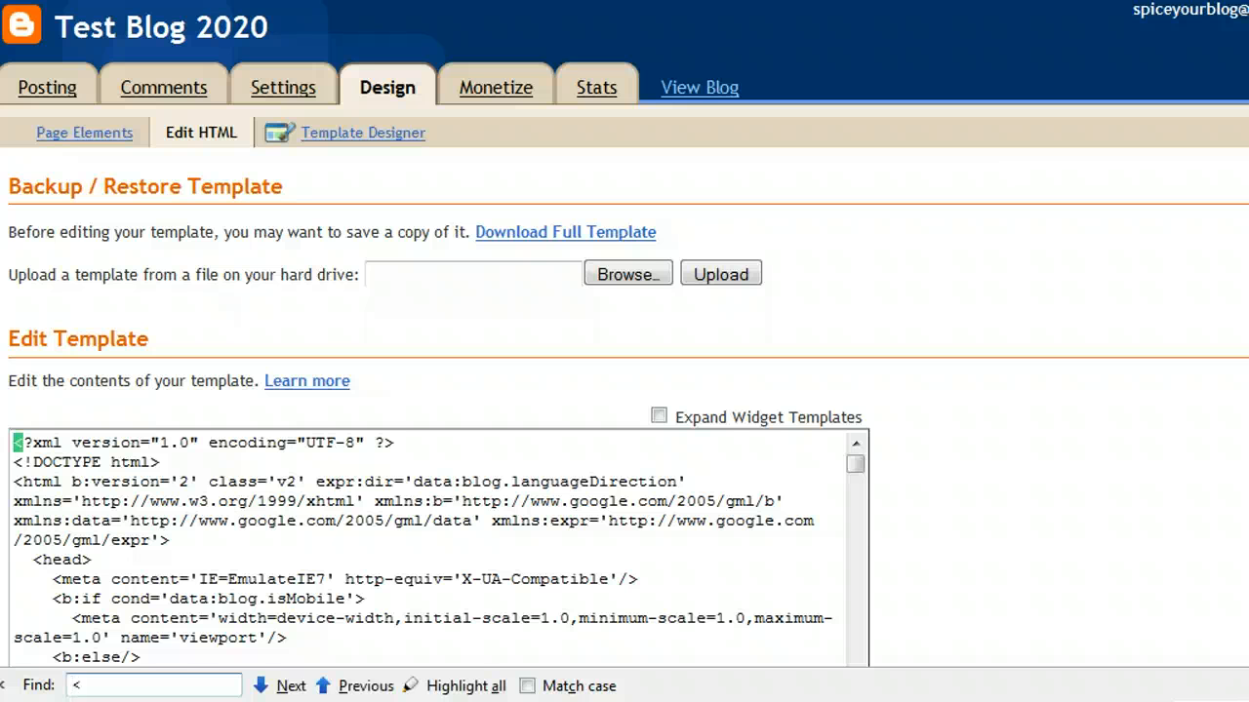
{"action": "type", "text": "</head>"}
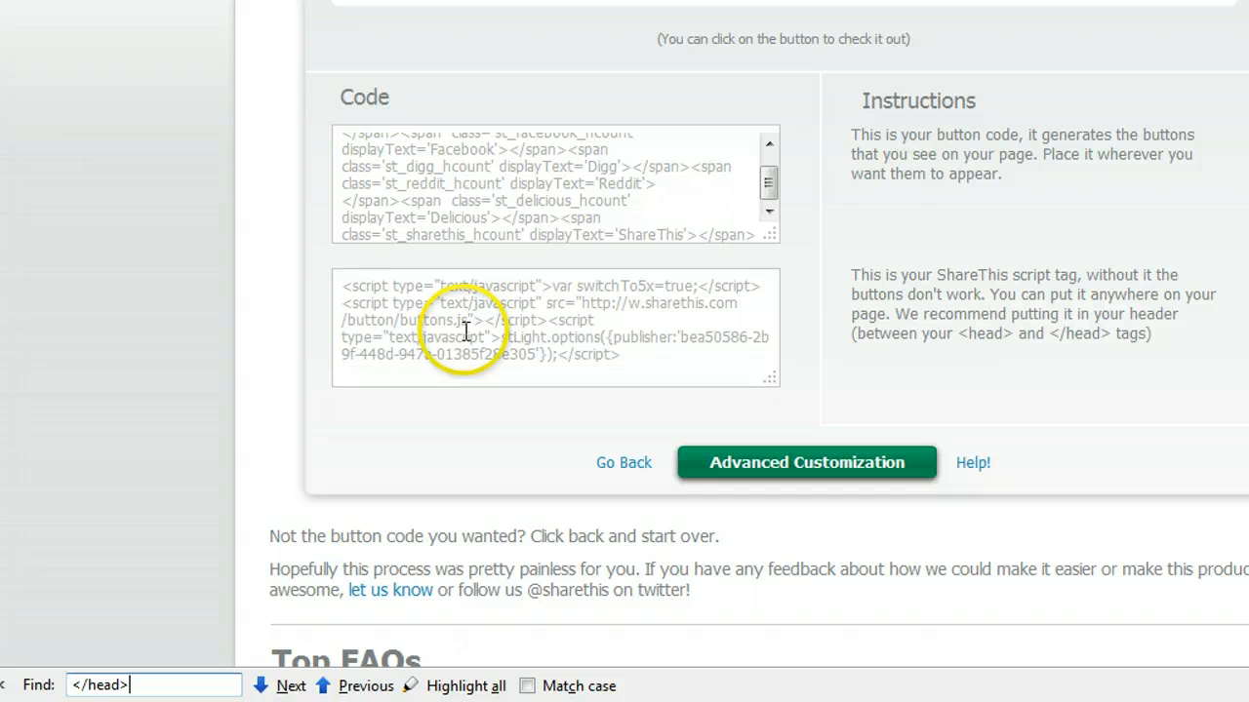
Copy the ShareThis script tag from the second code box
{"action": "right_click", "coordinate": [466, 332]}
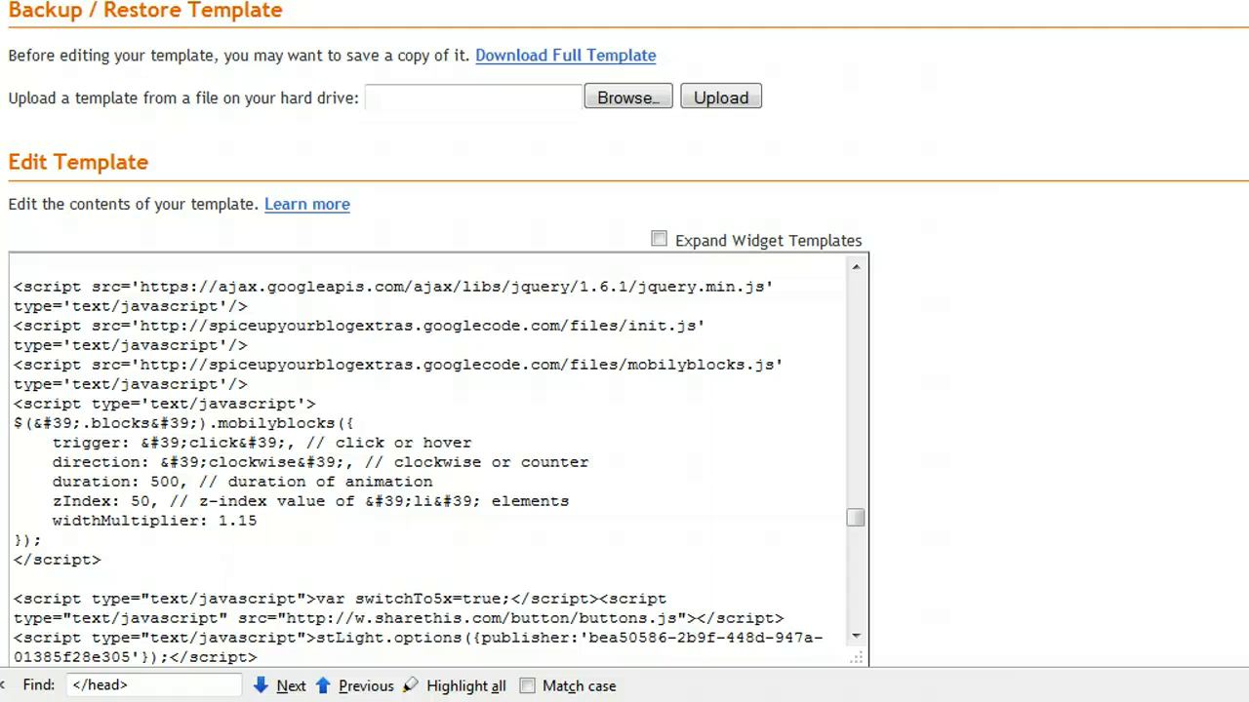
Scroll the tutorial's Share This script steps after pasting the snippet above </head>
{"action": "scroll", "scroll_direction": "down", "scroll_amount": 3}
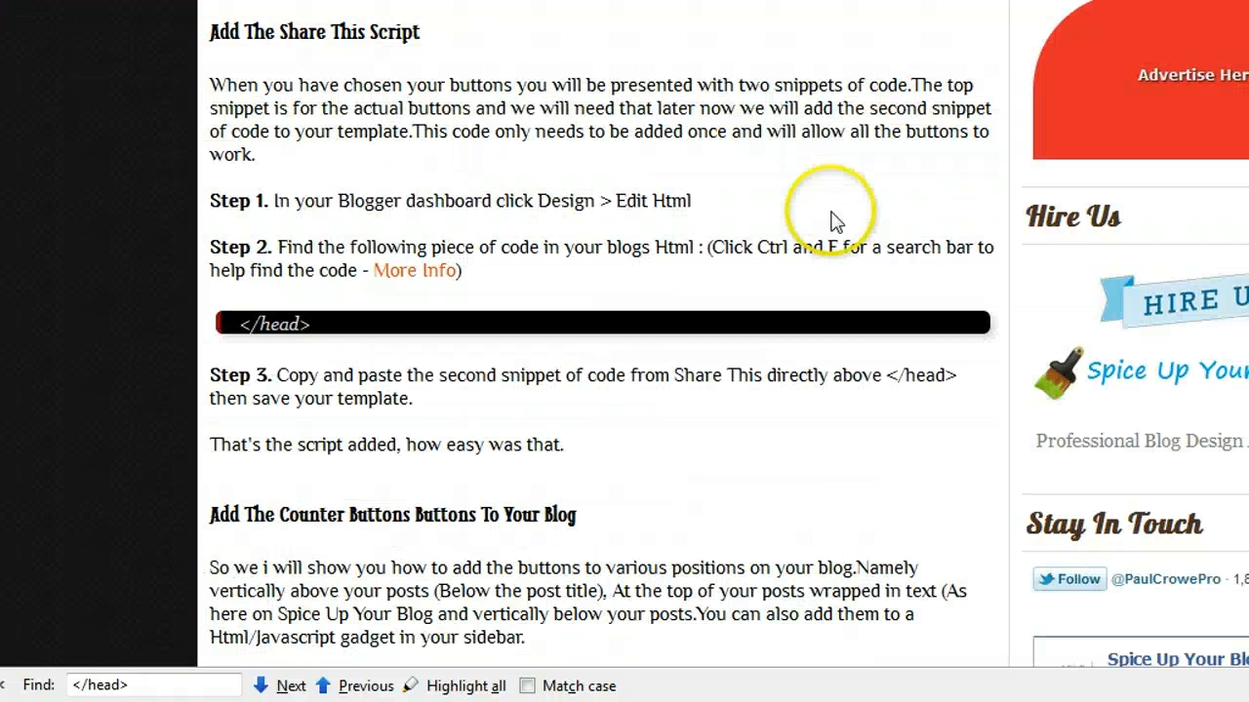
Scroll the tutorial down to the Horizontally Above Posts and Below Posts sections
{"action": "scroll", "scroll_direction": "down", "scroll_amount": 3}
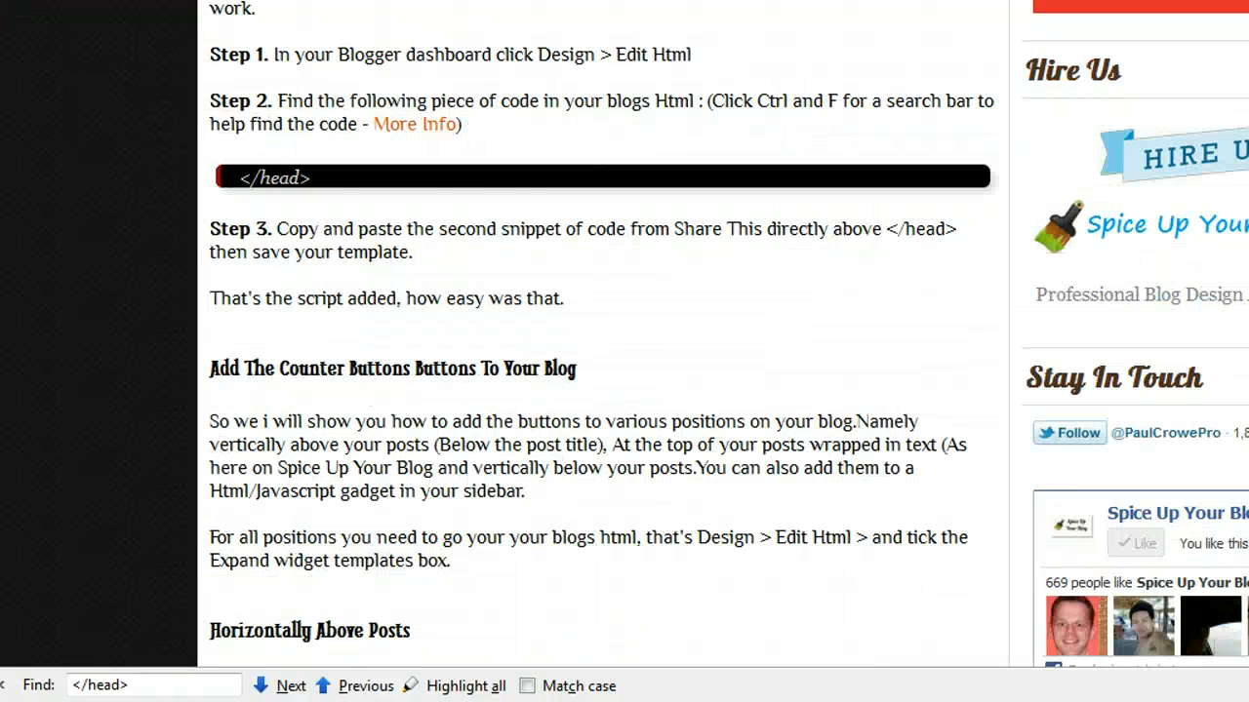
{"action": "scroll", "scroll_direction": "down", "scroll_amount": 3}
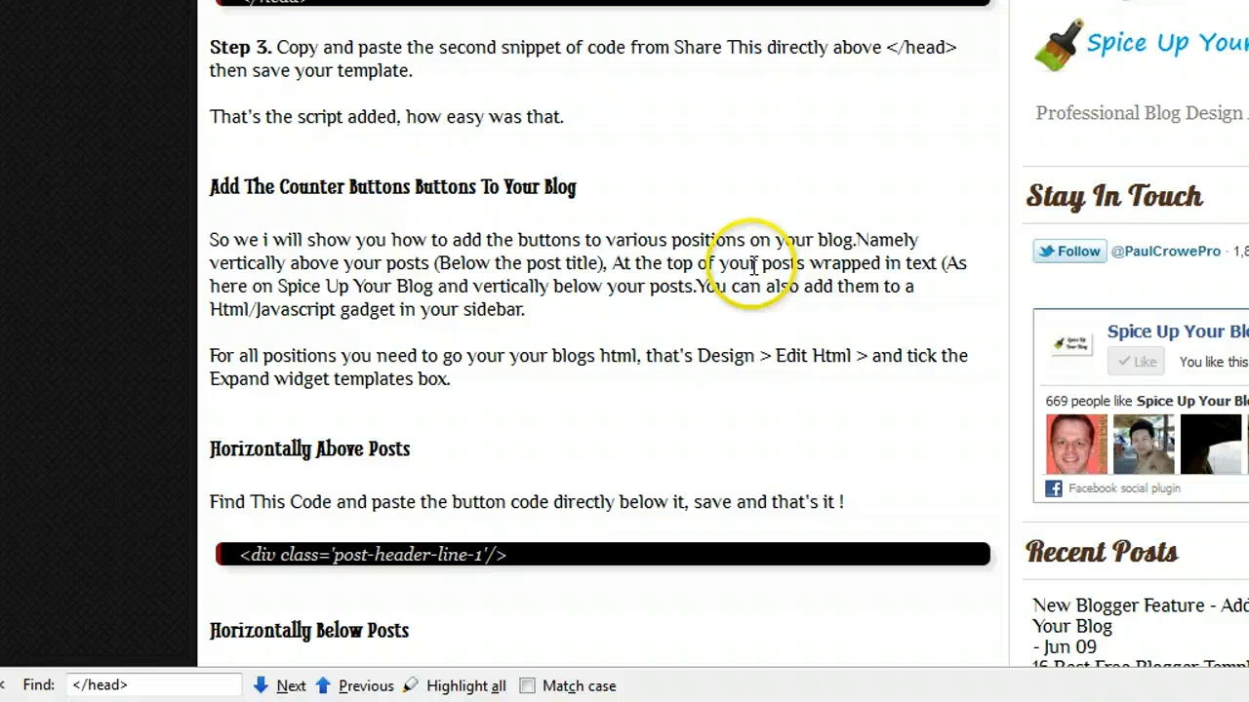
{"action": "scroll", "scroll_direction": "down", "scroll_amount": 3}
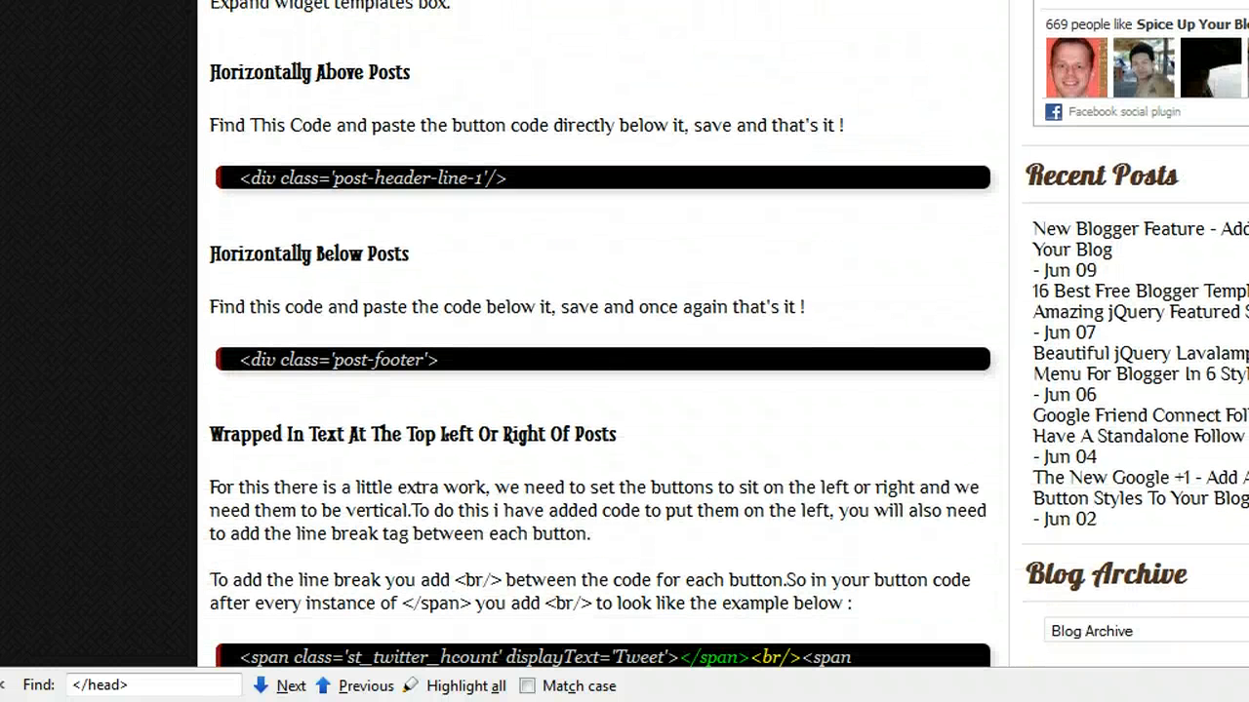
{"action": "mouse_move", "coordinate": [600, 239]}
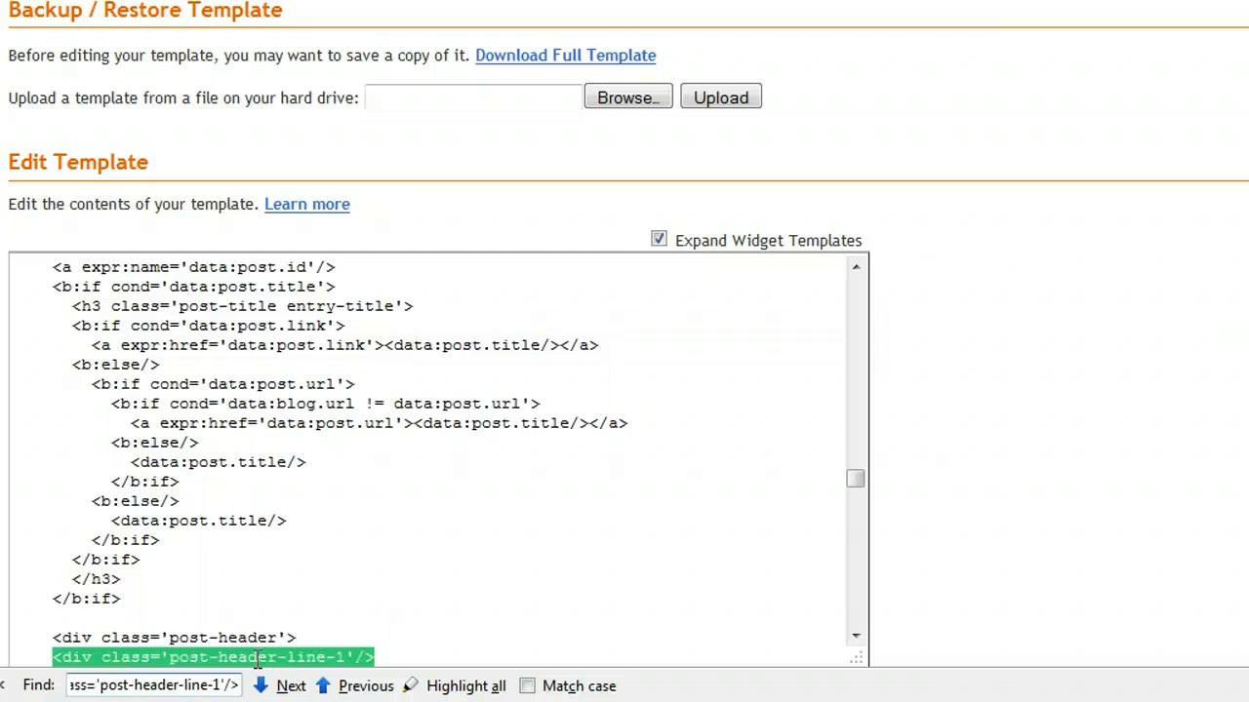
Select the post-header-line-1 line and place the cursor just below it
{"action": "triple_click", "coordinate": [153, 685]}
{"action": "type", "text": "line-1"}
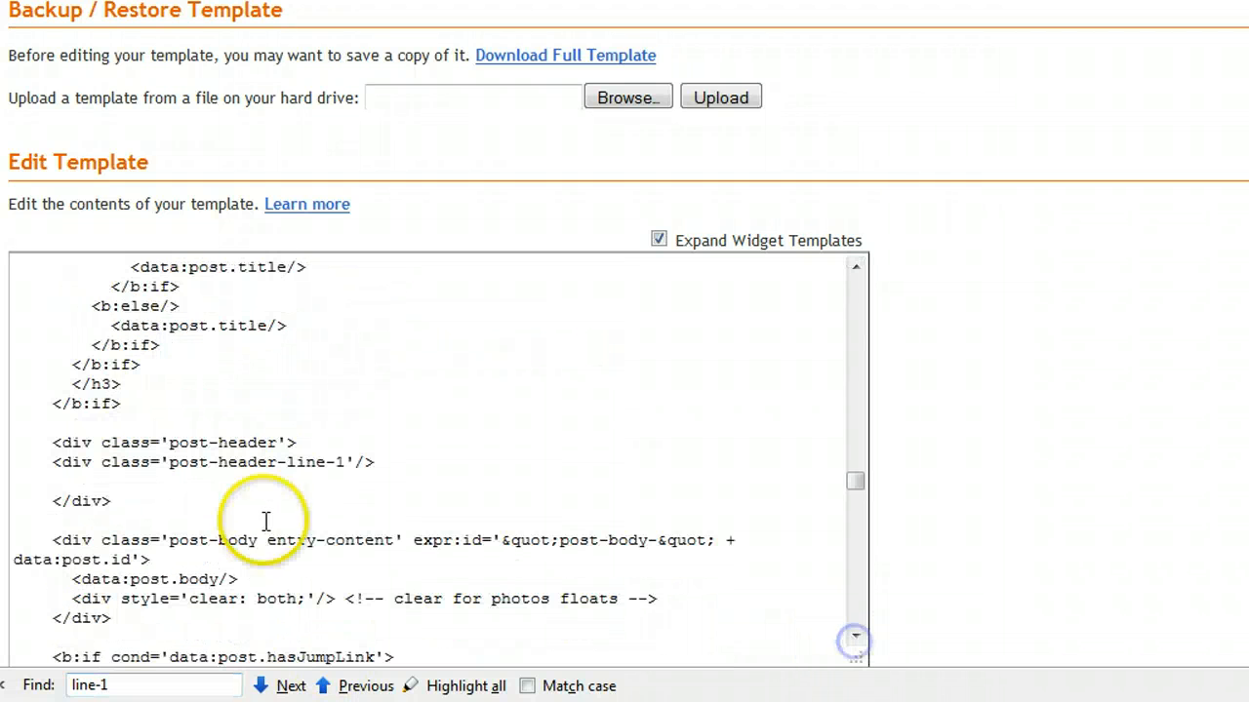
{"action": "left_click", "coordinate": [291, 685]}
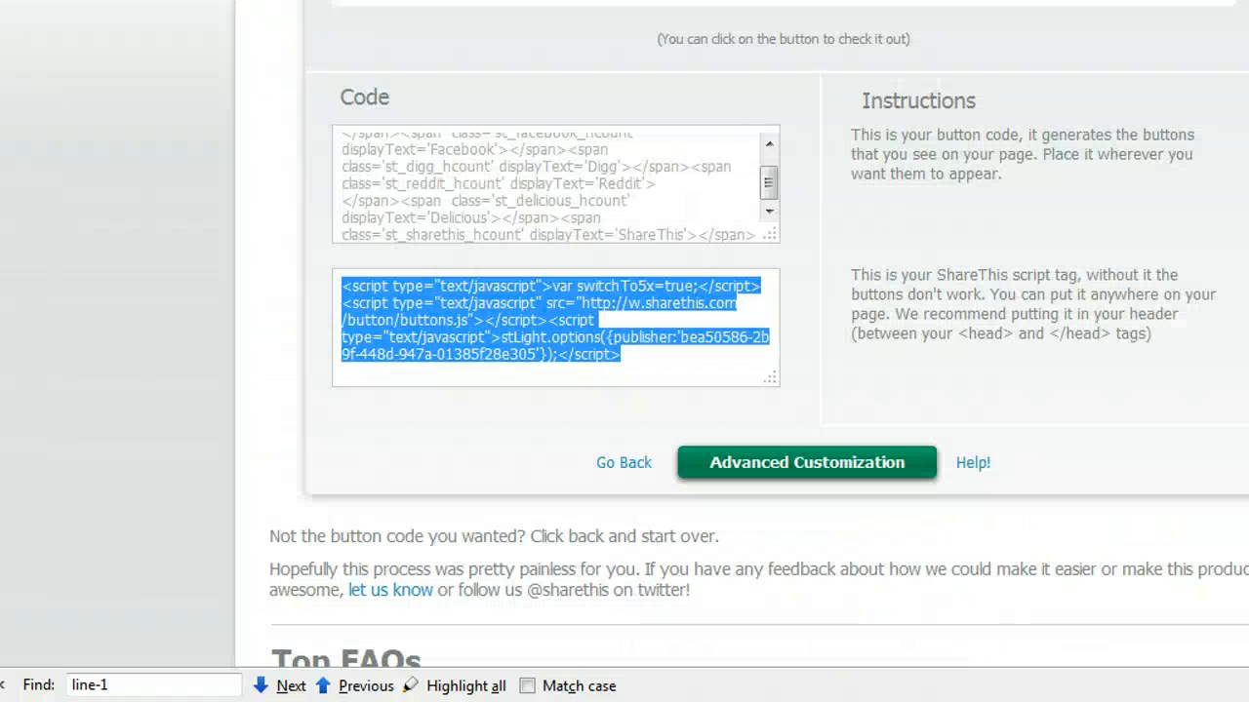
Right-click the top ShareThis button-code box to copy the snippet
{"action": "right_click", "coordinate": [551, 185]}
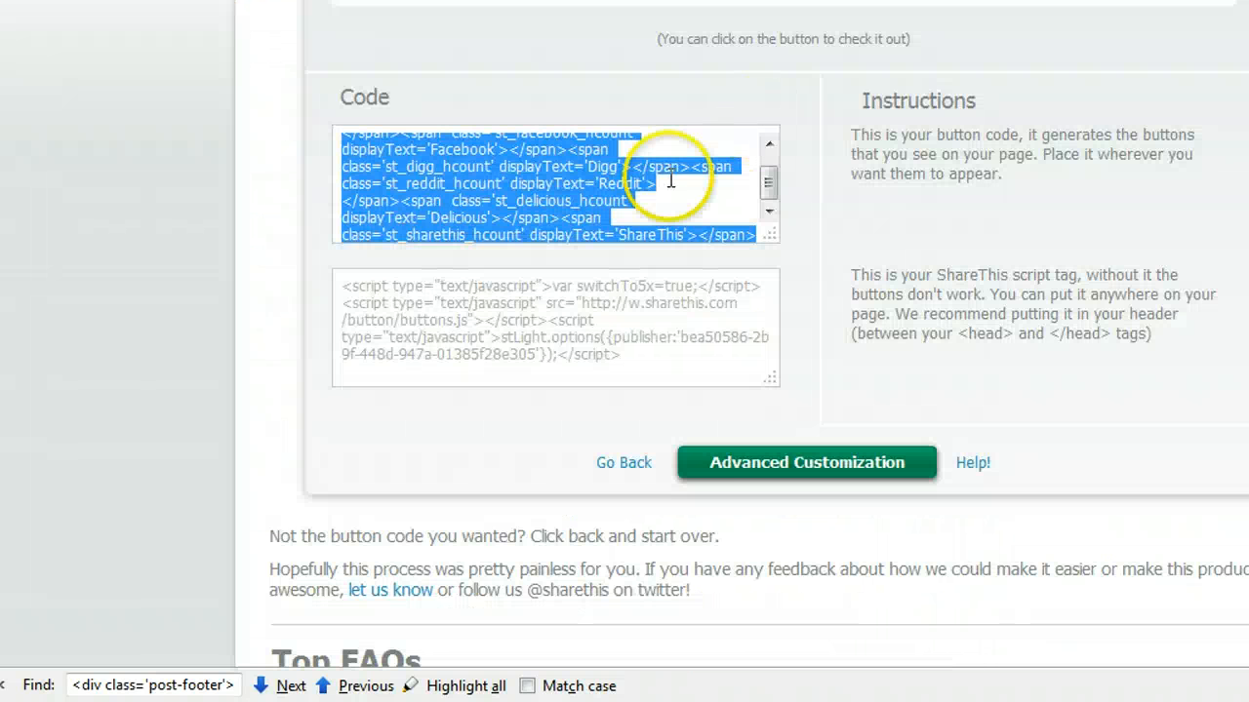
Copy the ShareThis button code from its right-click menu
{"action": "right_click", "coordinate": [670, 181]}
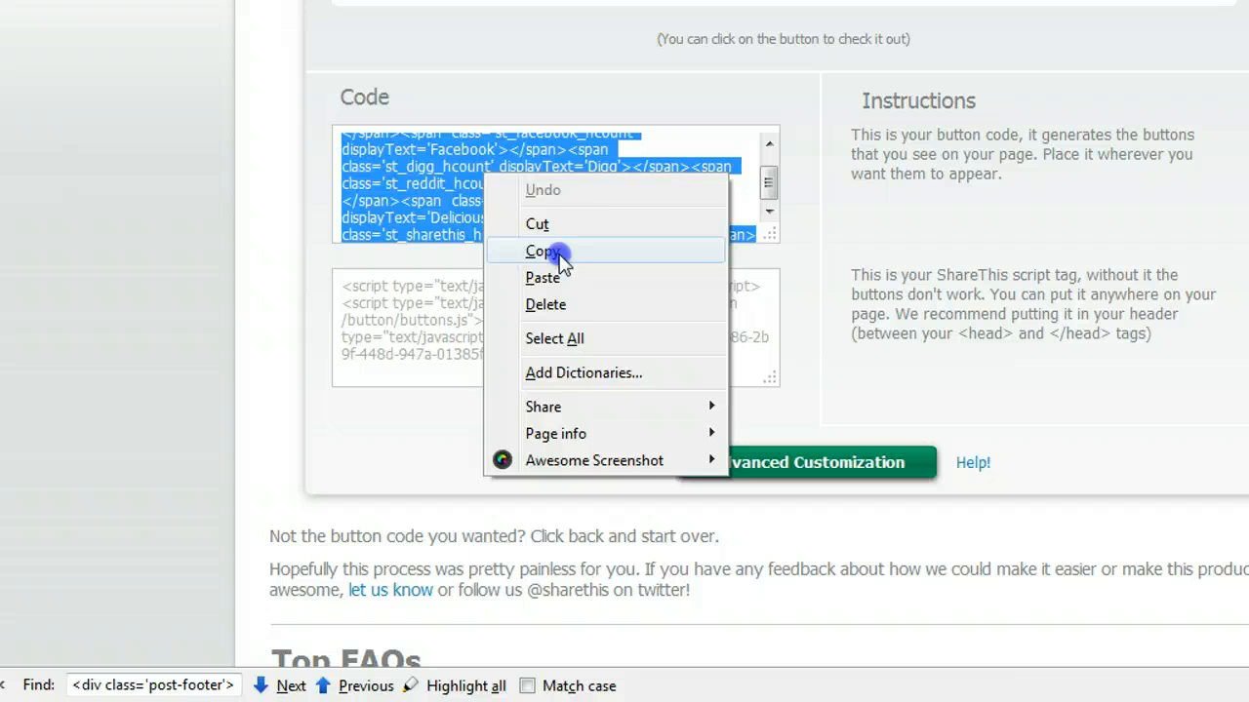
{"action": "left_click", "coordinate": [543, 250]}
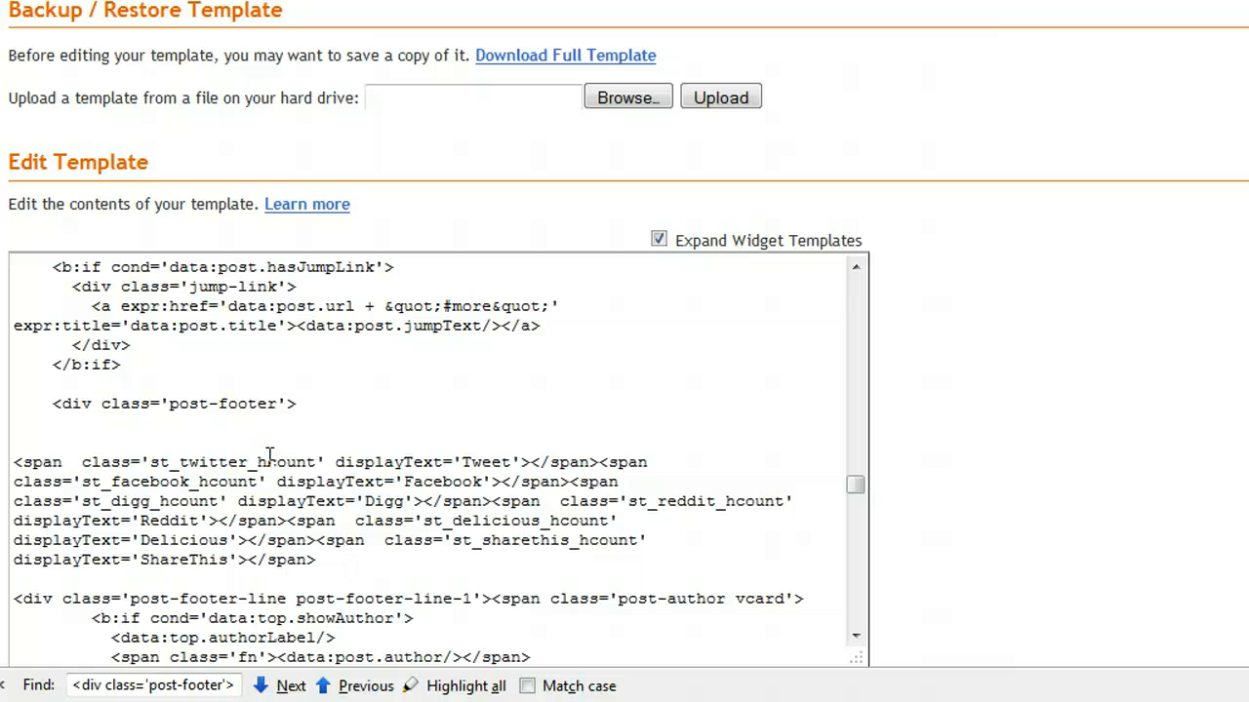
Scroll below the template editor and save the template with the button code
{"action": "scroll", "scroll_direction": "down", "scroll_amount": 3}
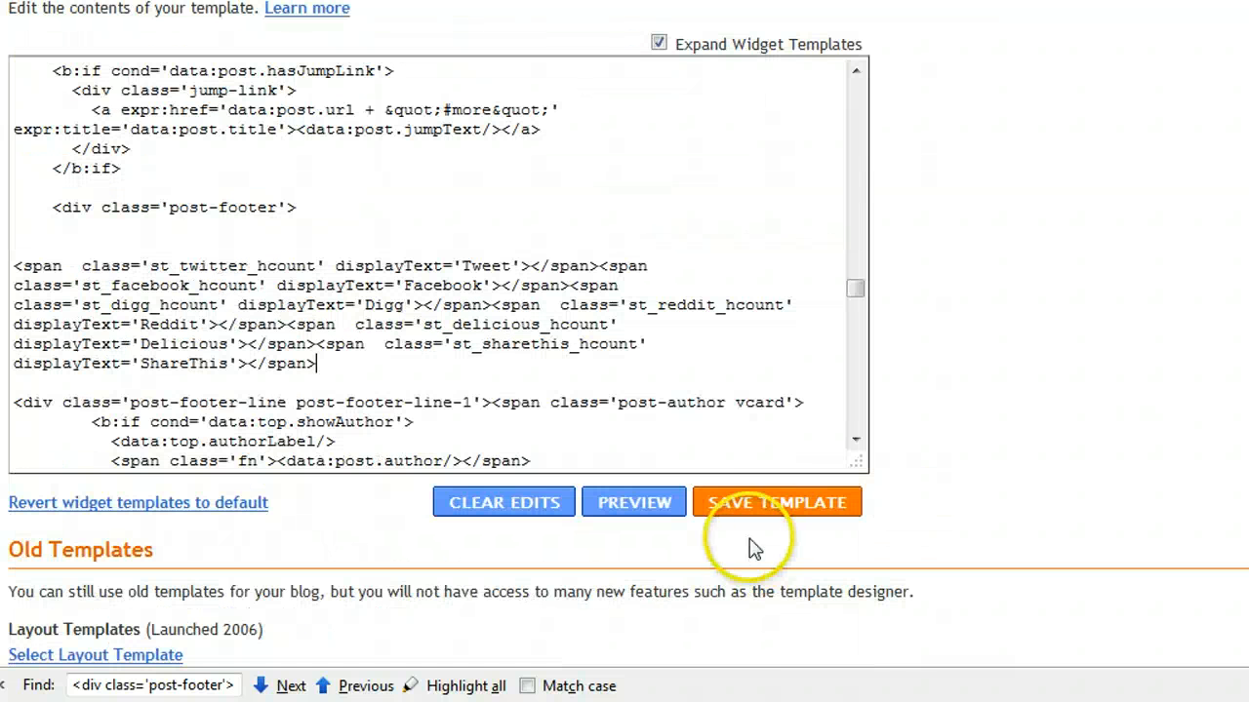
{"action": "mouse_move", "coordinate": [584, 372]}
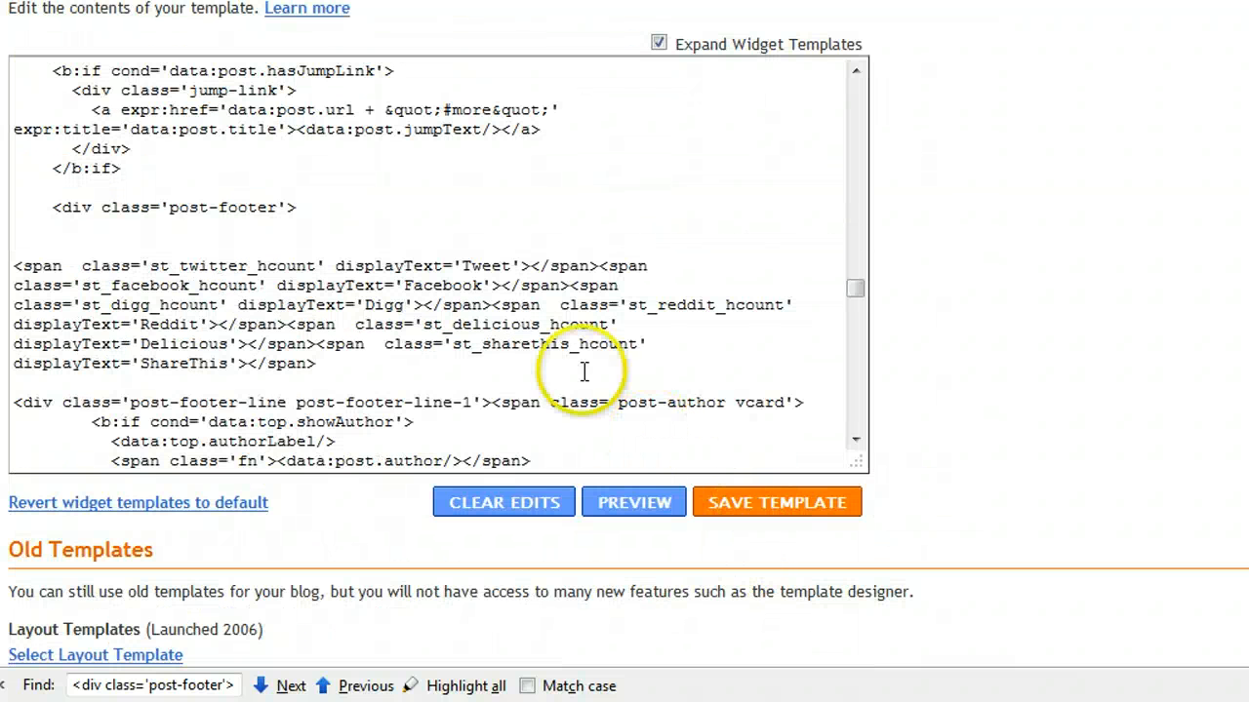
{"action": "left_click", "coordinate": [778, 502]}
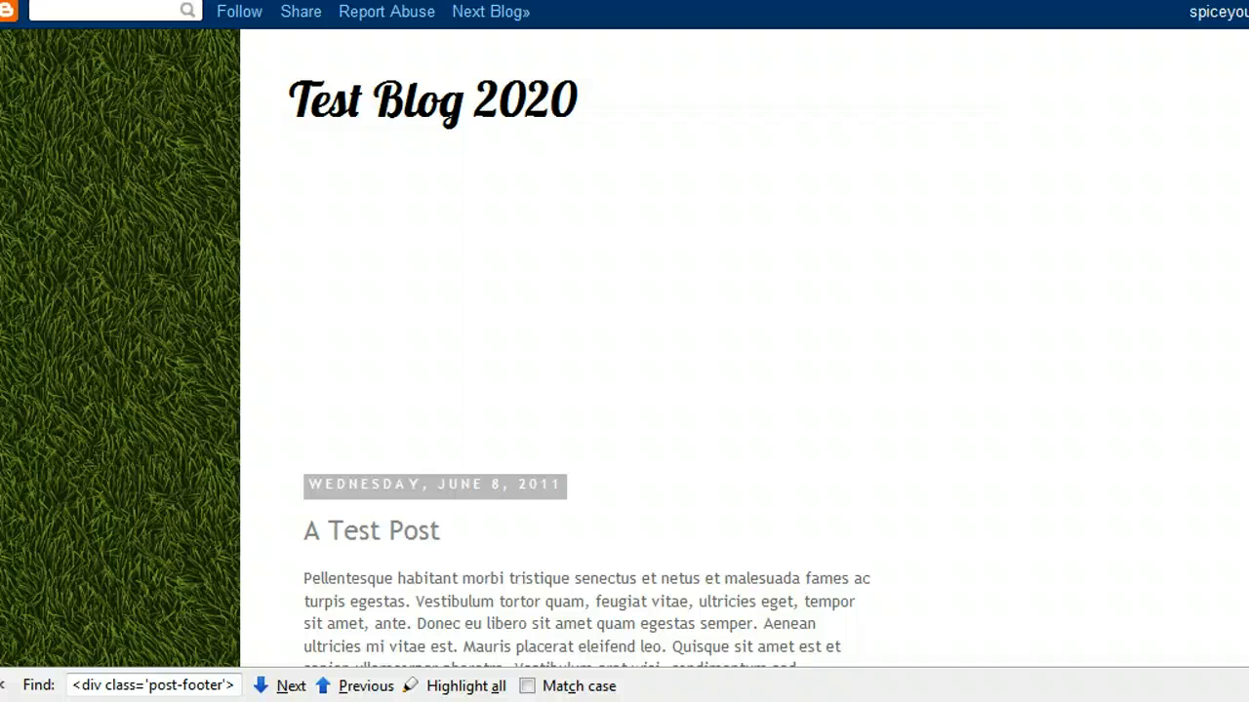
Scroll through A Test Post to check counter buttons above and below it
{"action": "scroll", "scroll_direction": "down", "scroll_amount": 3}
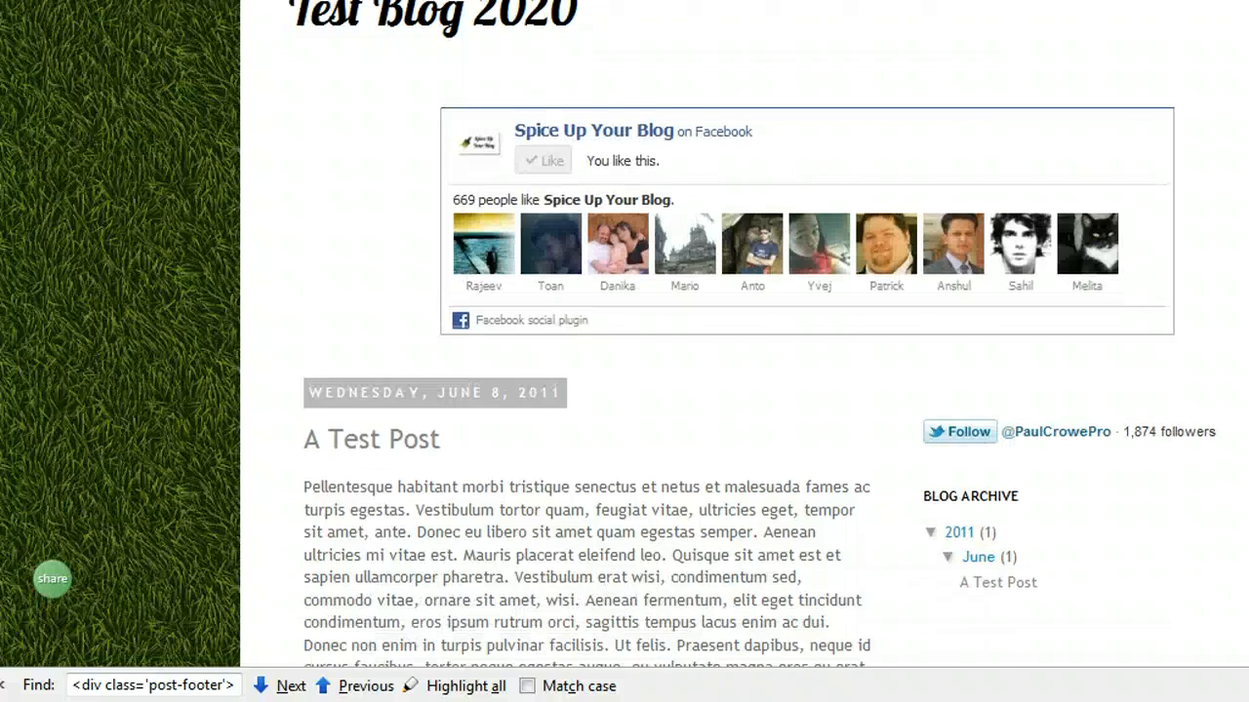
{"action": "scroll", "scroll_direction": "down", "scroll_amount": 3}
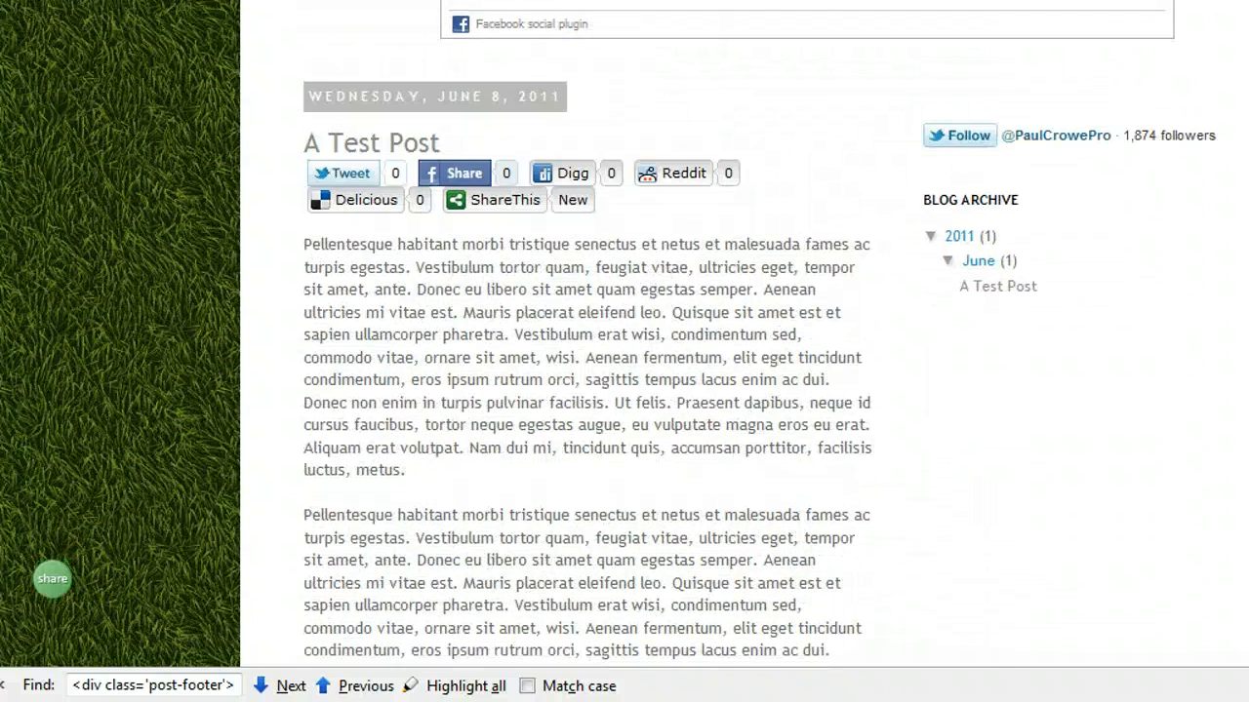
{"action": "mouse_move", "coordinate": [868, 288]}
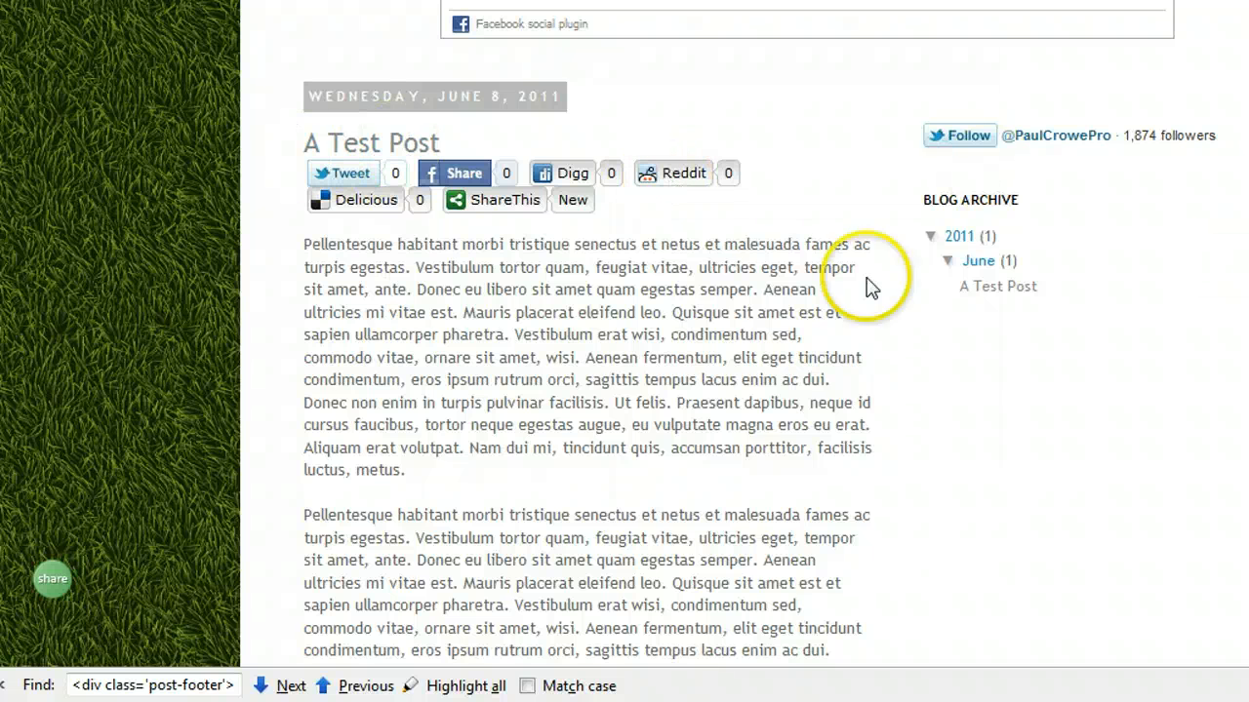
{"action": "mouse_move", "coordinate": [680, 239]}
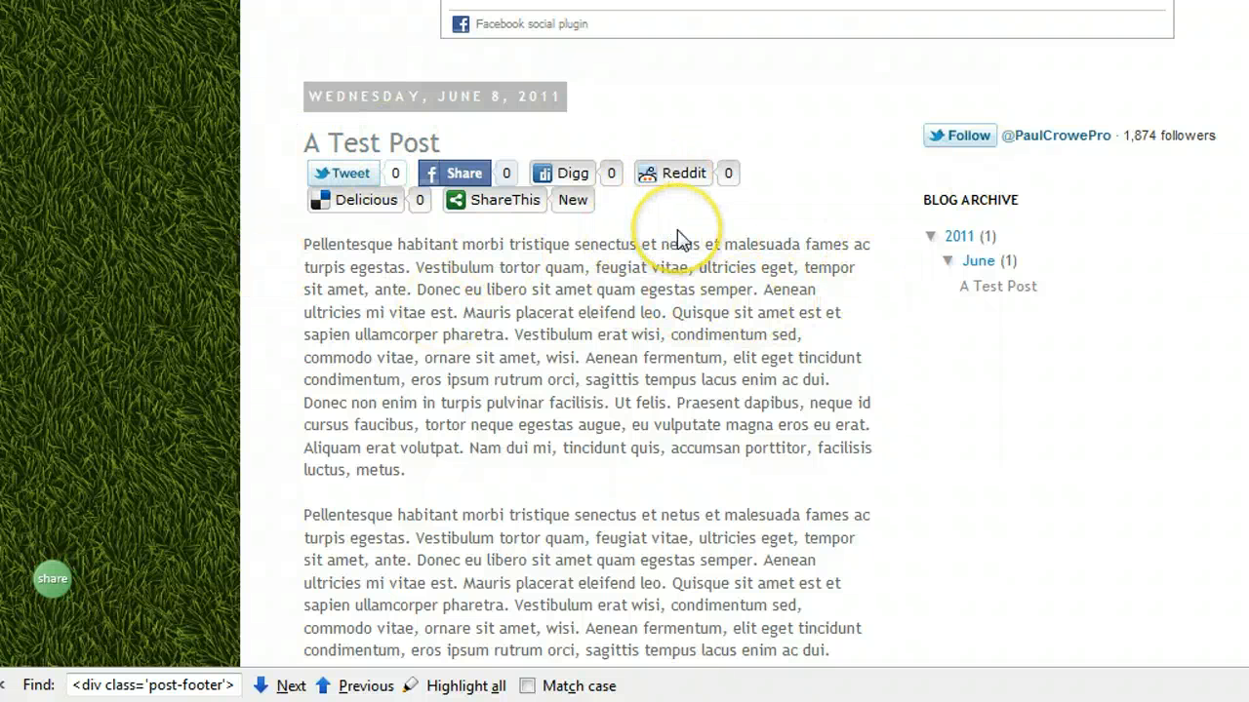
{"action": "scroll", "scroll_direction": "down", "scroll_amount": 3}
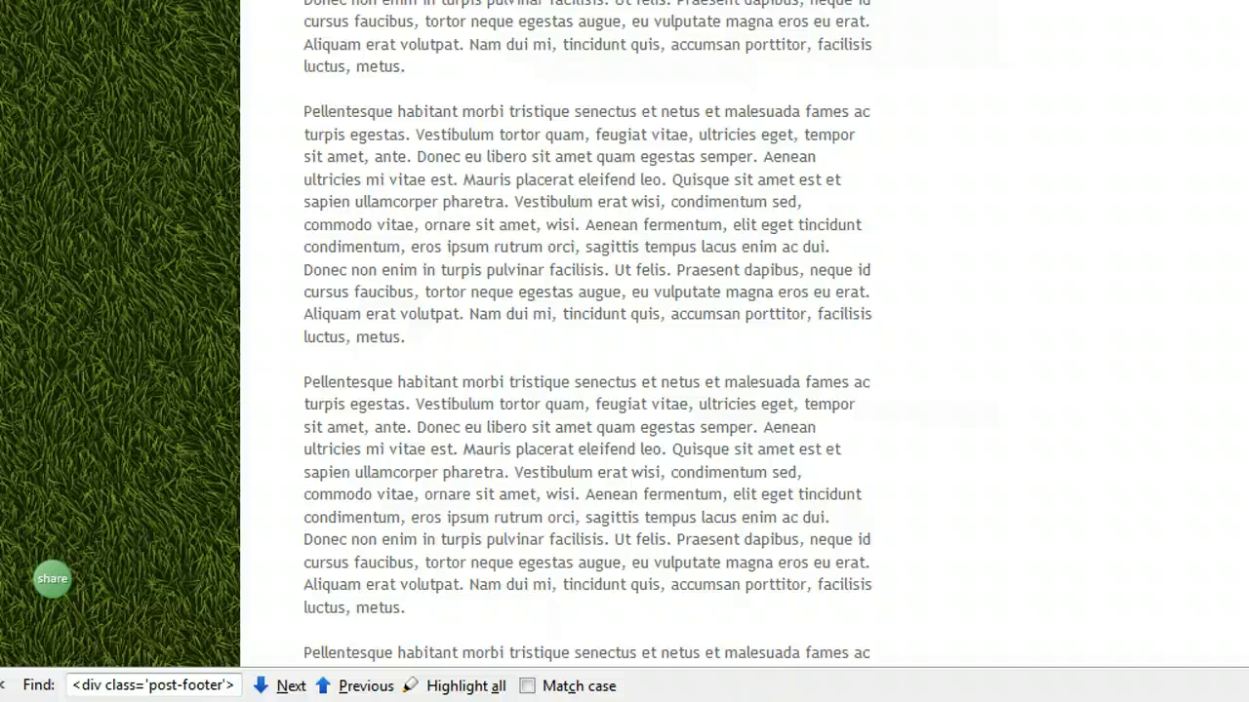
{"action": "scroll", "scroll_direction": "down", "scroll_amount": 3}
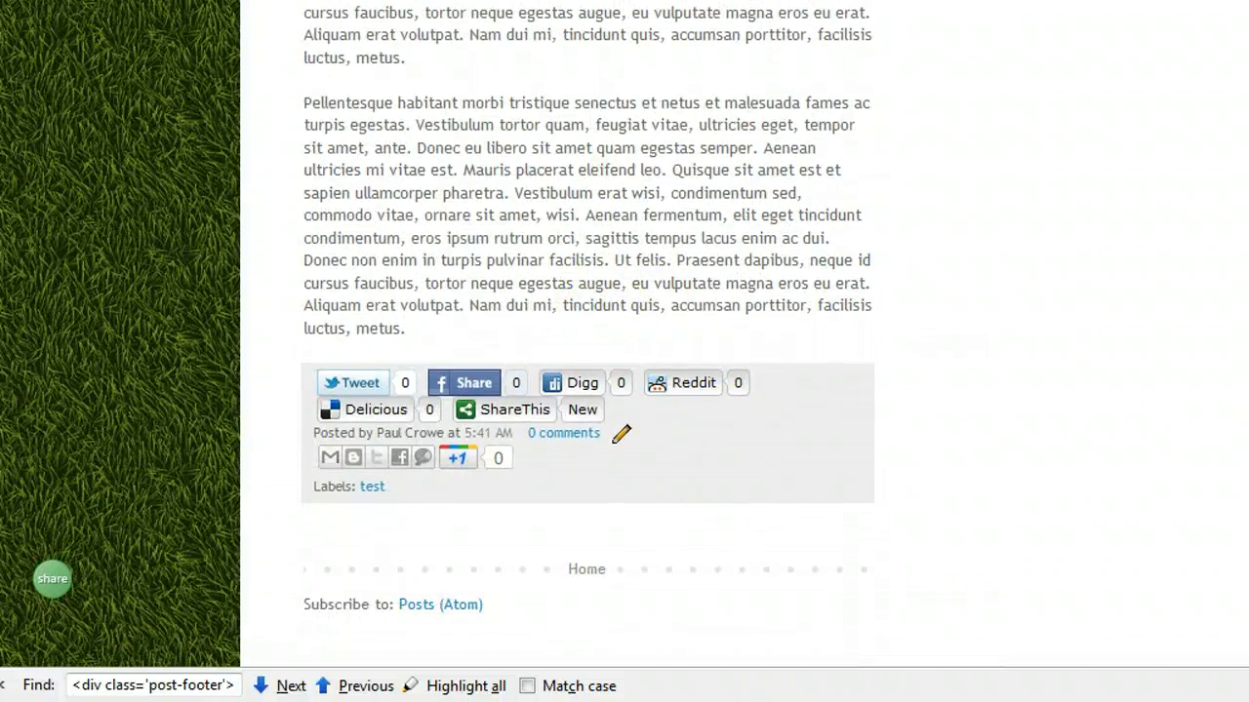
{"action": "scroll", "scroll_direction": "up", "scroll_amount": 3}
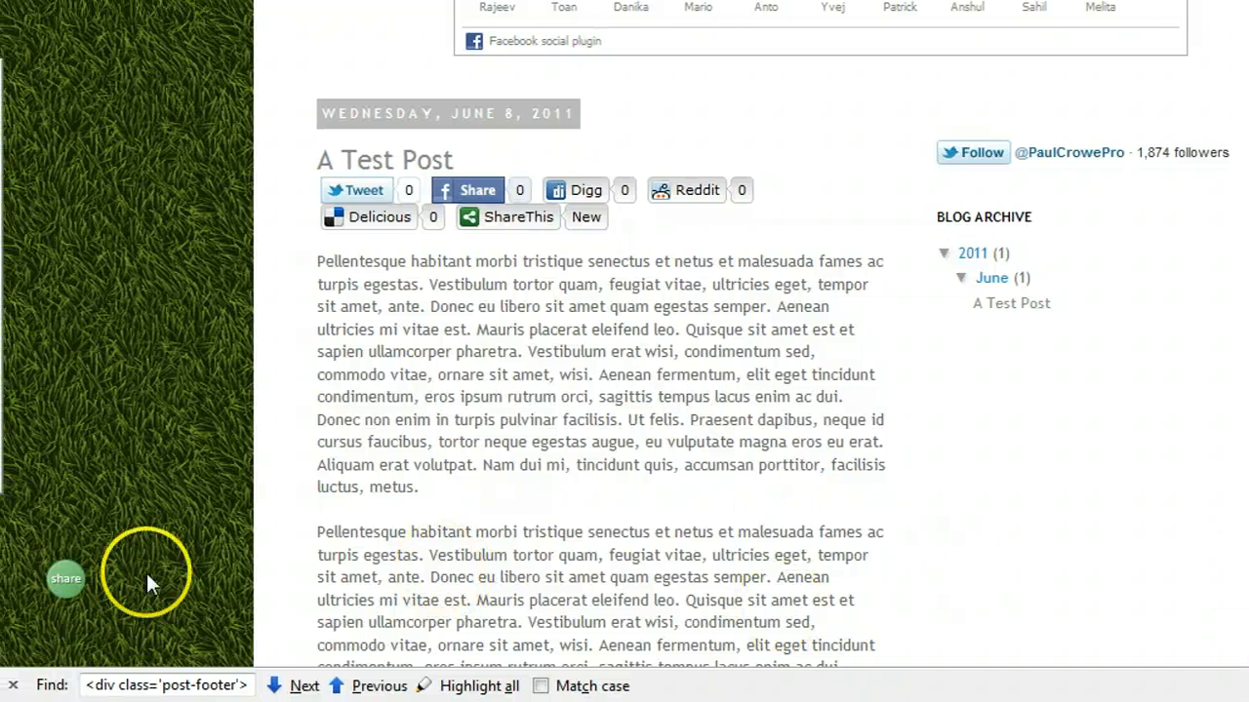
{"action": "left_click", "coordinate": [66, 578]}
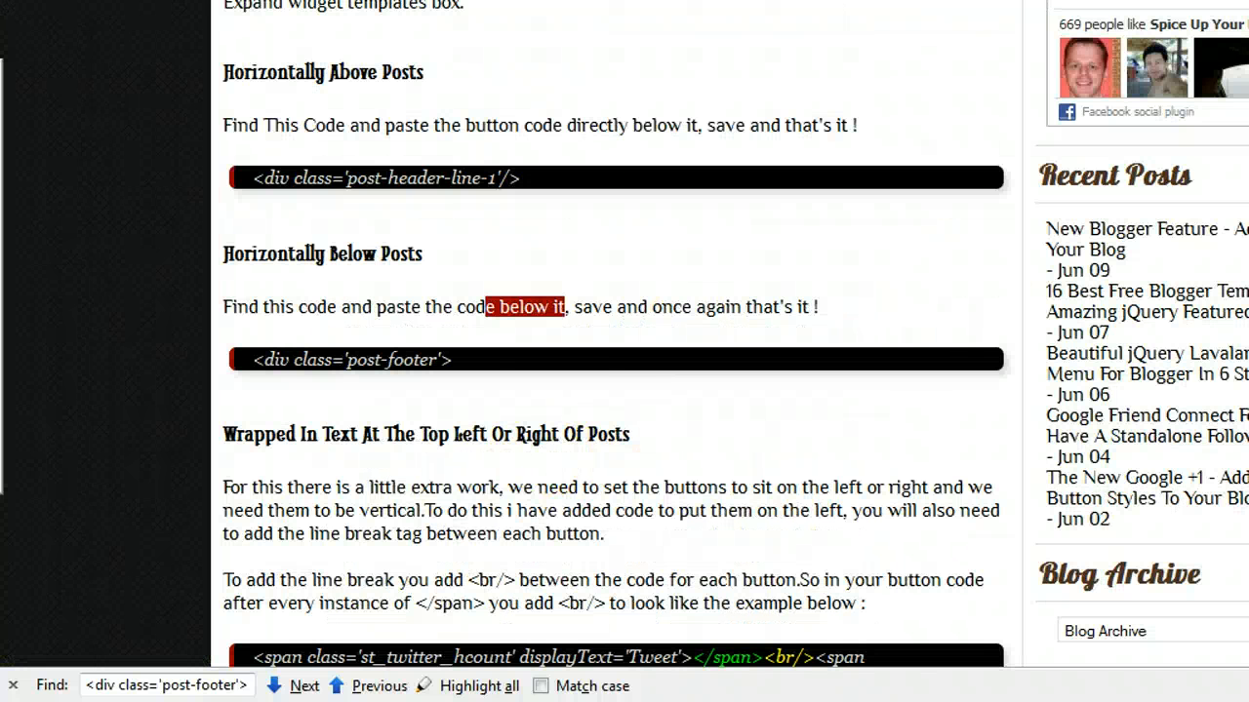
Read the Wrapped In Text section, then right-click the ShareThis button code to copy it
{"action": "scroll", "scroll_direction": "down", "scroll_amount": 3}
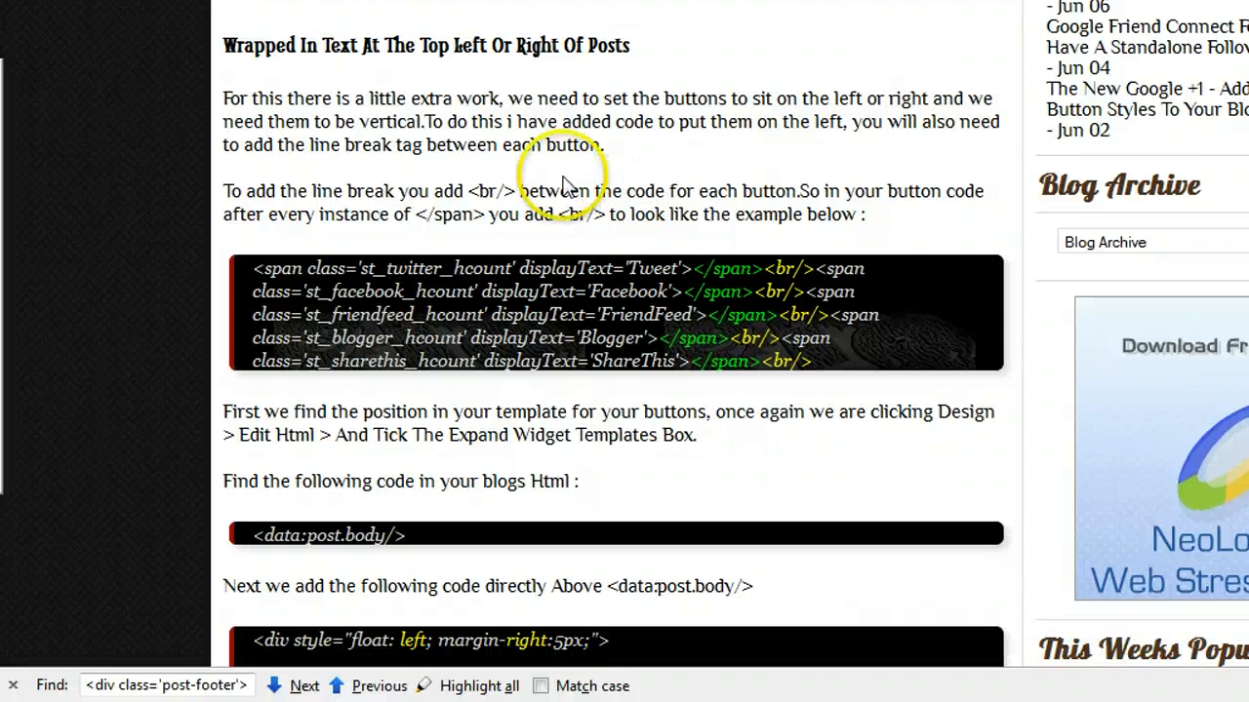
{"action": "mouse_move", "coordinate": [605, 132]}
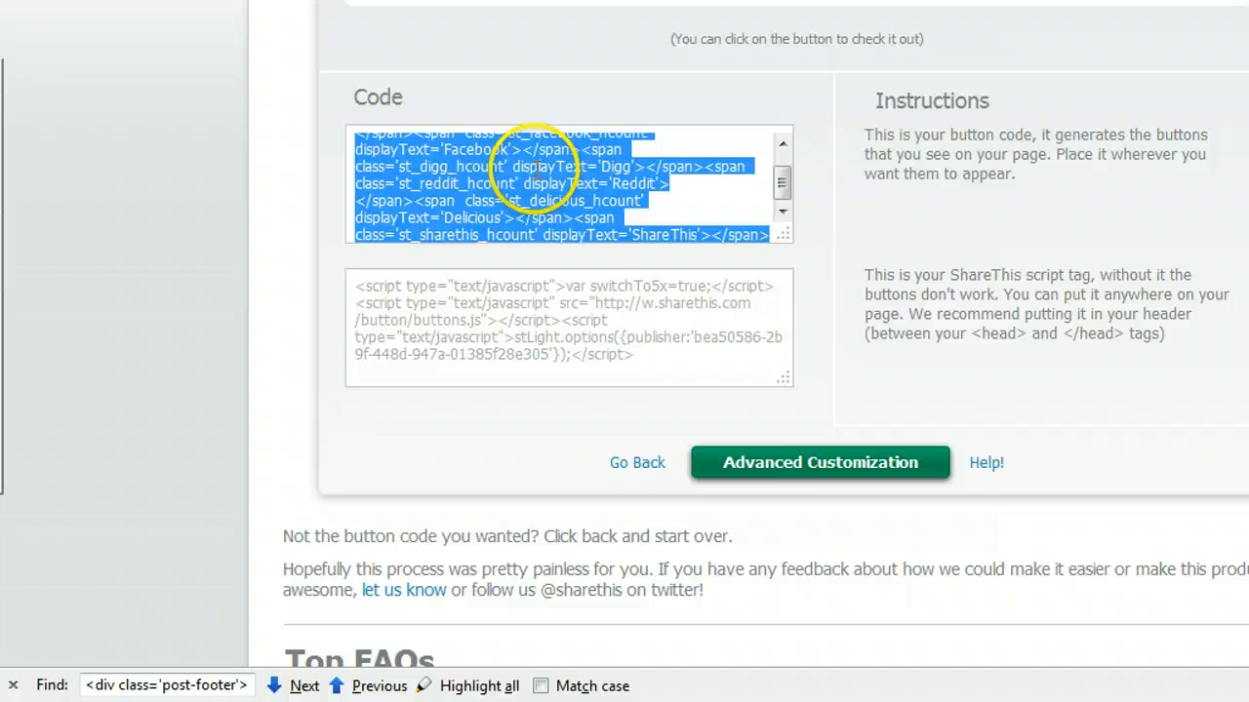
{"action": "right_click", "coordinate": [561, 186]}
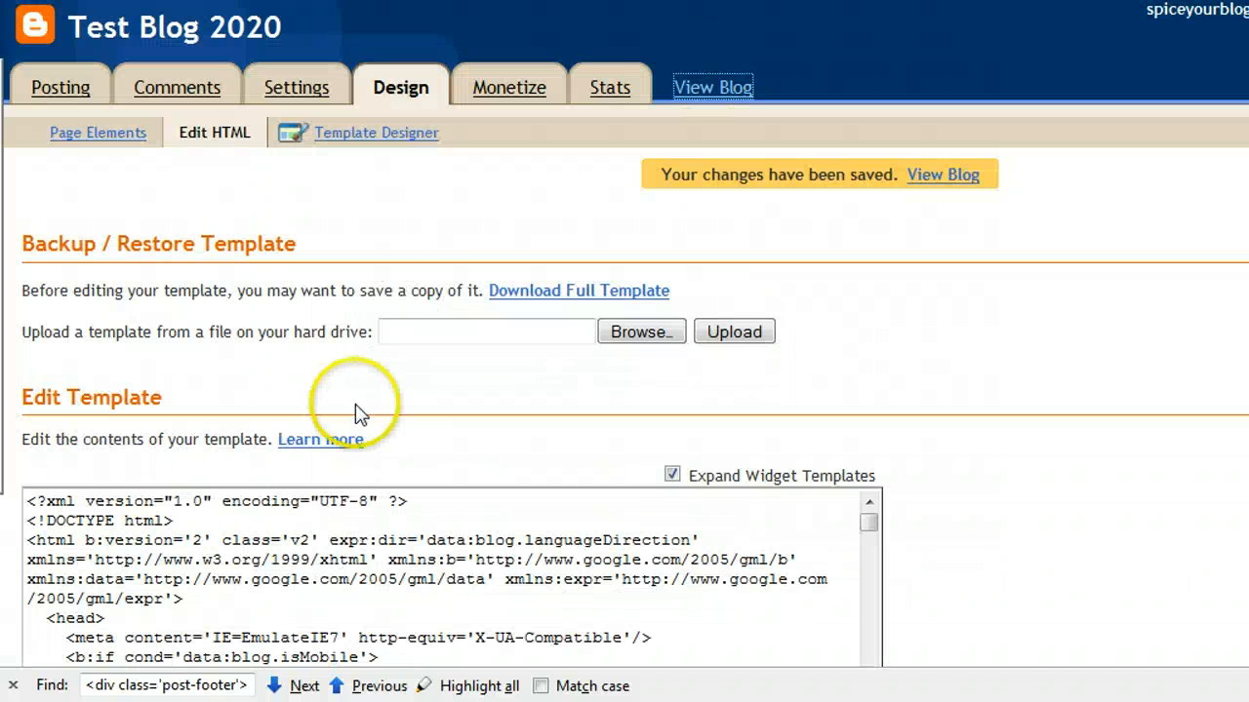
{"action": "mouse_move", "coordinate": [312, 370]}
{"action": "type", "text": "data:post.body"}
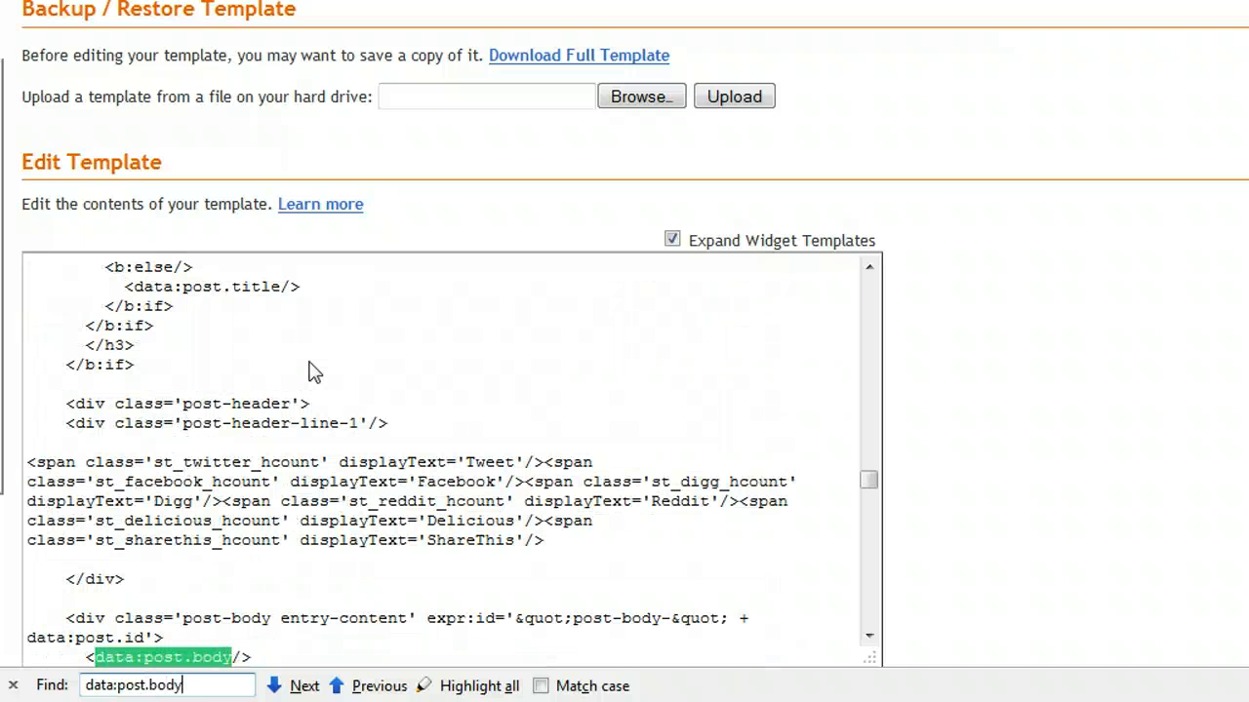
Use the scrollbar arrow to view lines around data:post.body in the template
{"action": "left_click", "coordinate": [868, 634]}
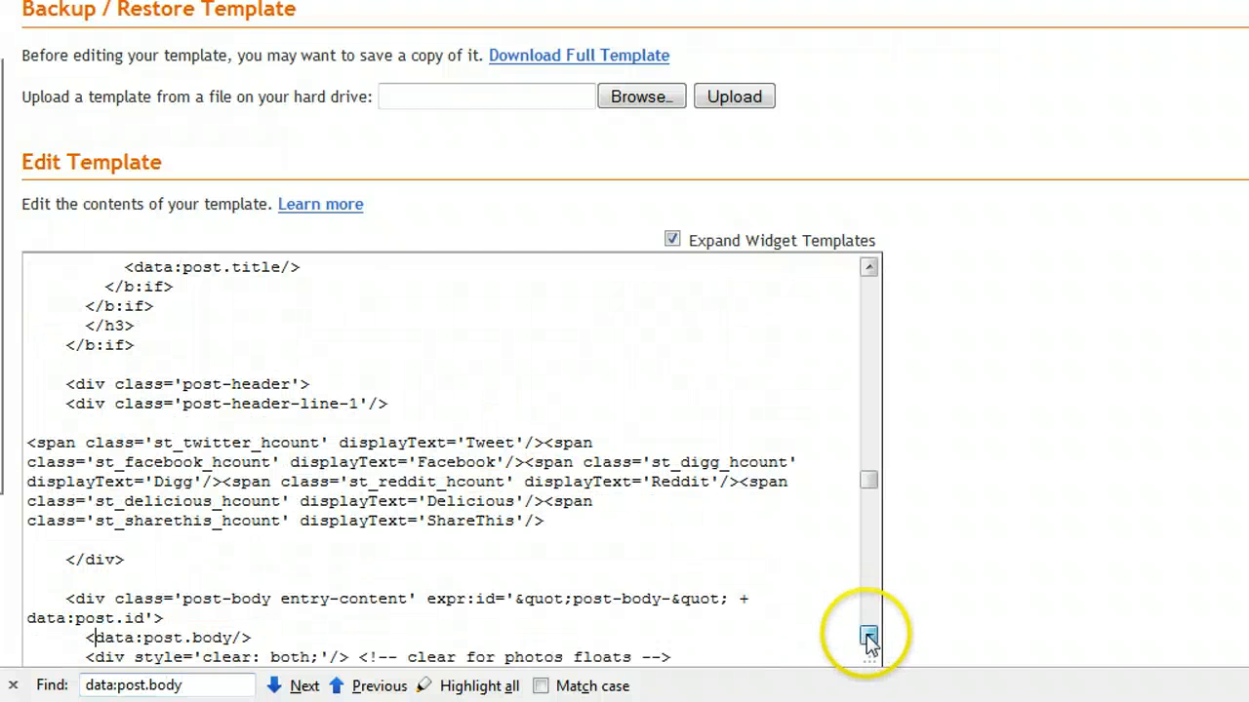
{"action": "left_click", "coordinate": [869, 635]}
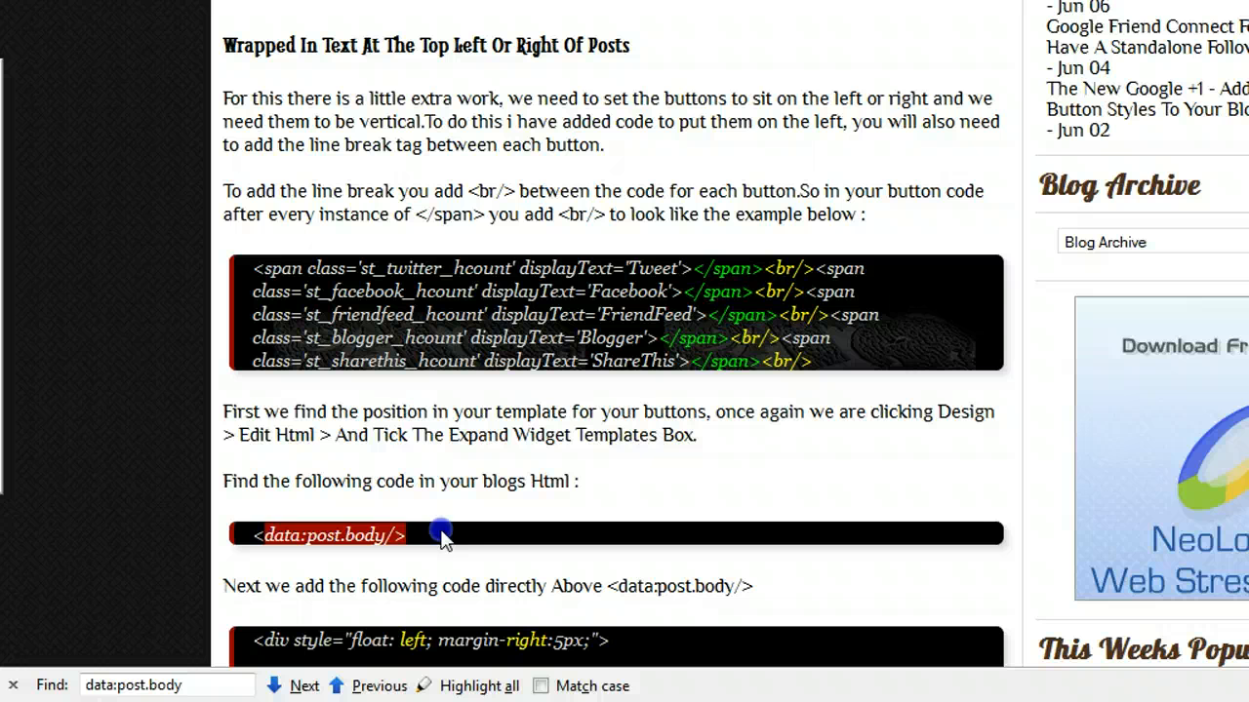
Paste the ShareThis button code above <data:post.body/> in the template
{"action": "left_click", "coordinate": [303, 686]}
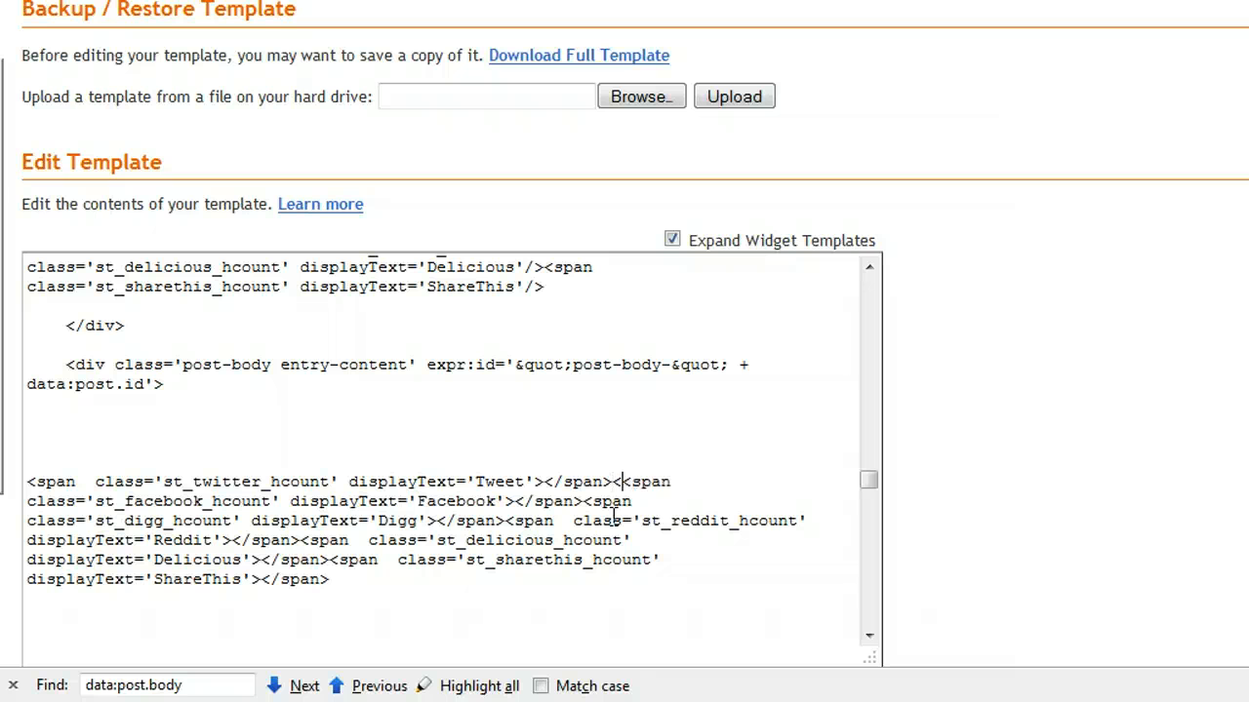
Add <br/> after each closing </span> in the pasted ShareThis code
{"action": "type", "text": "<br/>"}
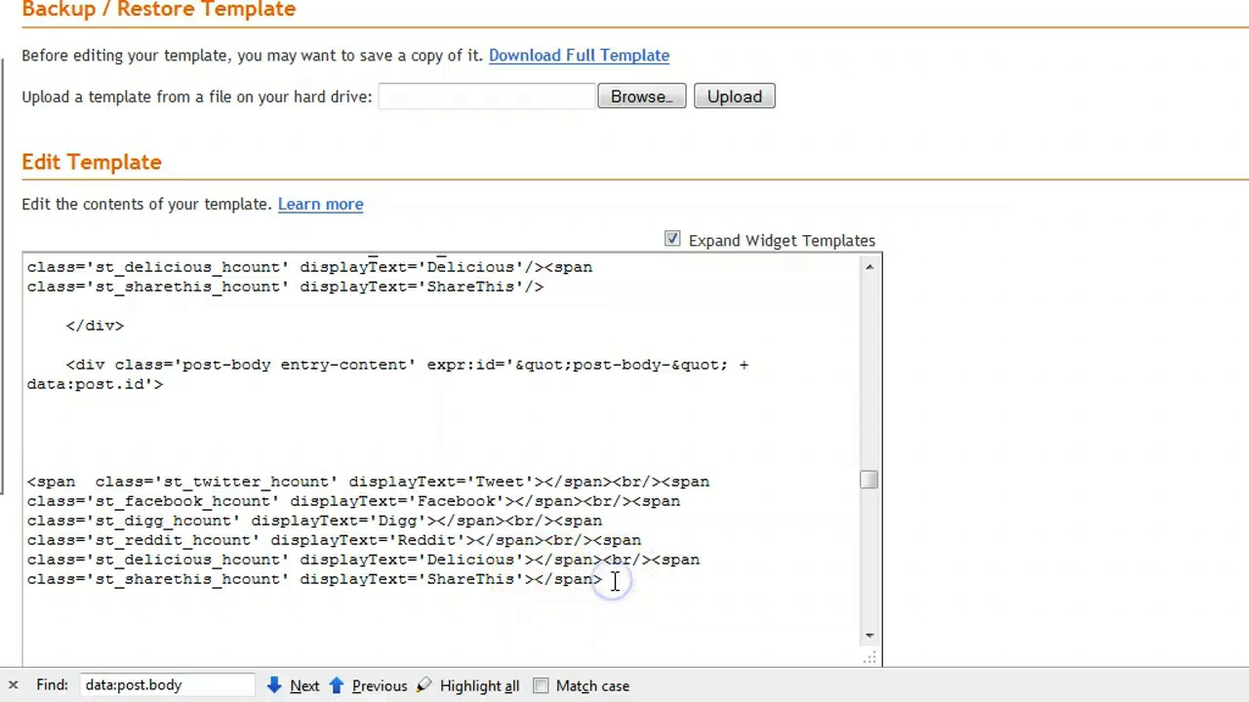
{"action": "type", "text": "<br/>"}
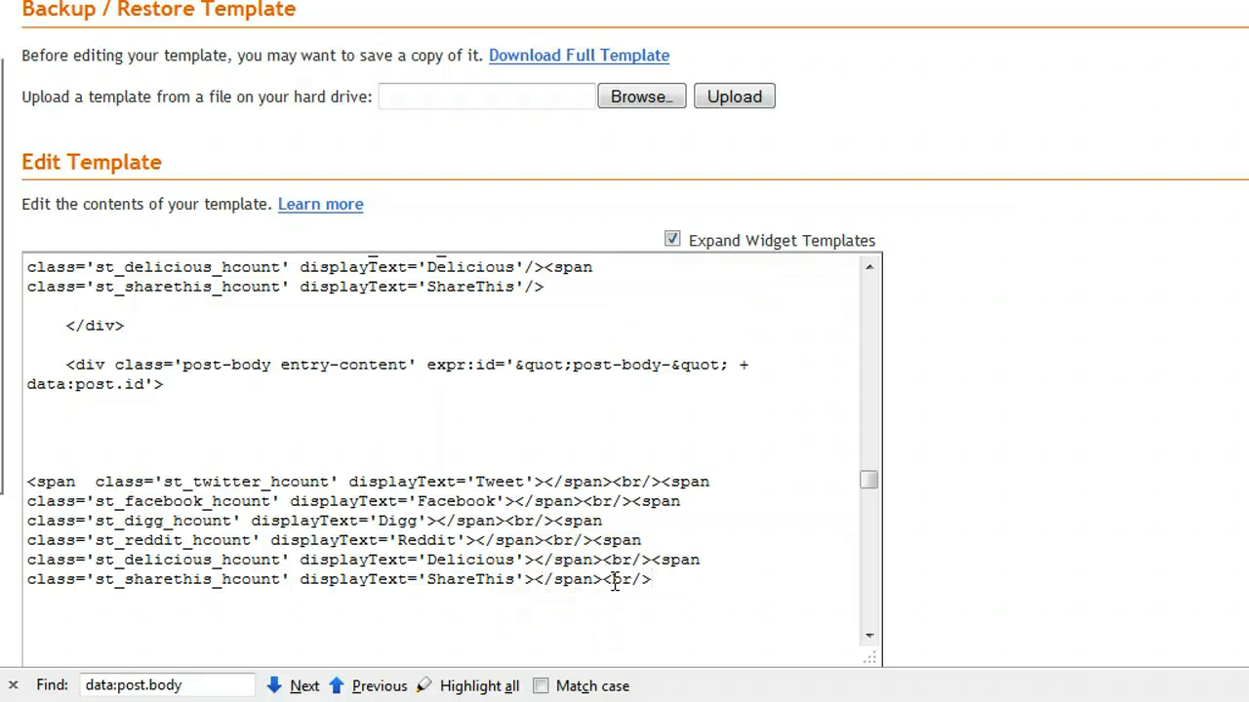
{"action": "mouse_move", "coordinate": [579, 322]}
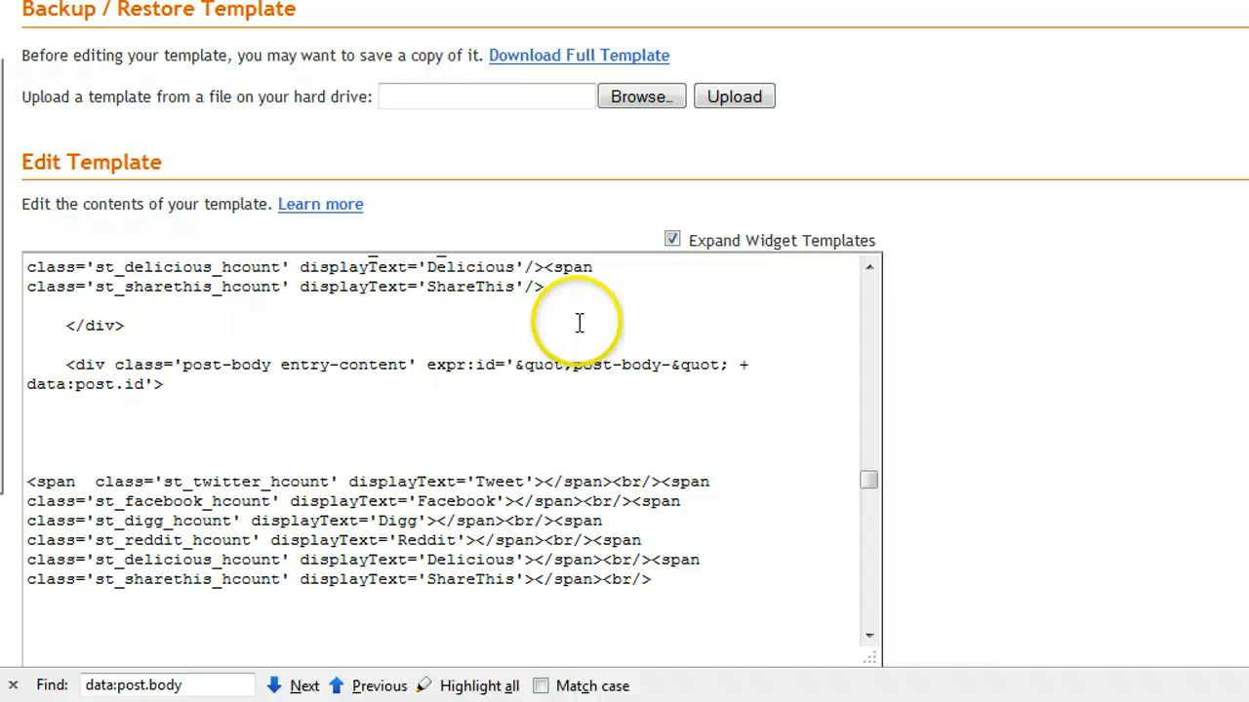
{"action": "mouse_move", "coordinate": [556, 241]}
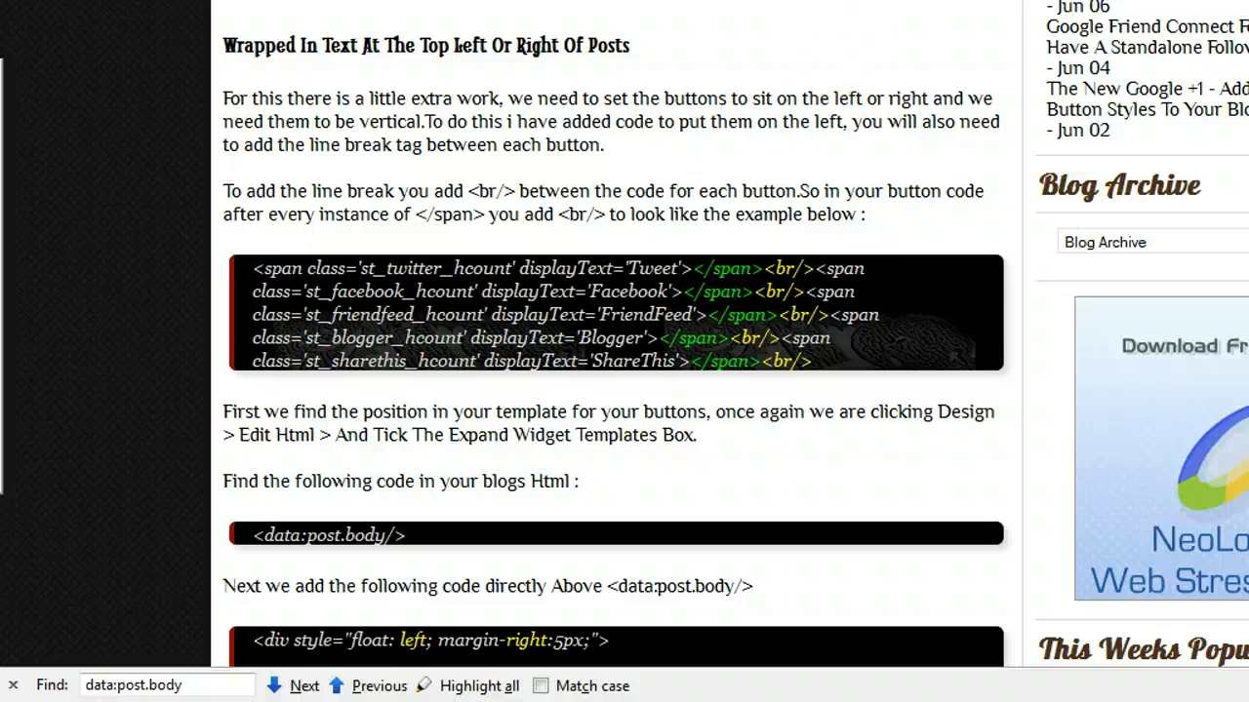
Copy the guide's <div style="float: left; margin-right:5px;"> wrapper code
{"action": "scroll", "scroll_direction": "down", "scroll_amount": 3}
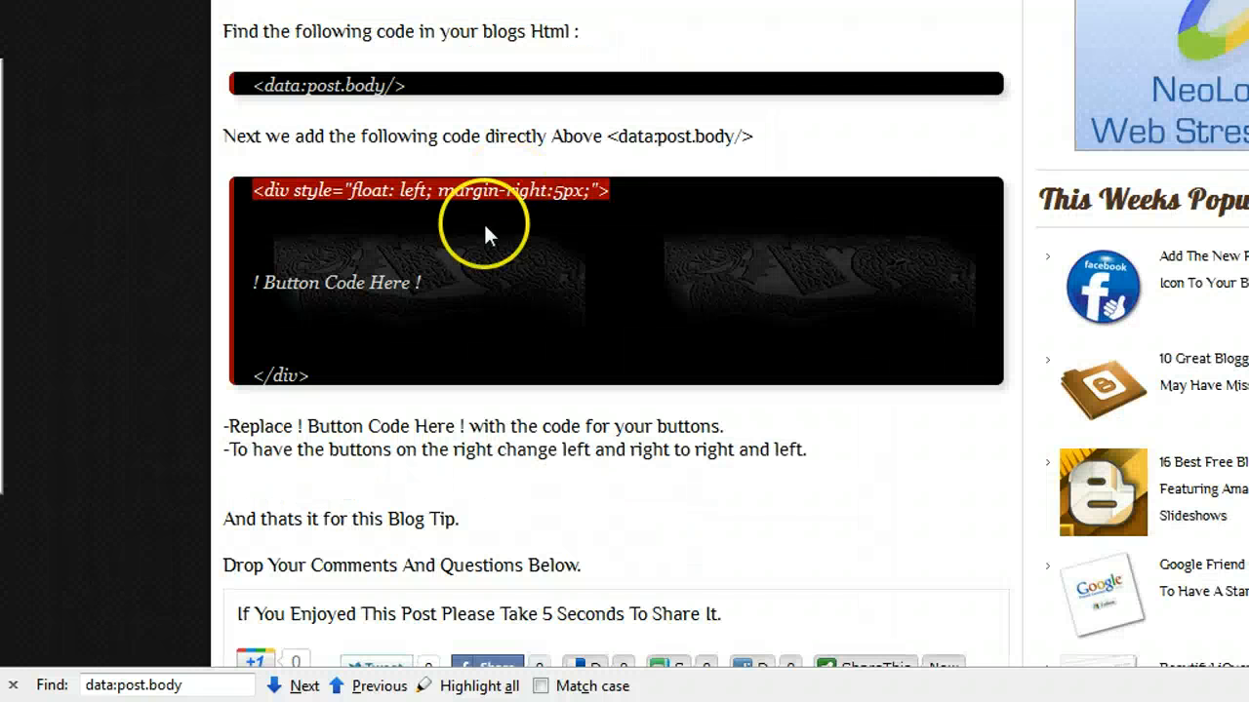
{"action": "right_click", "coordinate": [312, 377]}
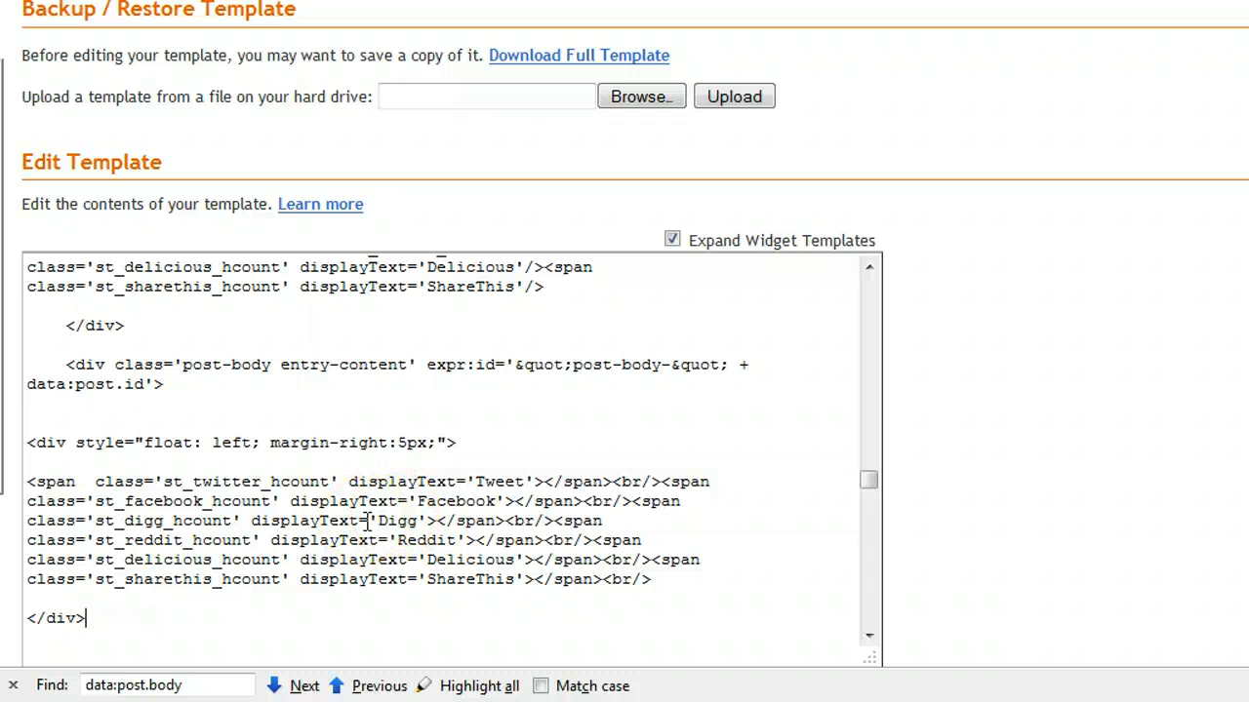
{"action": "mouse_move", "coordinate": [168, 440]}
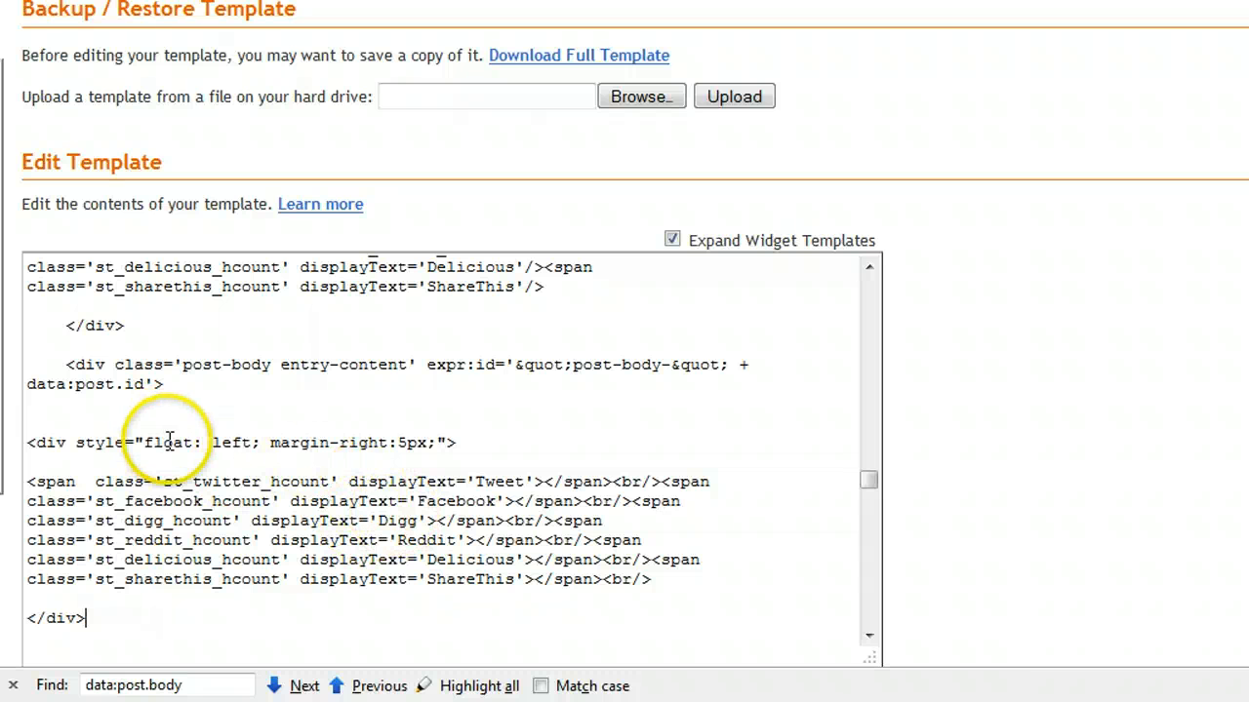
Wrap the button code in the float-left div, save the template, and view the blog
{"action": "double_click", "coordinate": [227, 442]}
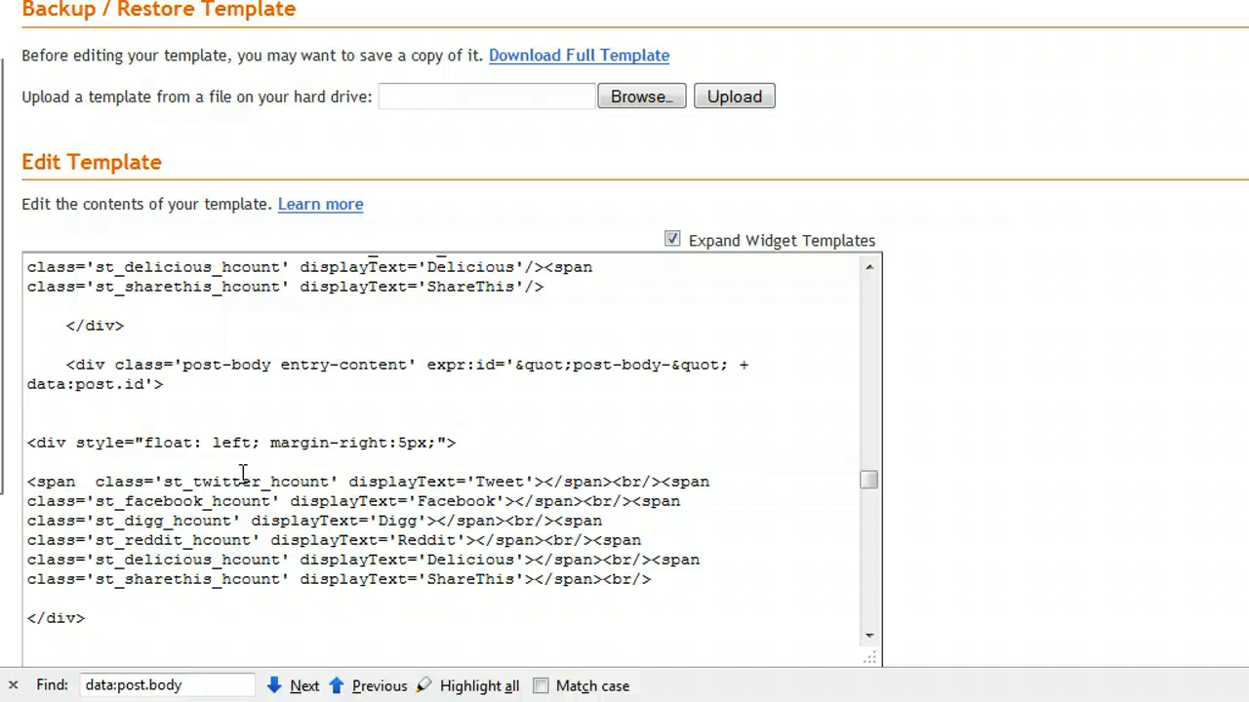
{"action": "mouse_move", "coordinate": [1171, 429]}
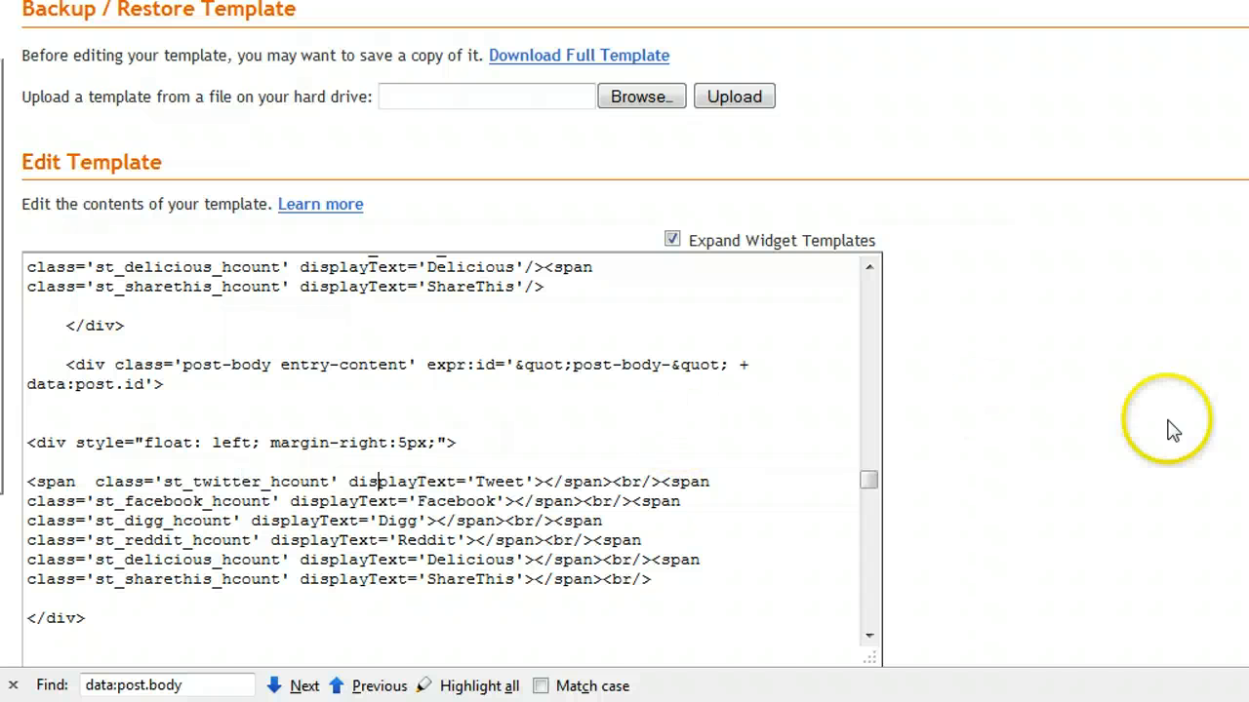
{"action": "scroll", "scroll_direction": "down", "scroll_amount": 3}
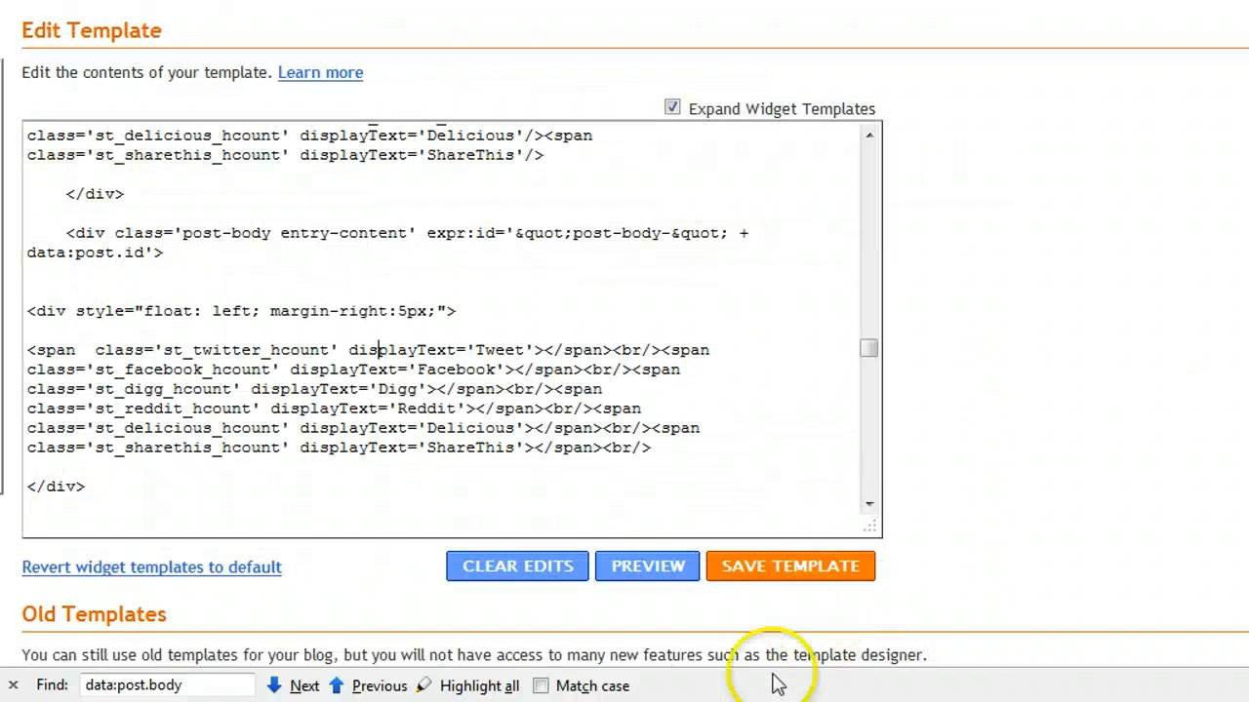
{"action": "mouse_move", "coordinate": [980, 408]}
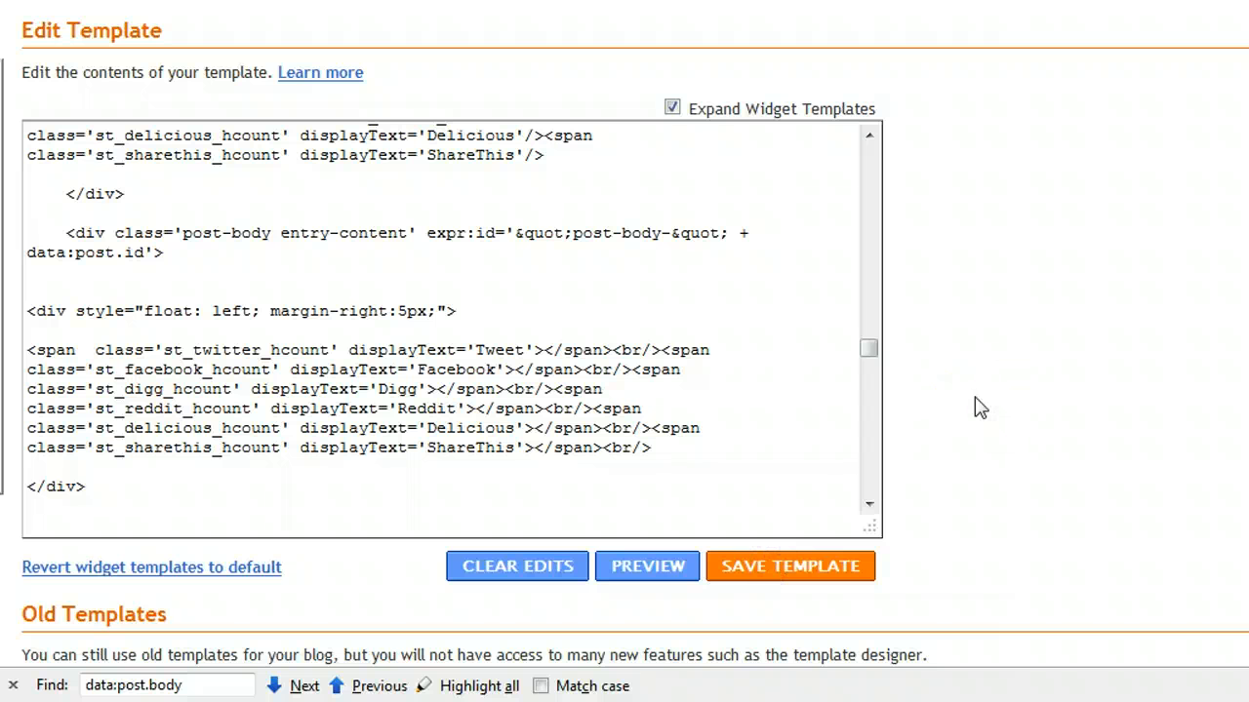
{"action": "mouse_move", "coordinate": [809, 45]}
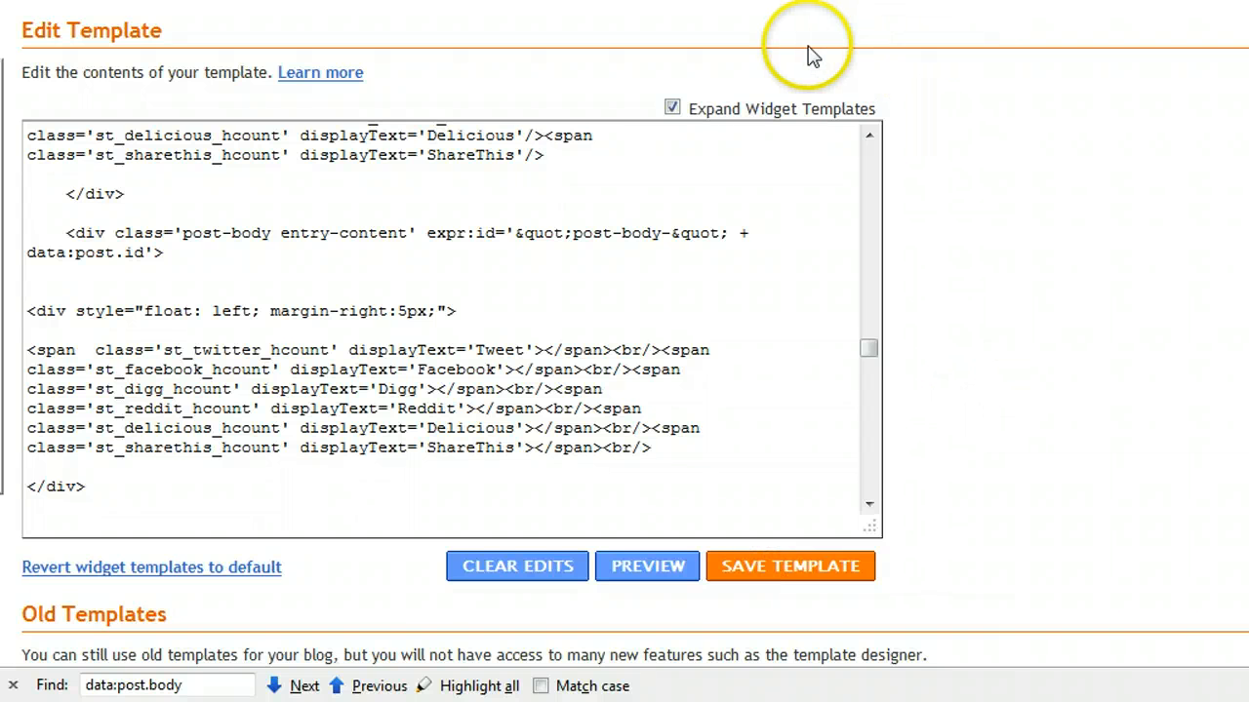
{"action": "left_click", "coordinate": [647, 565]}
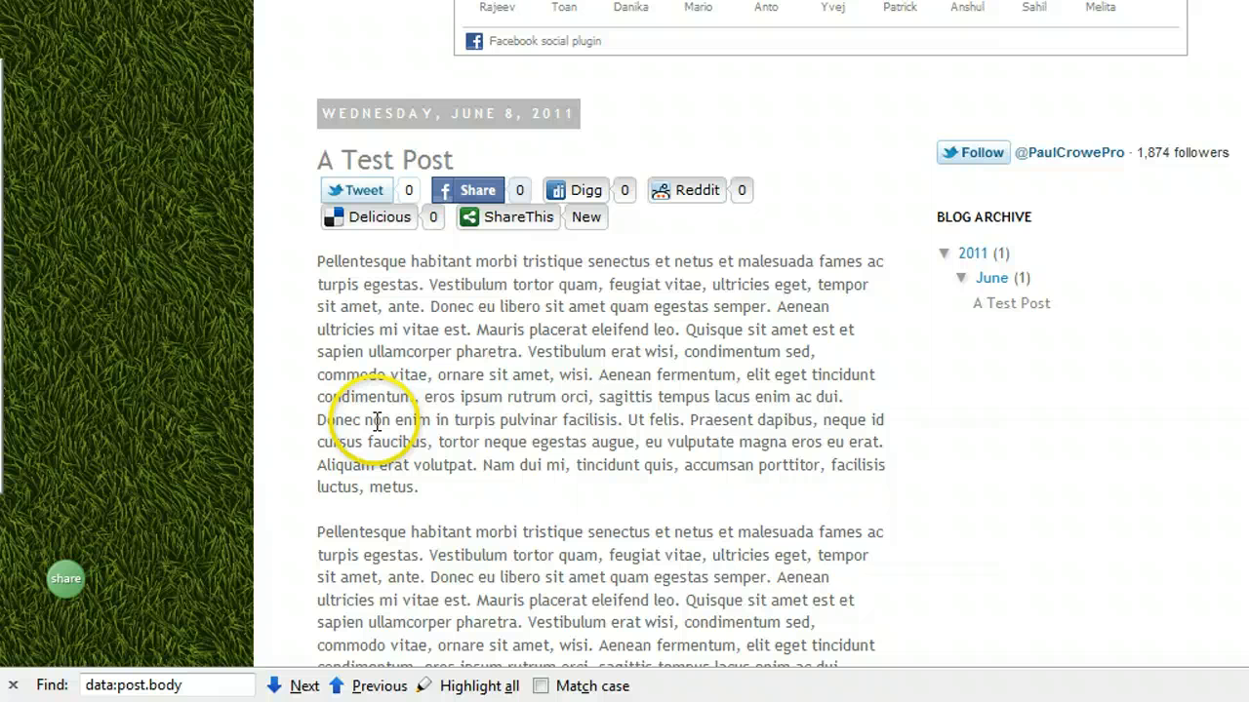
{"action": "mouse_move", "coordinate": [171, 388]}
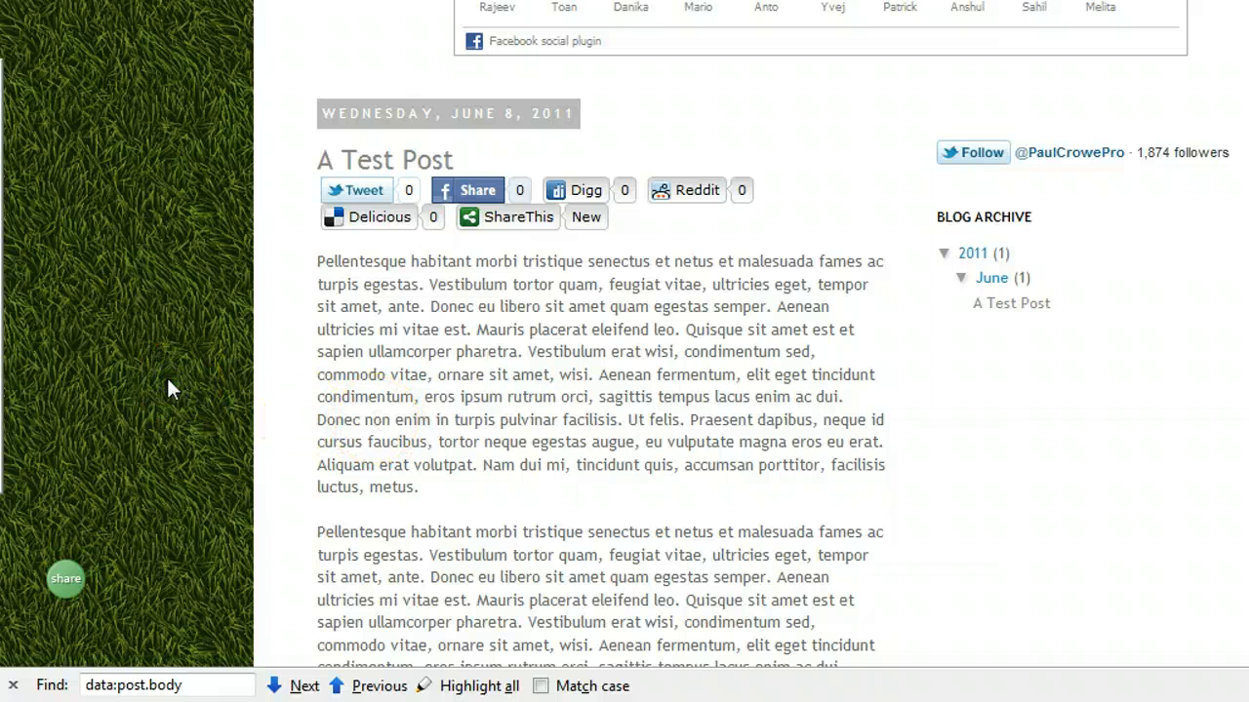
Check the vertical button stack with wrapped text, then return to the template editor
{"action": "scroll", "scroll_direction": "down", "scroll_amount": 3}
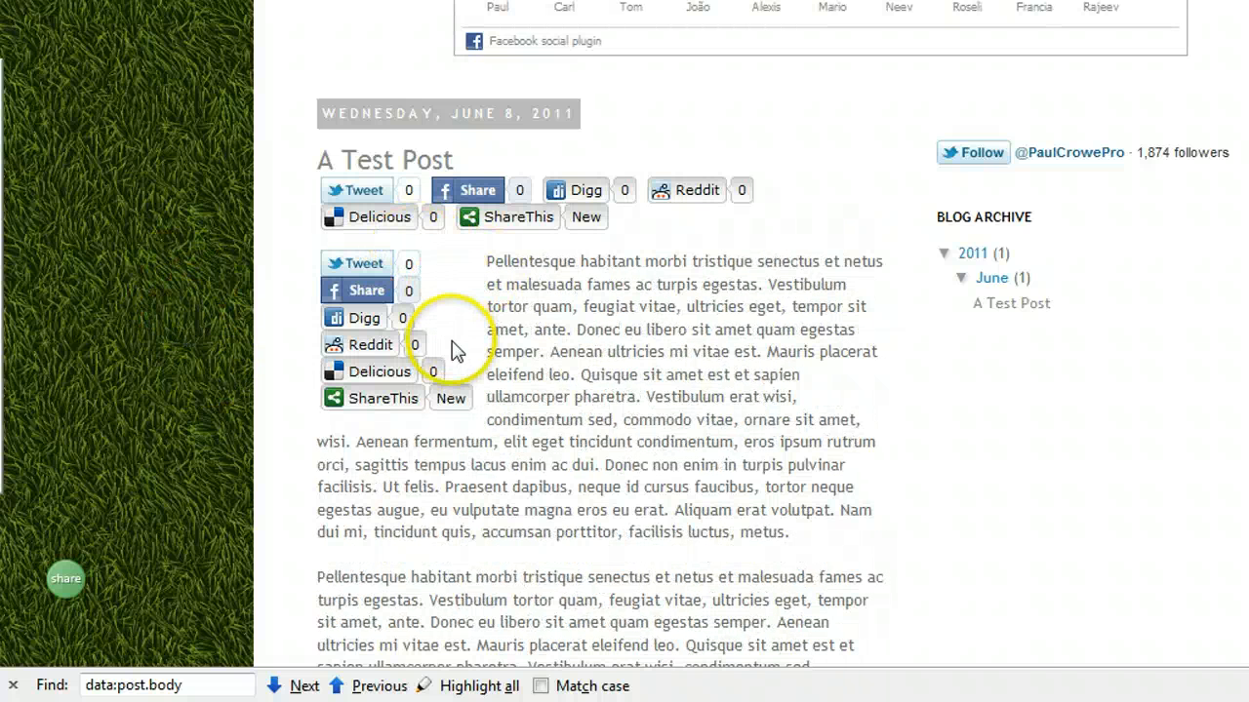
{"action": "mouse_move", "coordinate": [592, 436]}
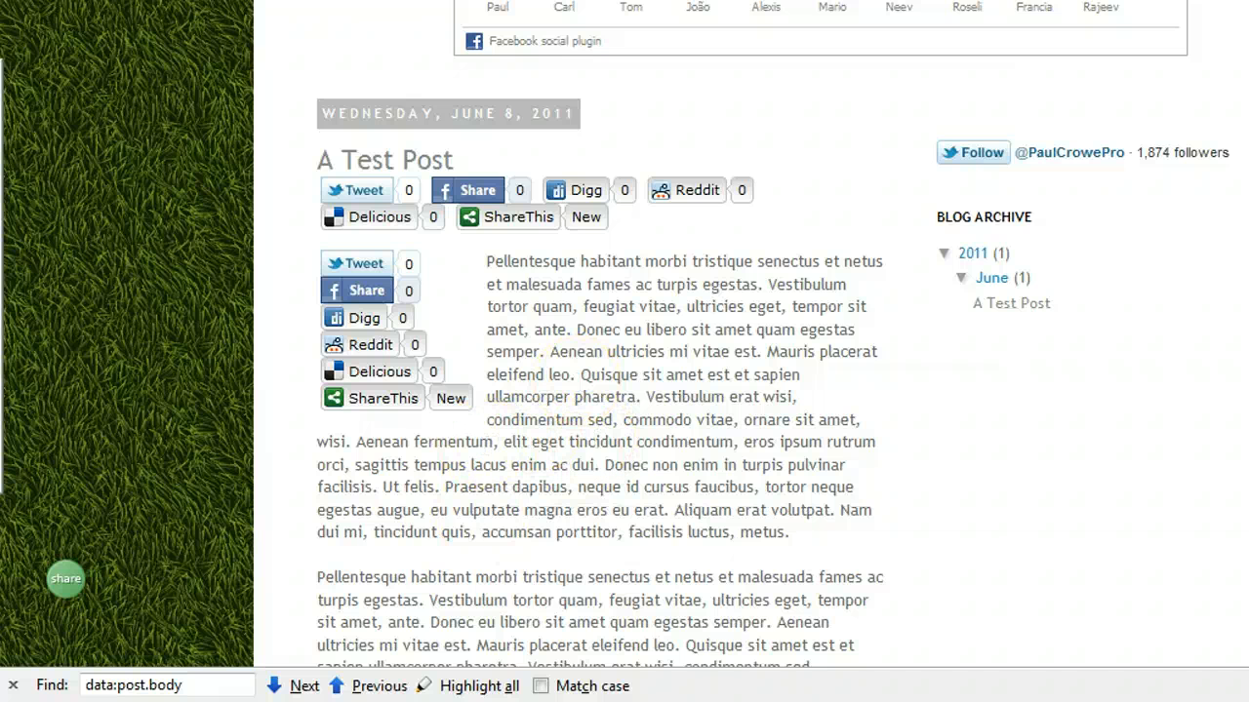
{"action": "left_click", "coordinate": [400, 87]}
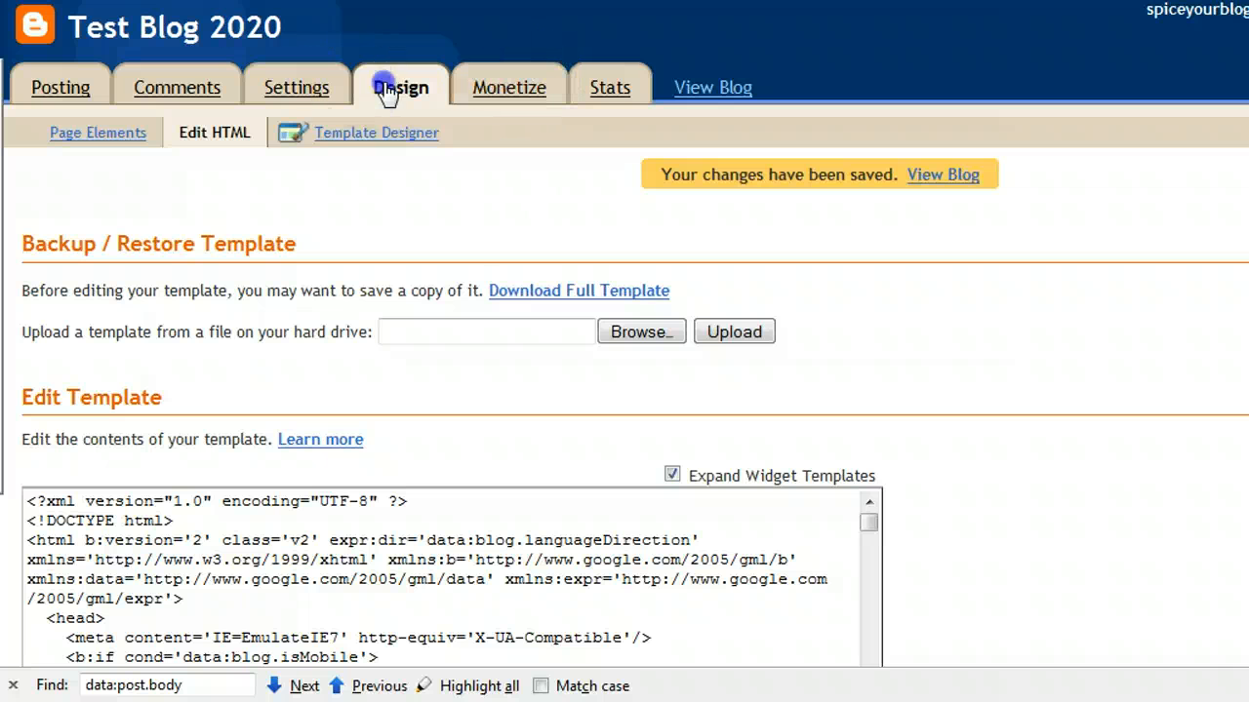
From Design > Page Elements, add an HTML/JavaScript gadget to the sidebar
{"action": "left_click", "coordinate": [97, 132]}
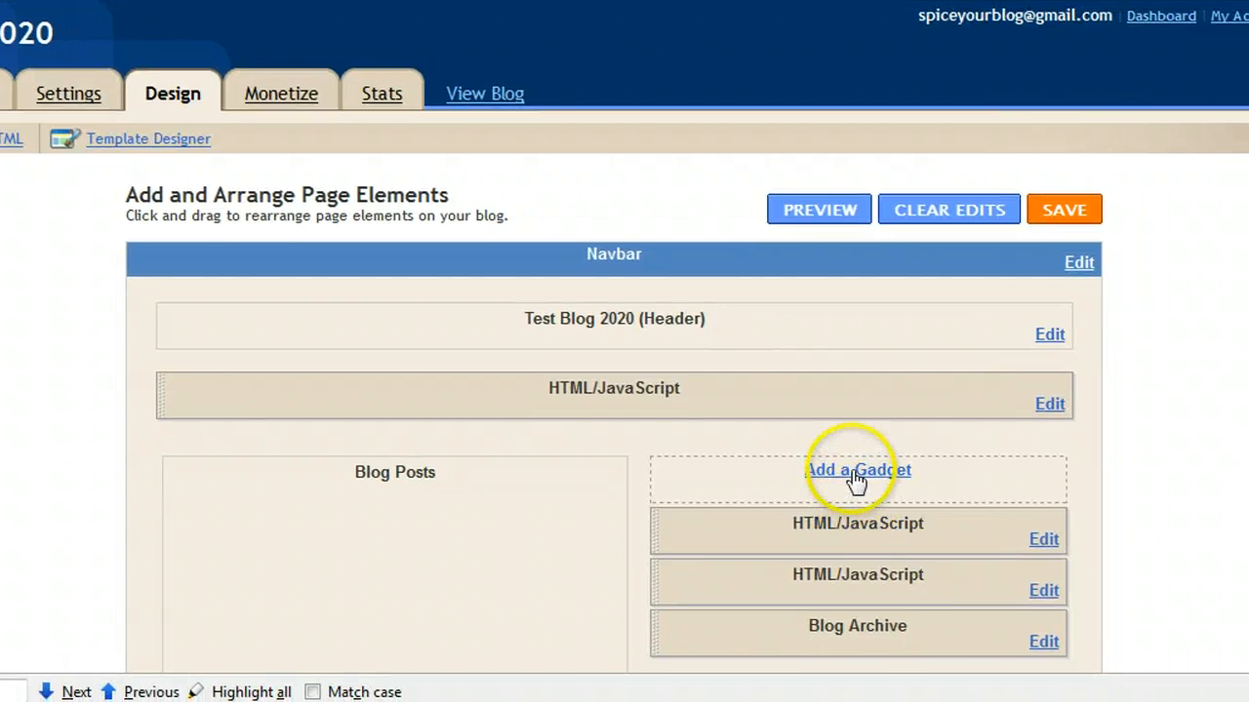
{"action": "left_click", "coordinate": [857, 469]}
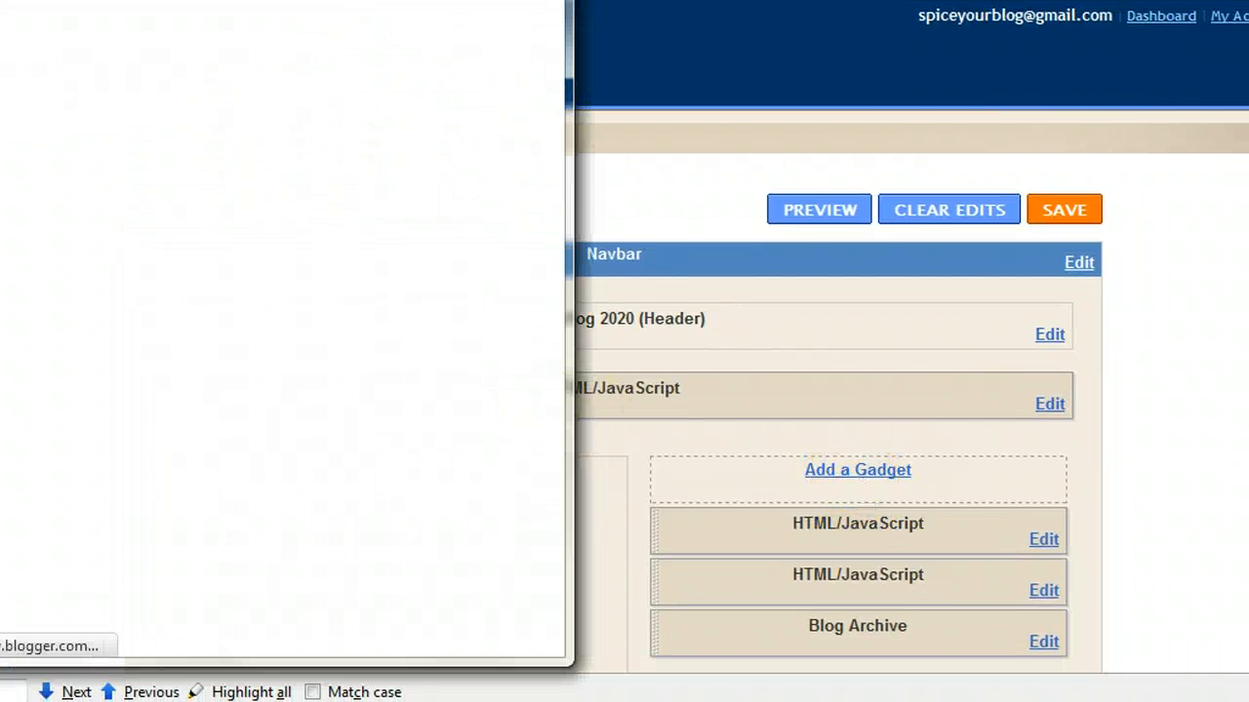
{"action": "left_click", "coordinate": [857, 469]}
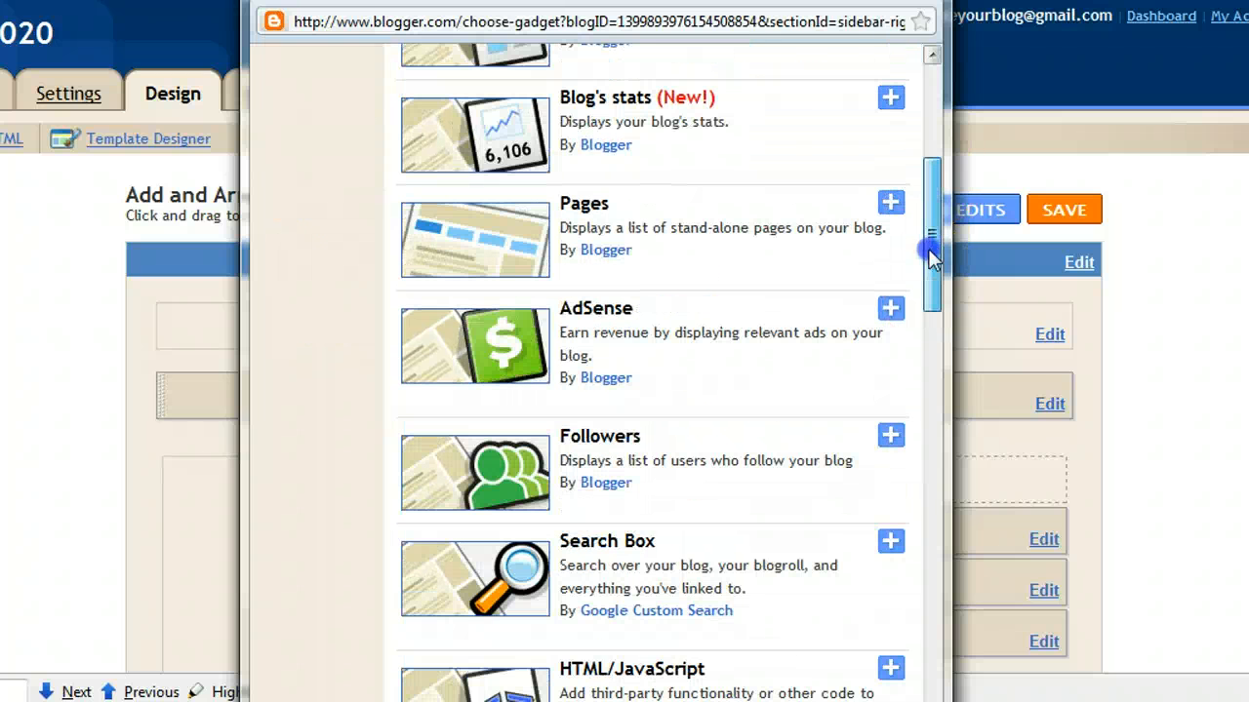
{"action": "scroll", "scroll_direction": "down", "scroll_amount": 3}
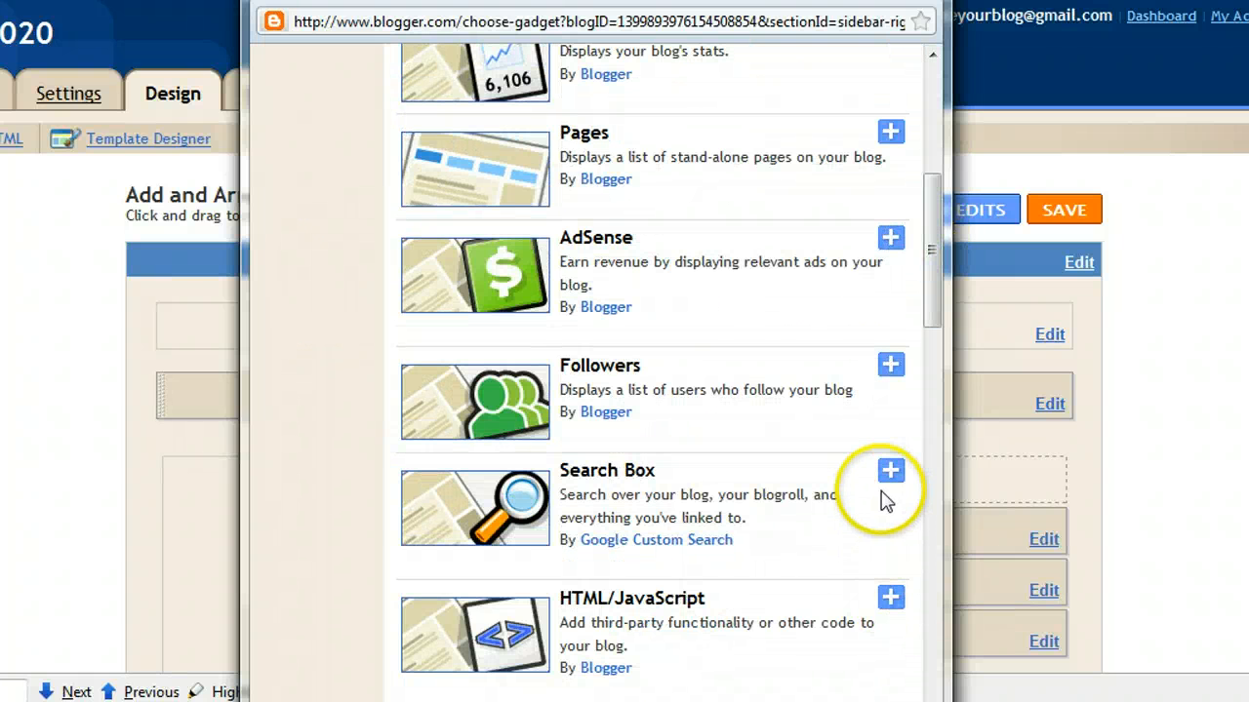
{"action": "scroll", "scroll_direction": "down", "scroll_amount": 3}
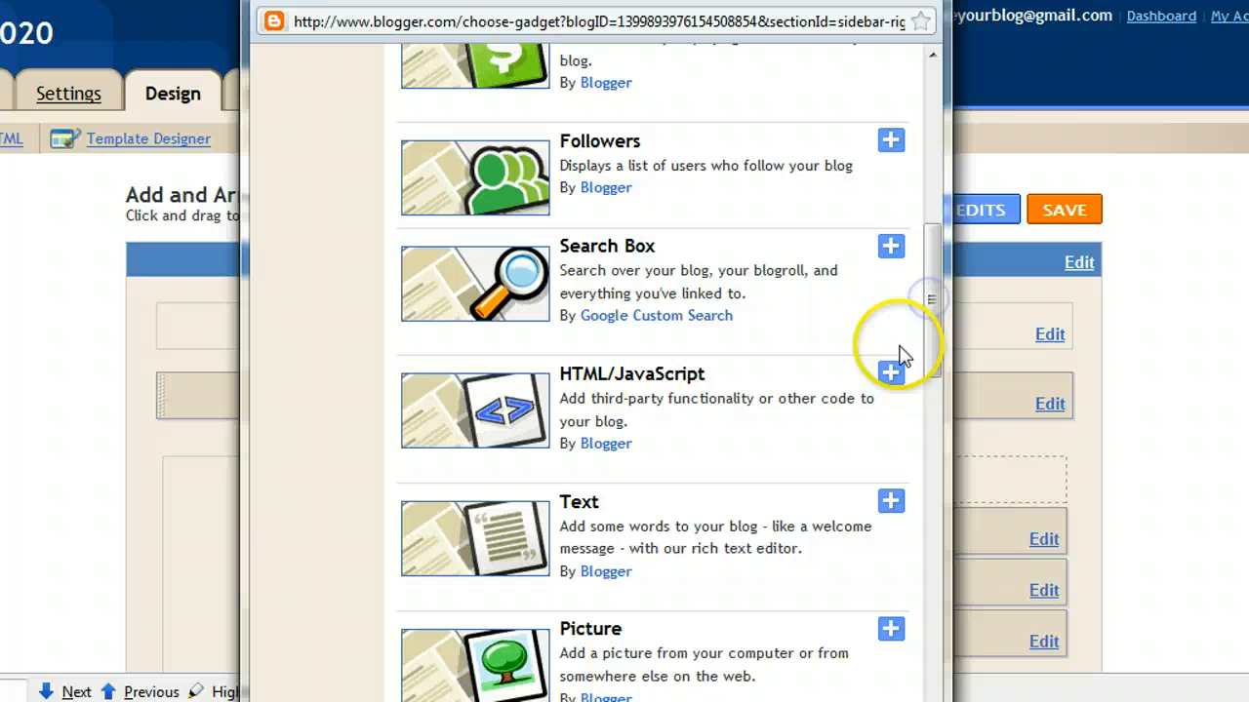
{"action": "left_click", "coordinate": [888, 372]}
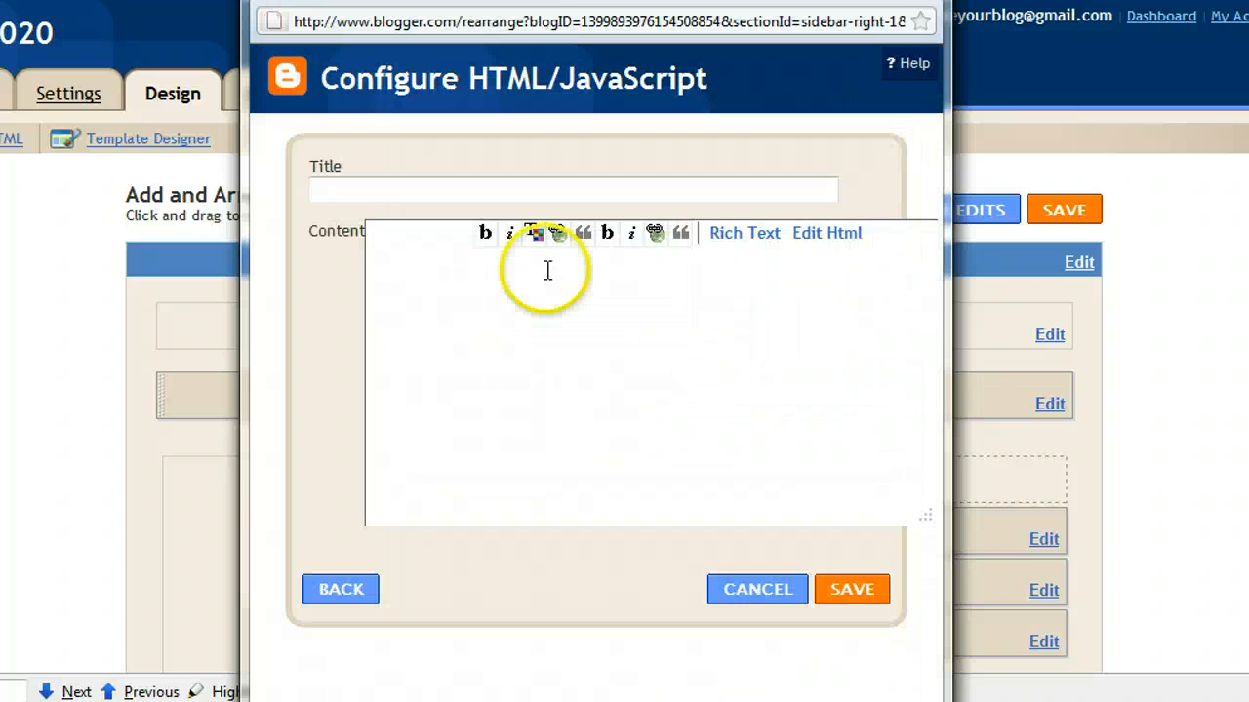